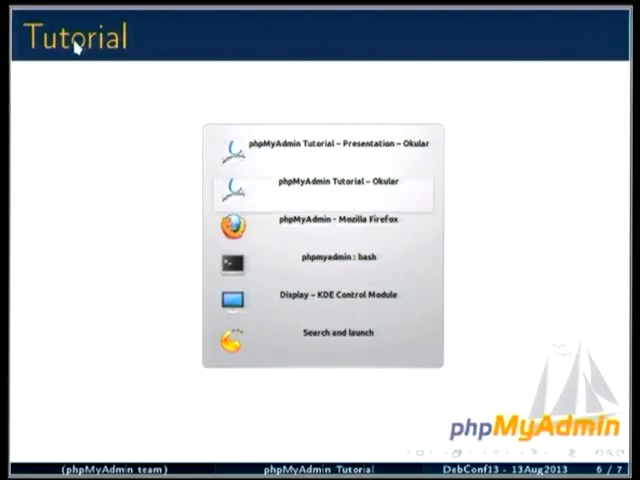
# Switch to Firefox and log in to phpMyAdmin with the server password
pyautogui.click(330, 222)
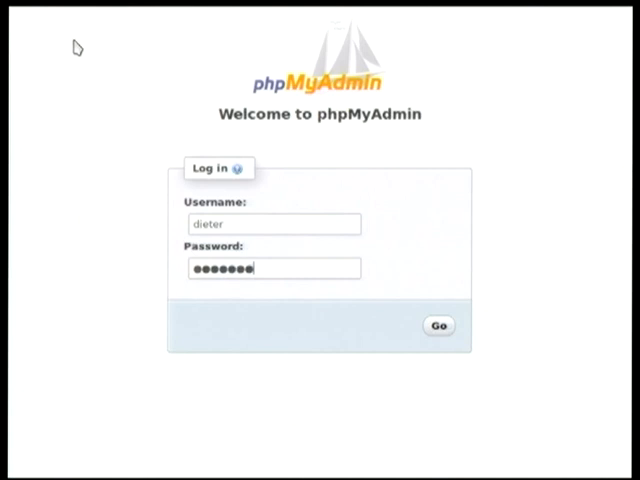
pyautogui.write('•')
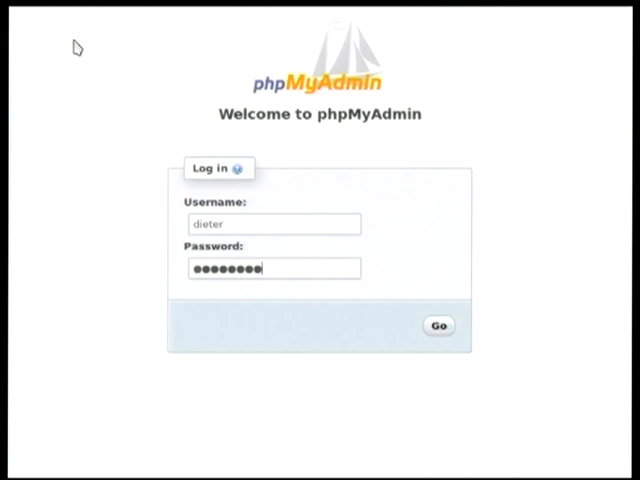
pyautogui.click(438, 326)
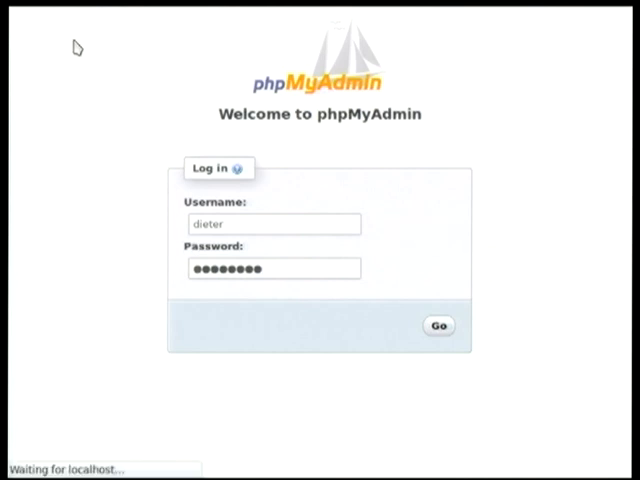
pyautogui.click(438, 326)
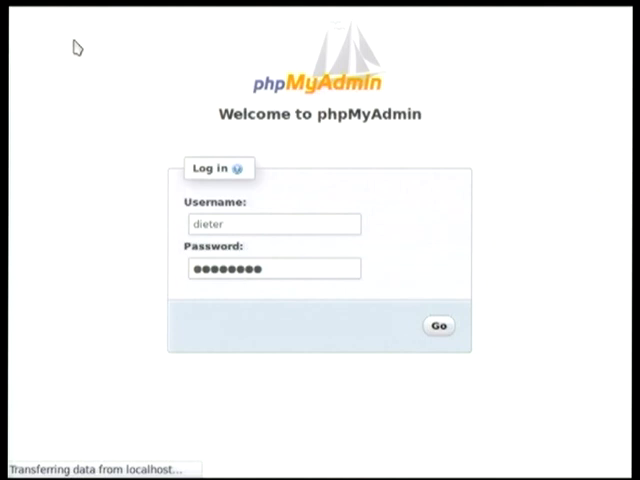
pyautogui.click(438, 325)
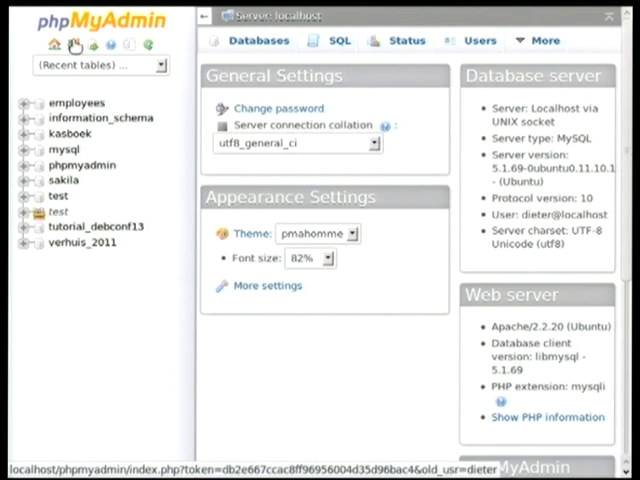
pyautogui.moveTo(185, 77)
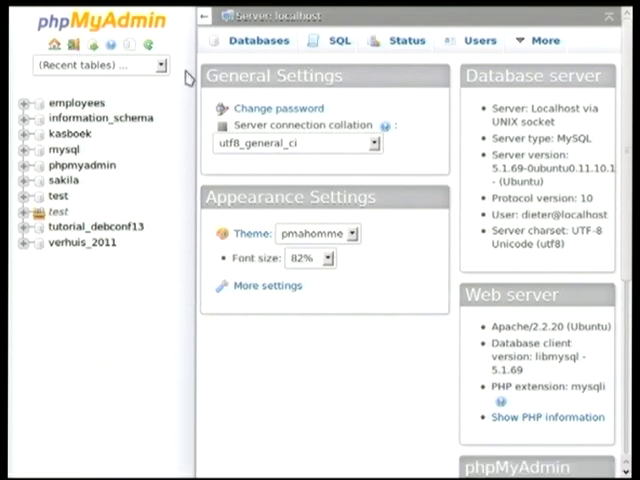
# Create a database named test_tutorial from the Databases overview page
pyautogui.click(259, 40)
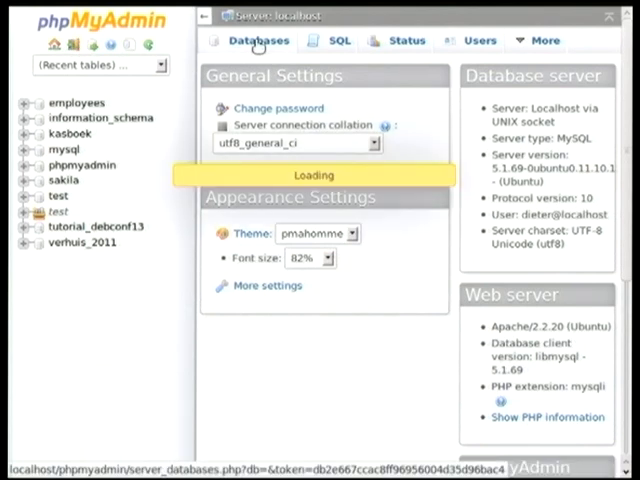
pyautogui.click(258, 40)
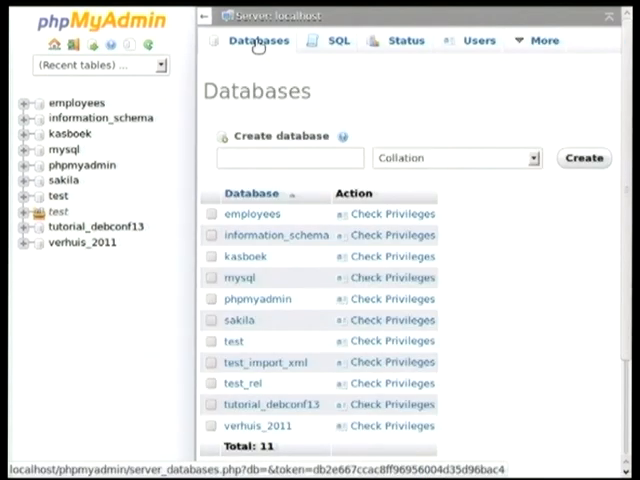
pyautogui.click(290, 158)
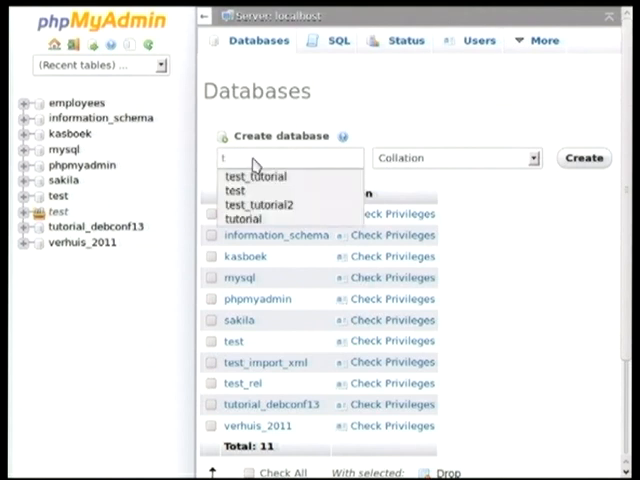
pyautogui.write('est')
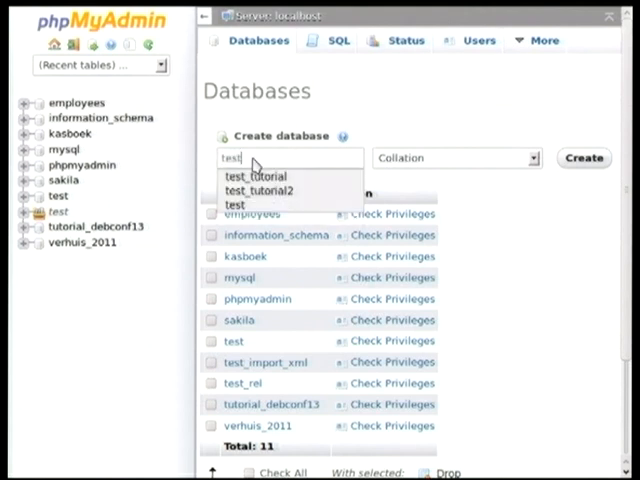
pyautogui.write('_tutorial')
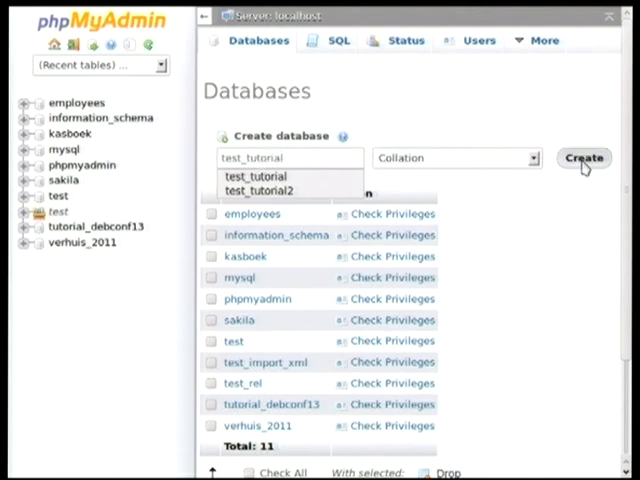
pyautogui.click(583, 158)
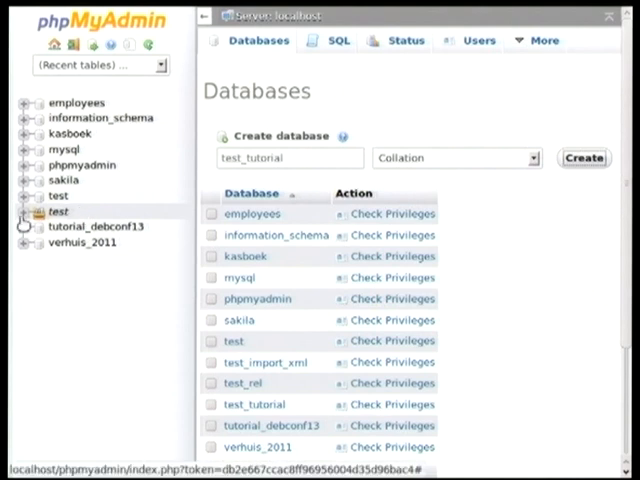
# Open test_tutorial under the test group and collapse the navigation panel
pyautogui.click(24, 211)
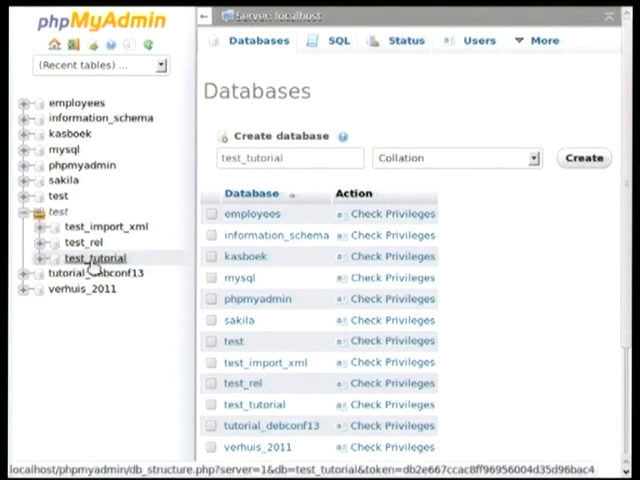
pyautogui.click(94, 257)
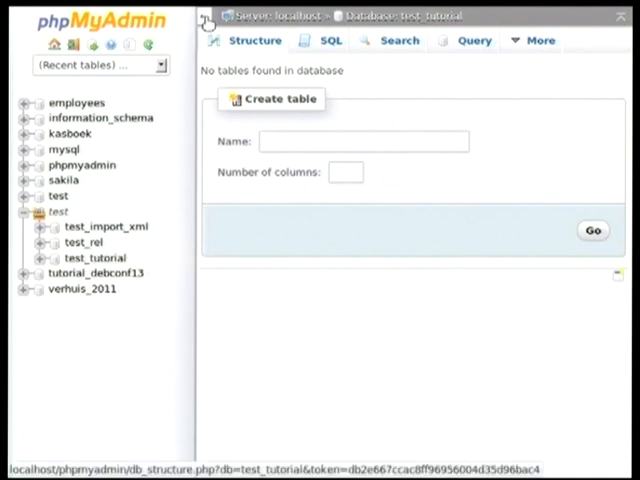
pyautogui.click(207, 22)
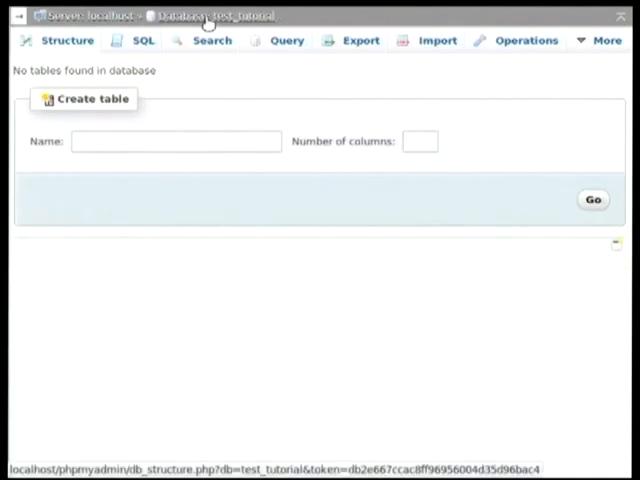
# Start a new table named test with 2 columns
pyautogui.click(175, 141)
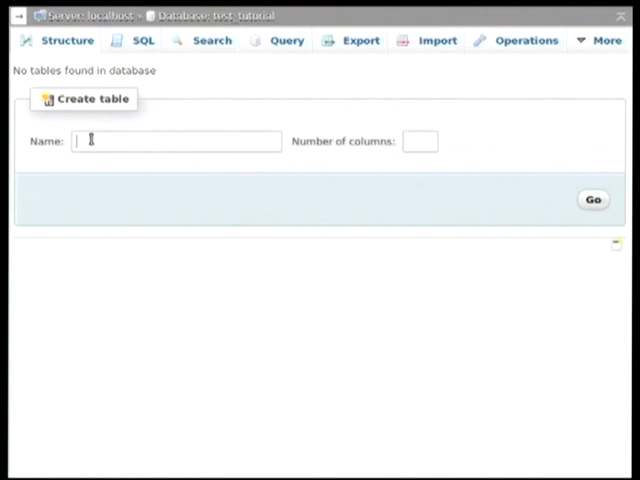
pyautogui.write('test')
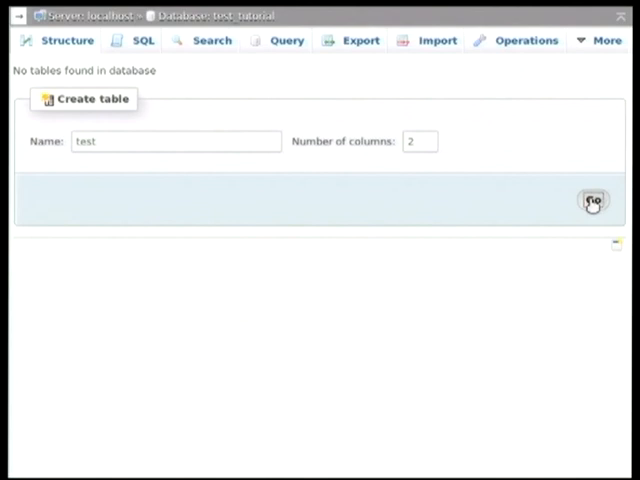
pyautogui.moveTo(529, 263)
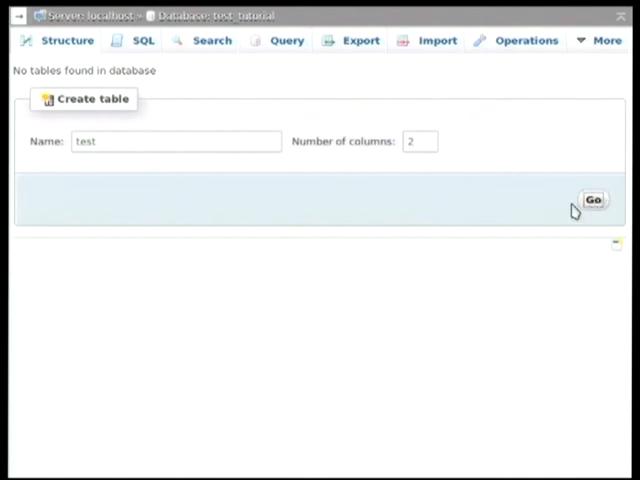
pyautogui.click(593, 200)
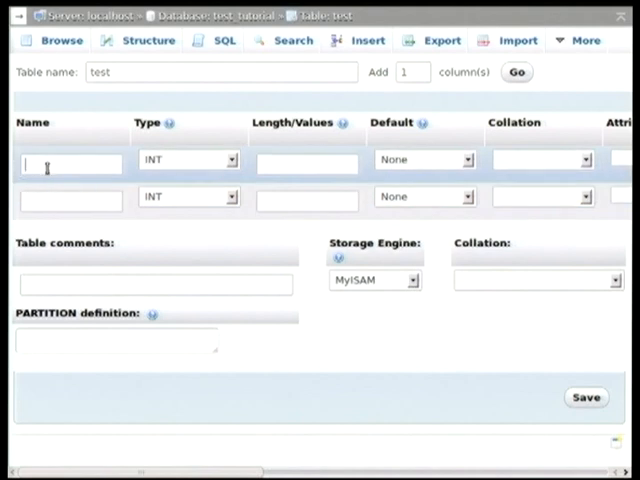
# Save columns ID (INT, PRIMARY, auto-increment) and value (VARCHAR 8) using MyISAM
pyautogui.write('ID')
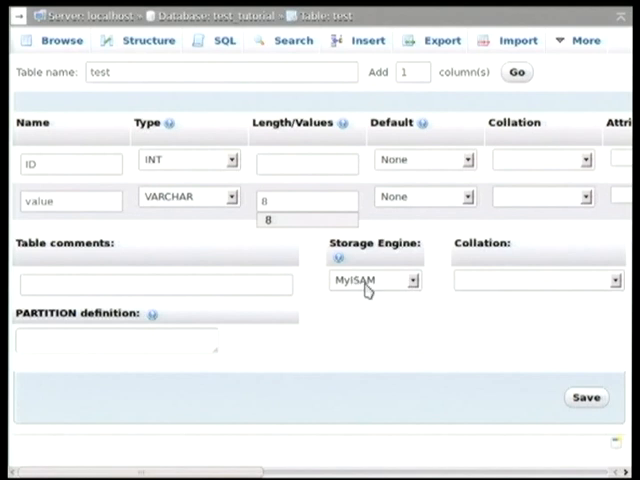
pyautogui.click(375, 280)
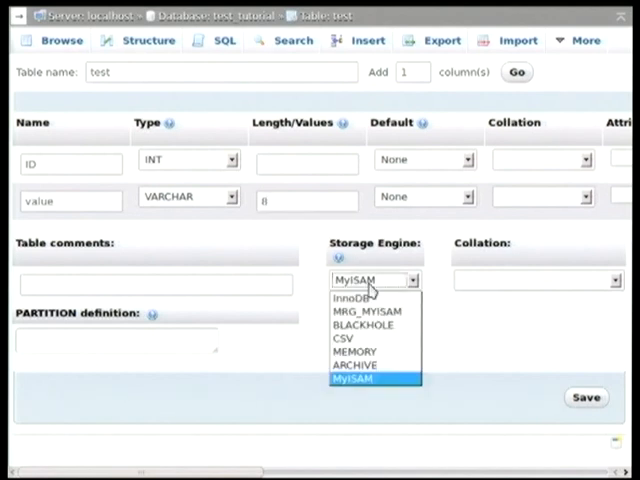
pyautogui.click(351, 378)
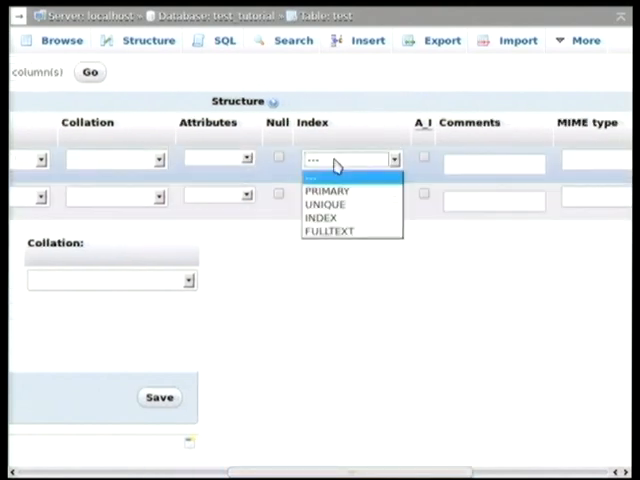
pyautogui.click(326, 190)
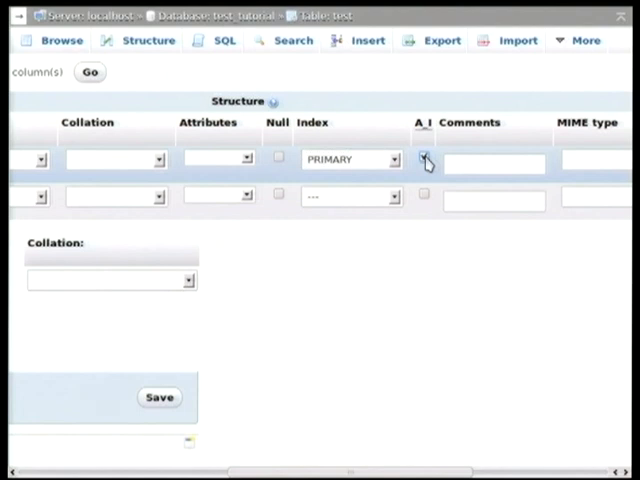
pyautogui.click(423, 158)
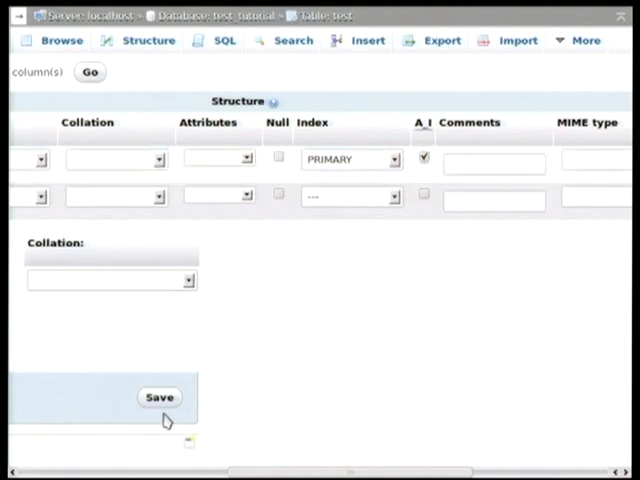
pyautogui.click(159, 397)
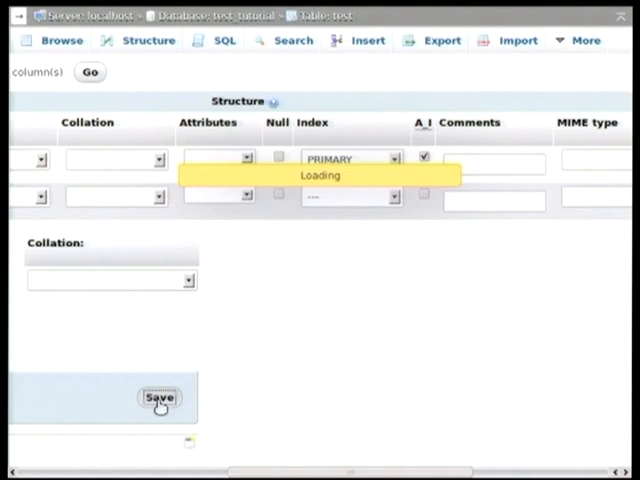
pyautogui.click(159, 397)
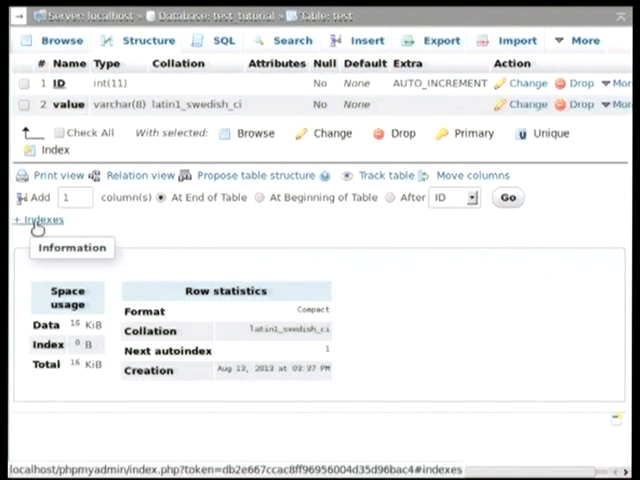
# Expand the Indexes list to show the PRIMARY BTREE index on ID
pyautogui.click(37, 219)
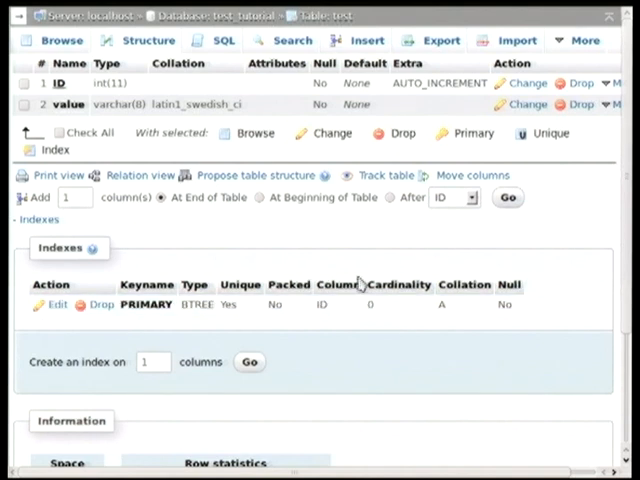
pyautogui.moveTo(322, 304)
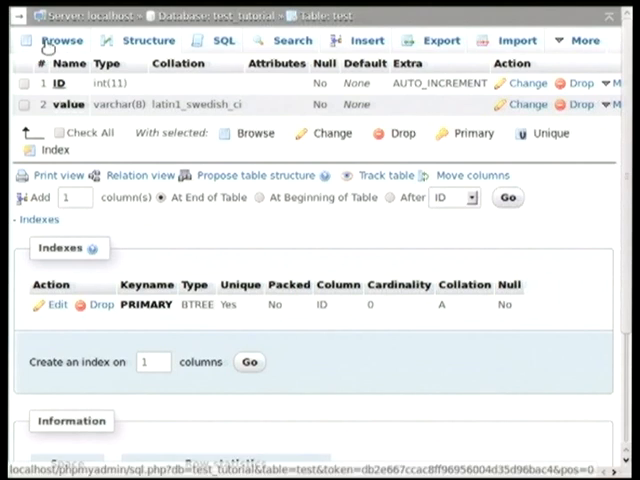
# Insert rows 'foo' and 'bar' into test, then browse them with IDs 1 and 2
pyautogui.click(62, 40)
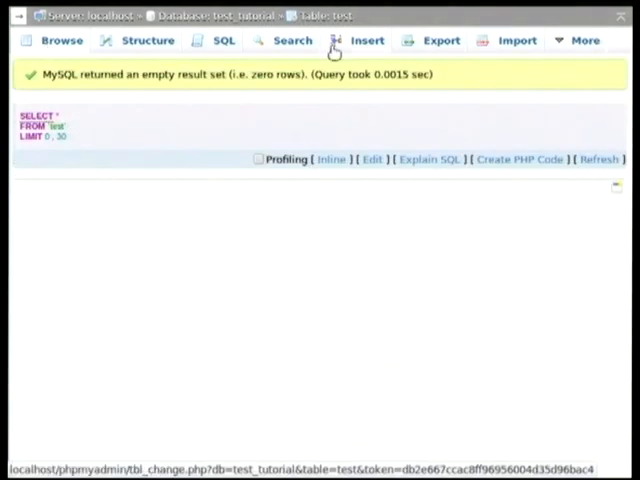
pyautogui.click(367, 40)
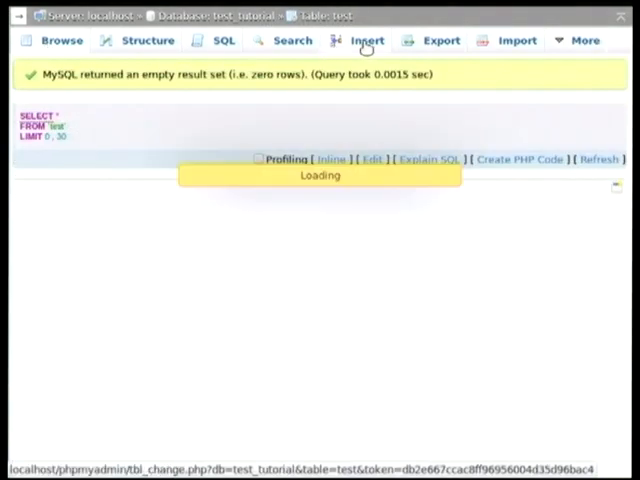
pyautogui.click(367, 40)
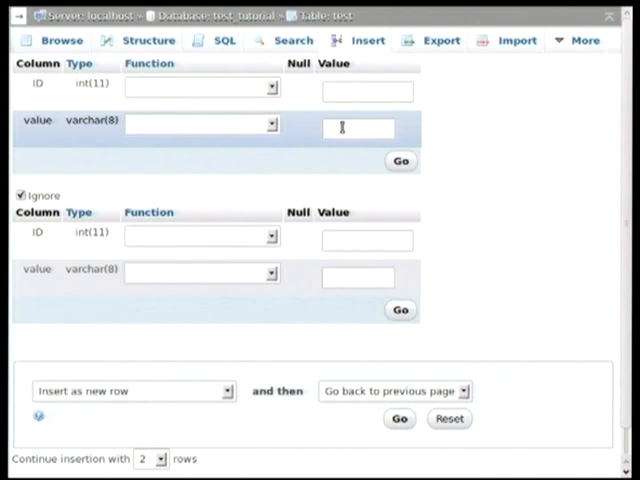
pyautogui.write('foo')
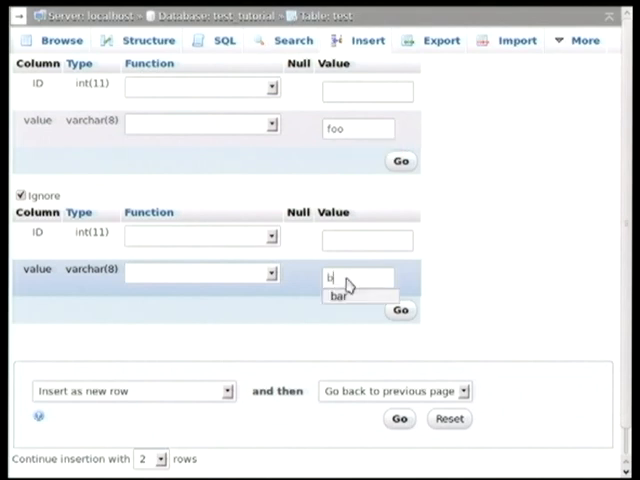
pyautogui.click(338, 294)
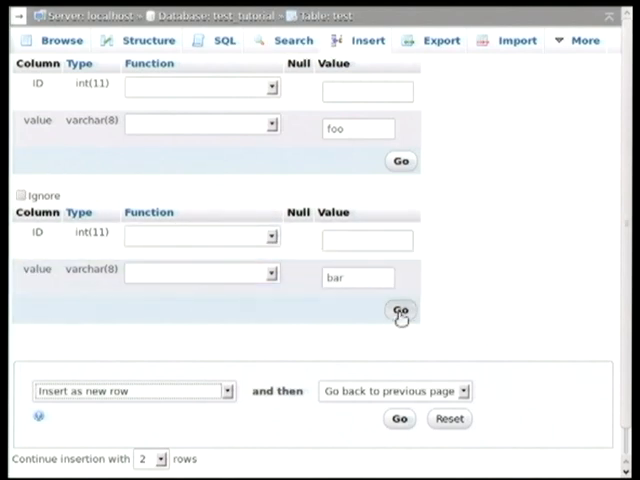
pyautogui.click(400, 310)
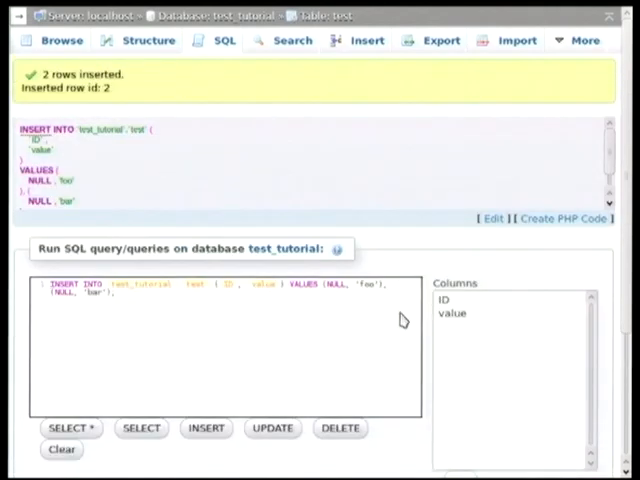
pyautogui.moveTo(264, 58)
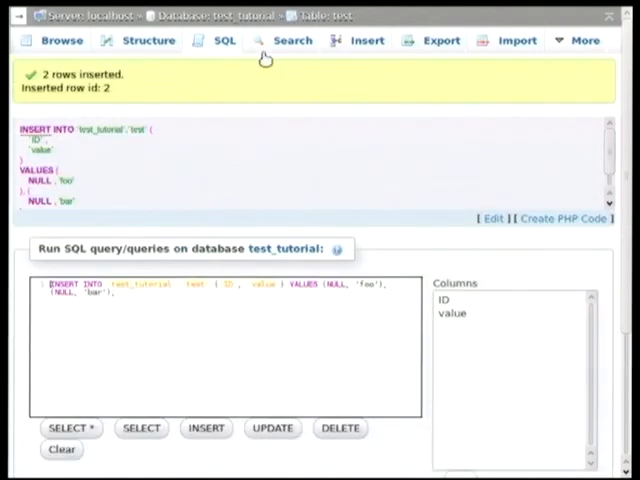
pyautogui.click(62, 40)
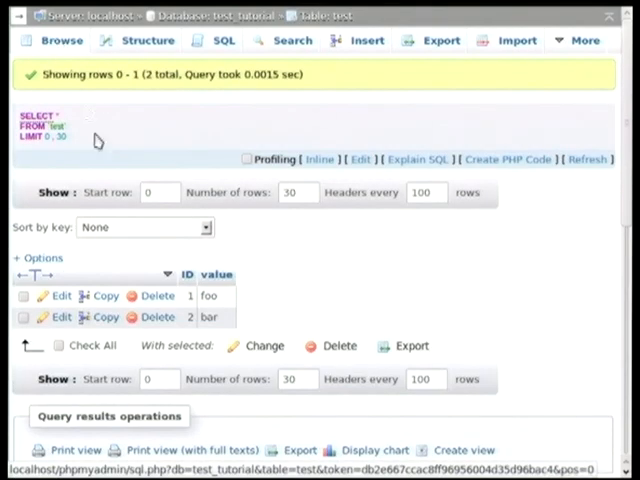
pyautogui.moveTo(135, 340)
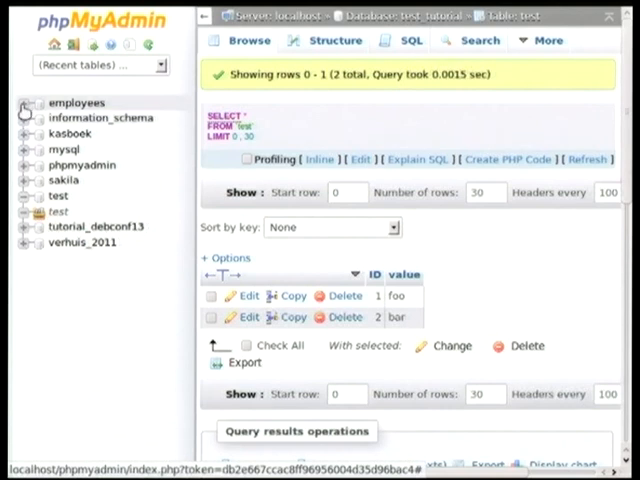
# Open the employees table of the employees database and collapse the navigation panel
pyautogui.click(25, 102)
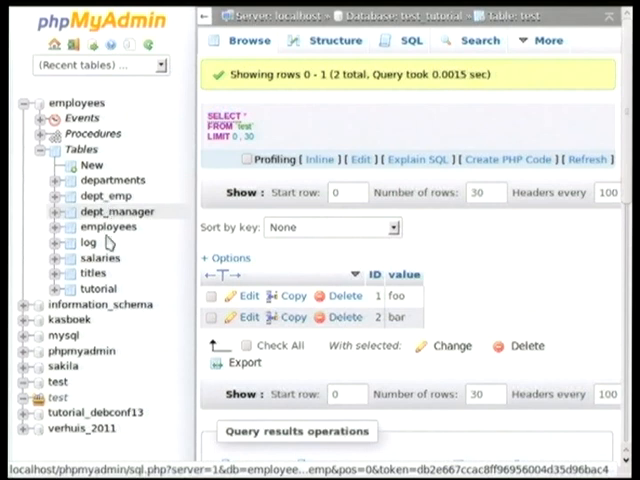
pyautogui.click(108, 227)
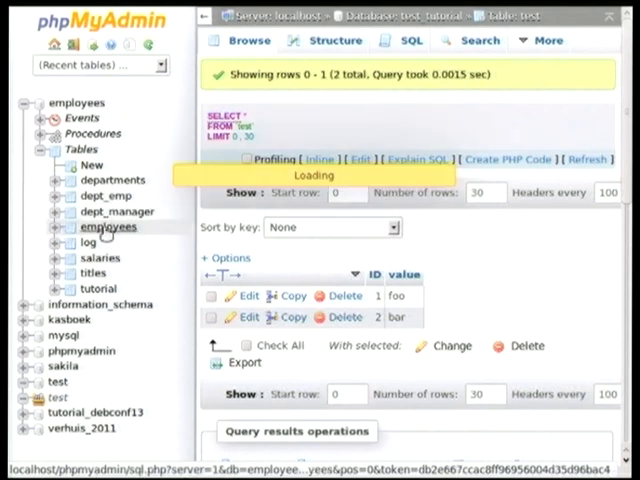
pyautogui.moveTo(143, 130)
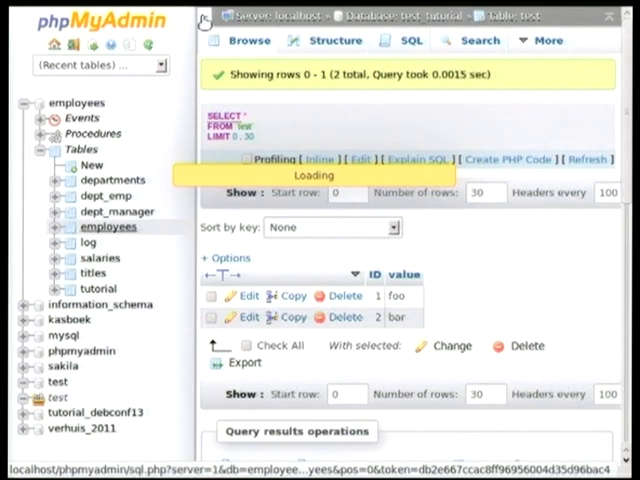
pyautogui.click(108, 226)
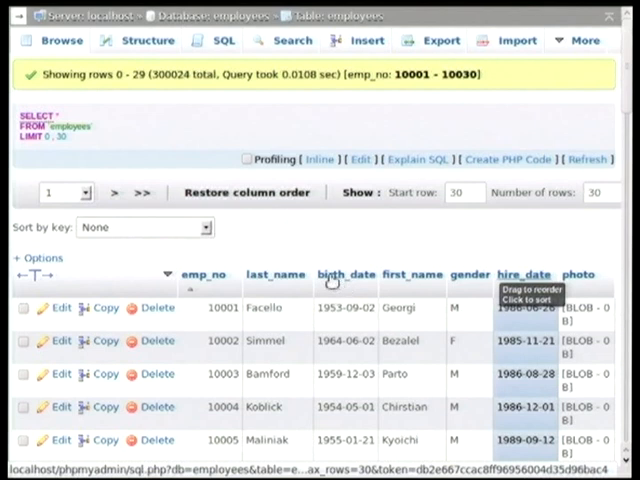
pyautogui.moveTo(349, 257)
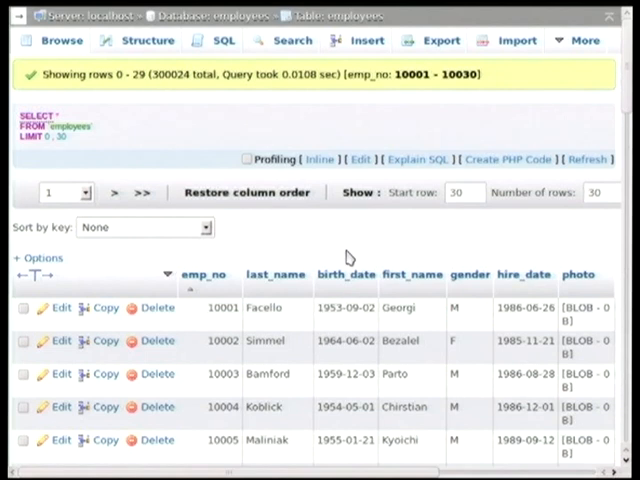
pyautogui.moveTo(410, 274)
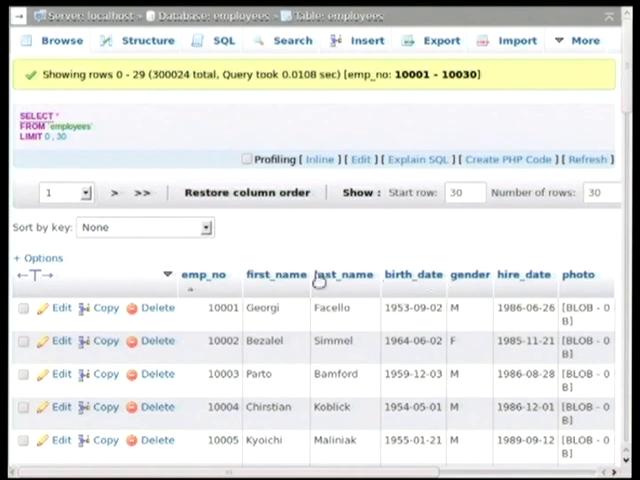
pyautogui.moveTo(208, 272)
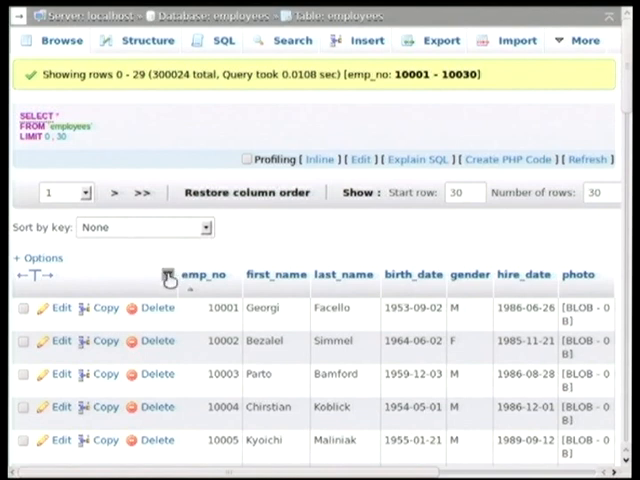
pyautogui.click(166, 276)
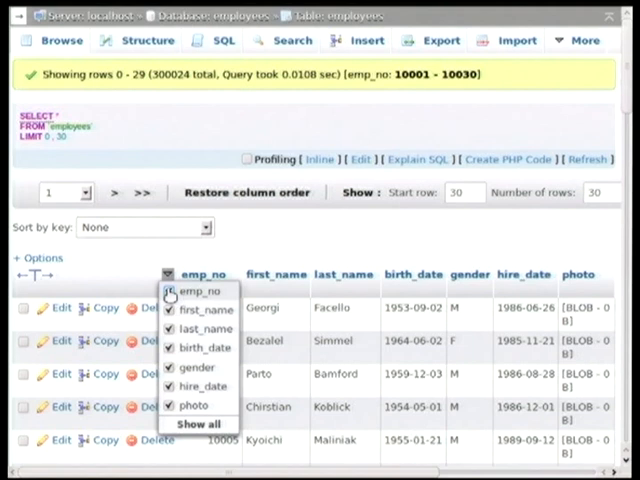
pyautogui.click(170, 291)
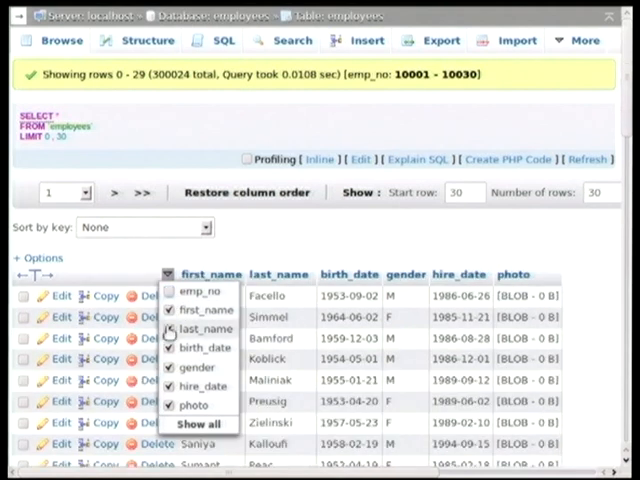
pyautogui.click(169, 347)
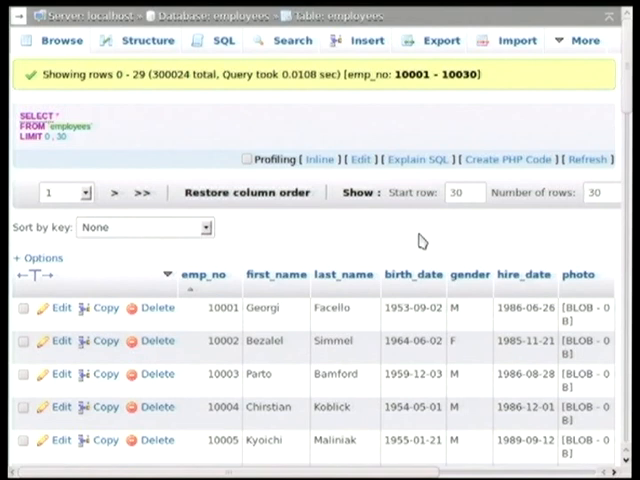
pyautogui.moveTo(335, 340)
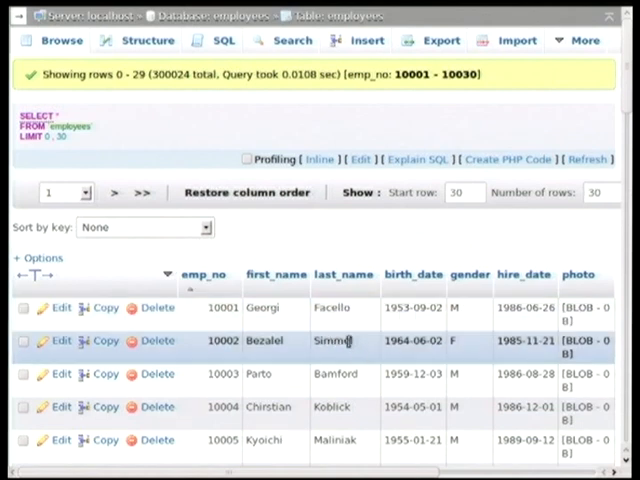
# Inline-edit employee 10002's last name from Simmel to Simmelen
pyautogui.doubleClick(344, 341)
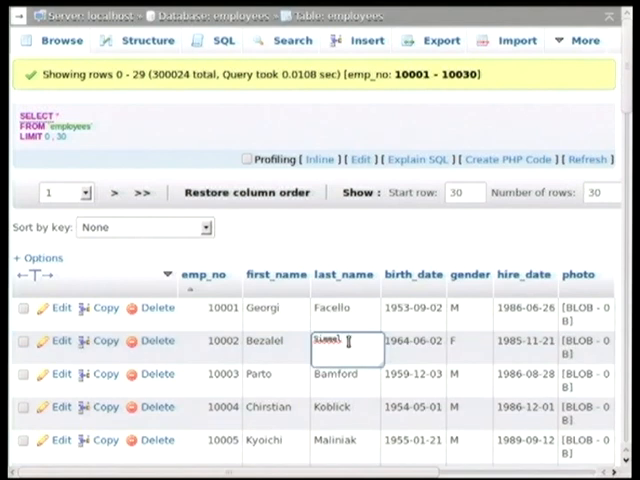
pyautogui.press('Return')
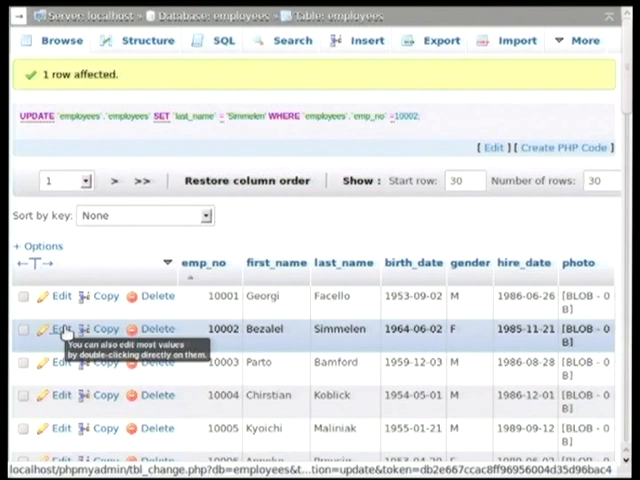
pyautogui.moveTo(70, 225)
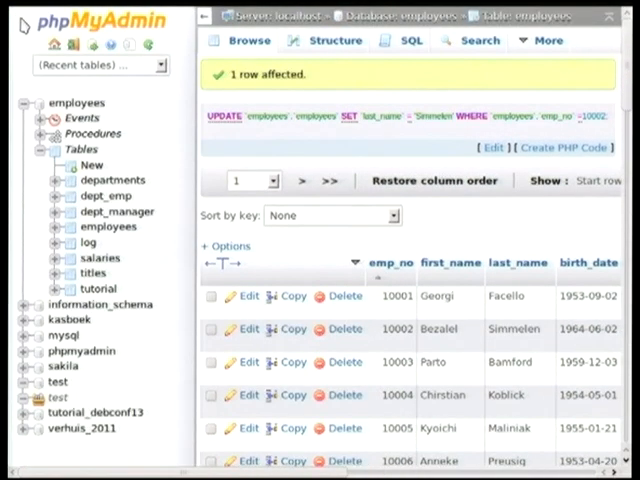
pyautogui.moveTo(575, 110)
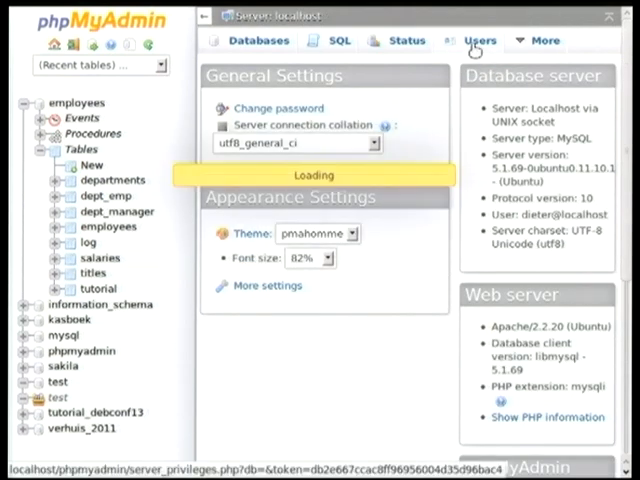
# Show the Users tab with each account's host, password status and global privileges
pyautogui.click(479, 40)
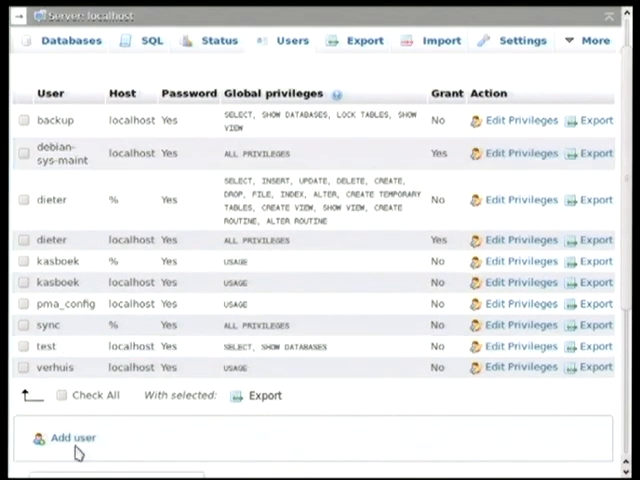
# Start a new user account with the user name test_tutorial
pyautogui.click(72, 437)
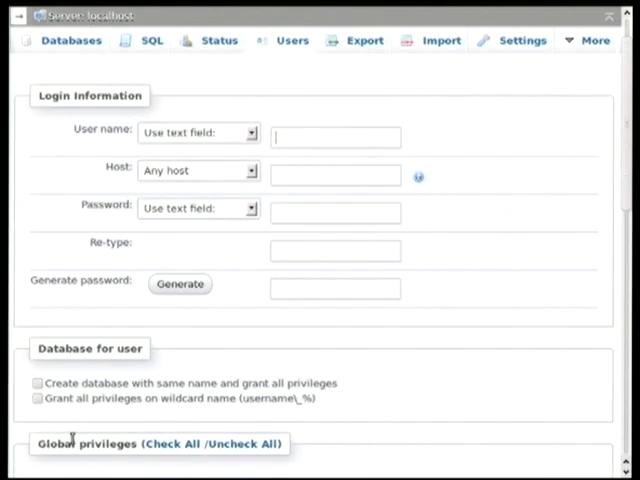
pyautogui.moveTo(274, 319)
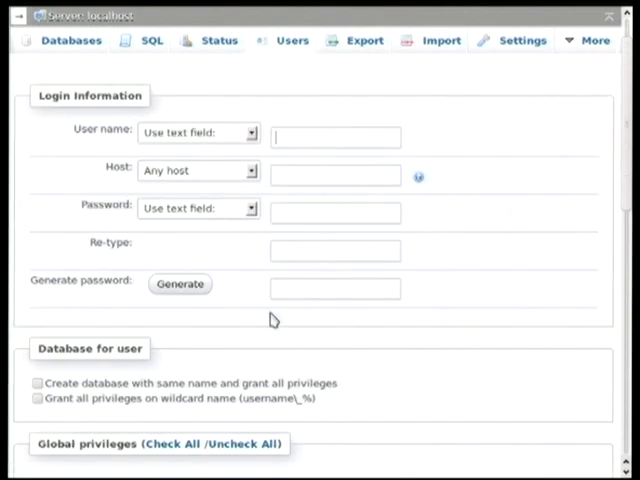
pyautogui.write('test')
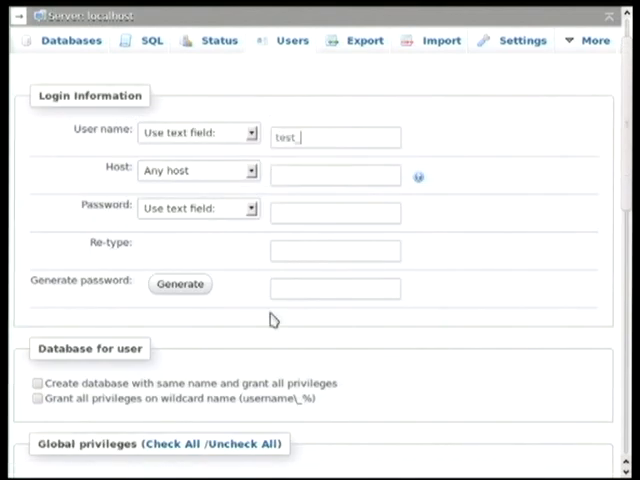
pyautogui.write('_tuto')
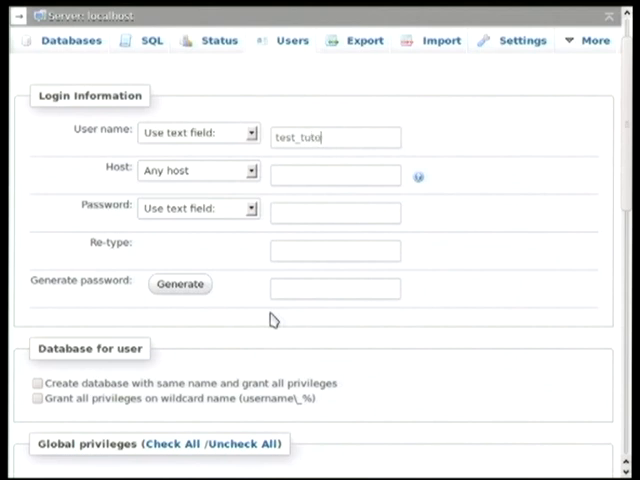
pyautogui.write('rial')
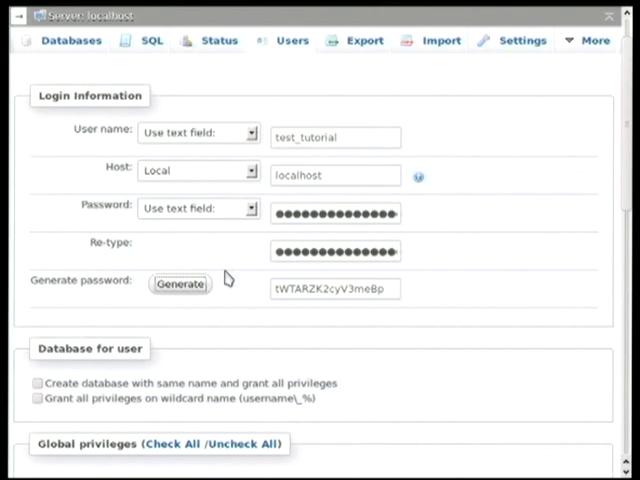
pyautogui.moveTo(625, 170)
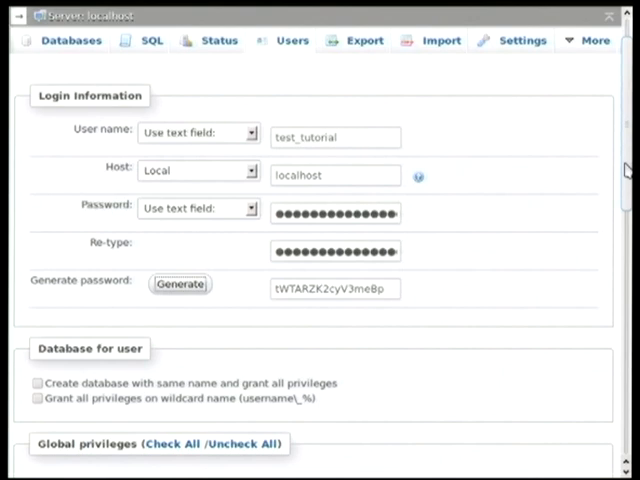
# Scroll through the Global privileges checkboxes and the Resource limits section
pyautogui.scroll(-3)
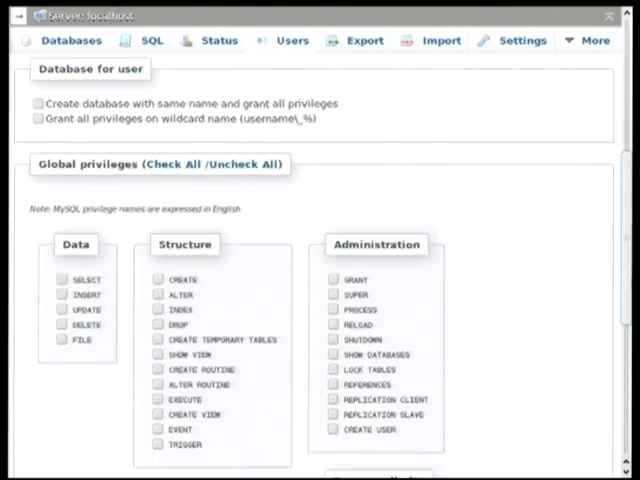
pyautogui.scroll(-3)
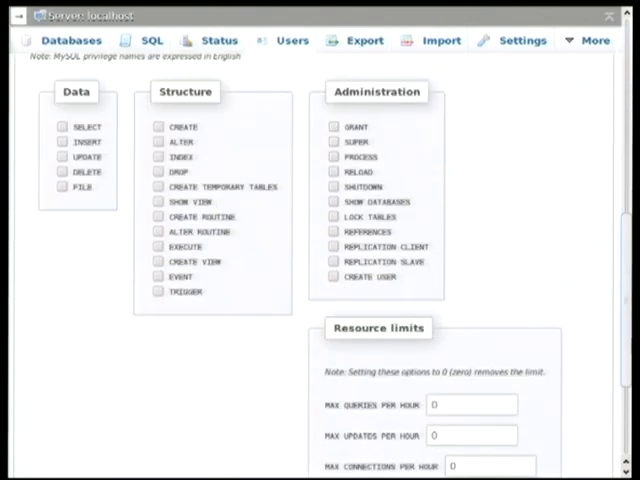
pyautogui.scroll(3)
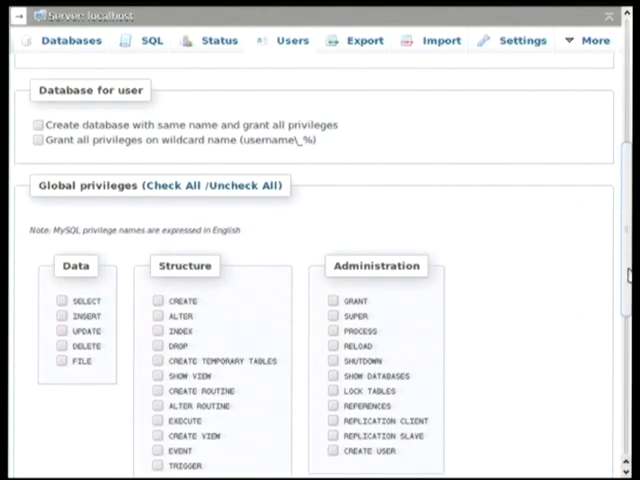
pyautogui.scroll(-3)
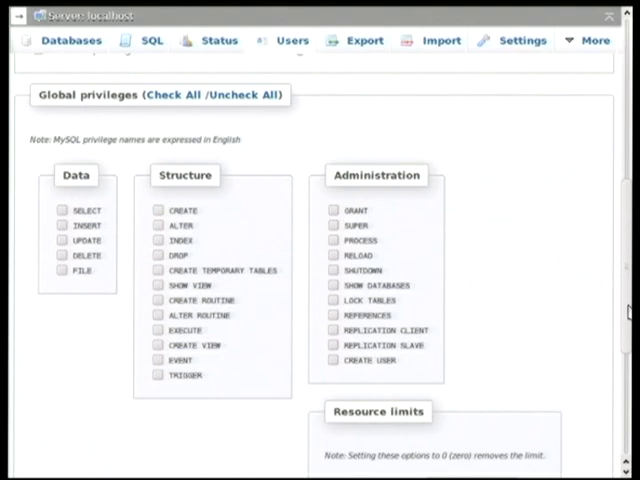
pyautogui.scroll(-3)
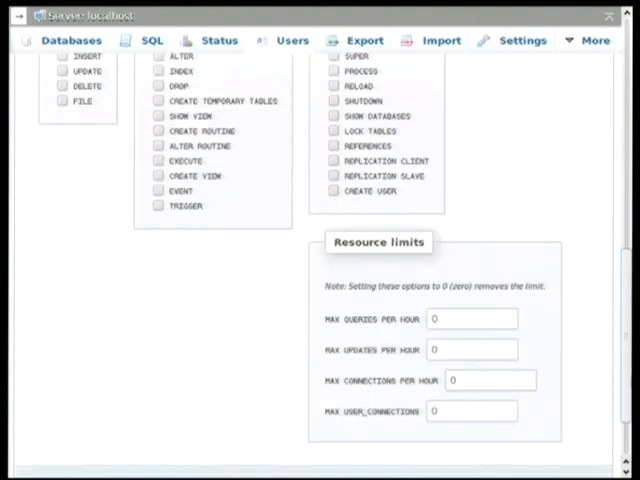
pyautogui.scroll(-3)
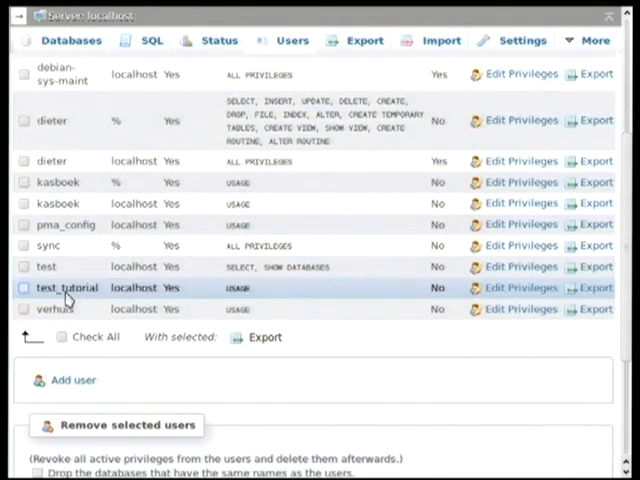
# Open Edit Privileges for test_tutorial and scroll down to Database-specific privileges
pyautogui.click(519, 288)
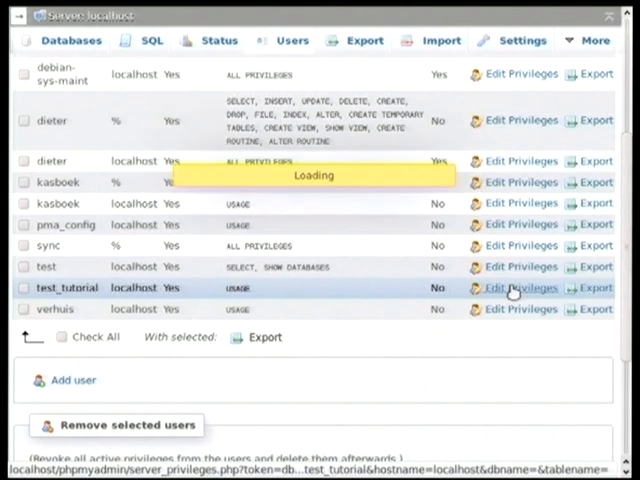
pyautogui.click(512, 288)
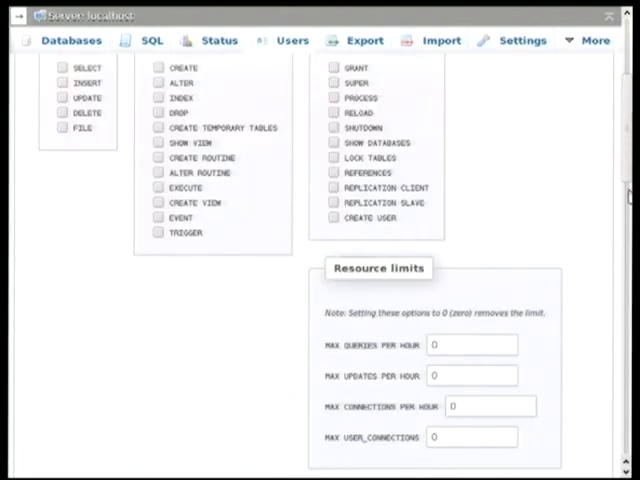
pyautogui.scroll(-3)
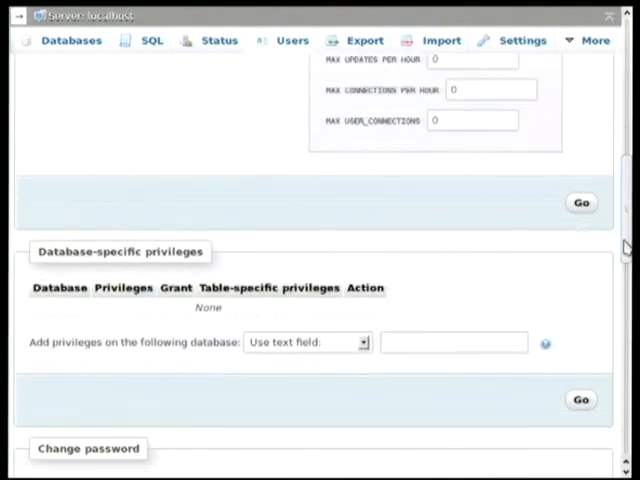
pyautogui.scroll(-3)
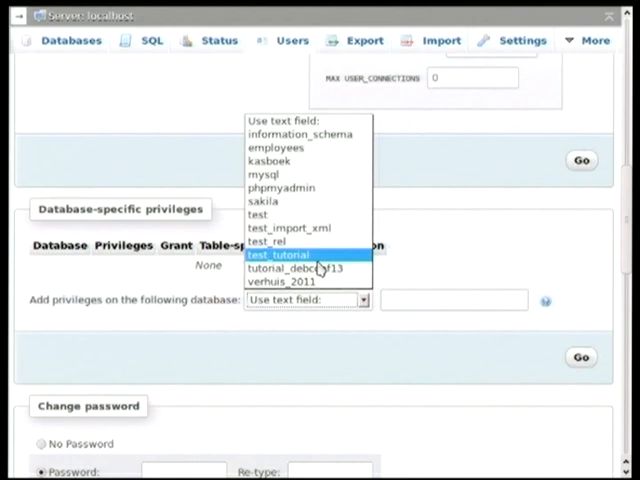
# Select the test_tutorial database, check all privileges, and save them with Go
pyautogui.click(281, 255)
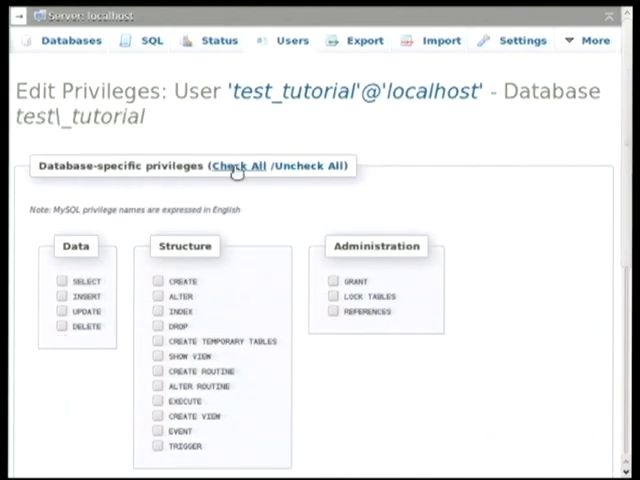
pyautogui.click(238, 165)
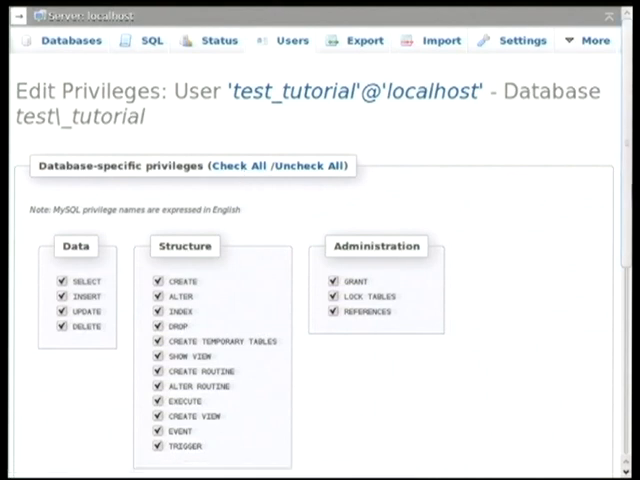
pyautogui.moveTo(625, 133)
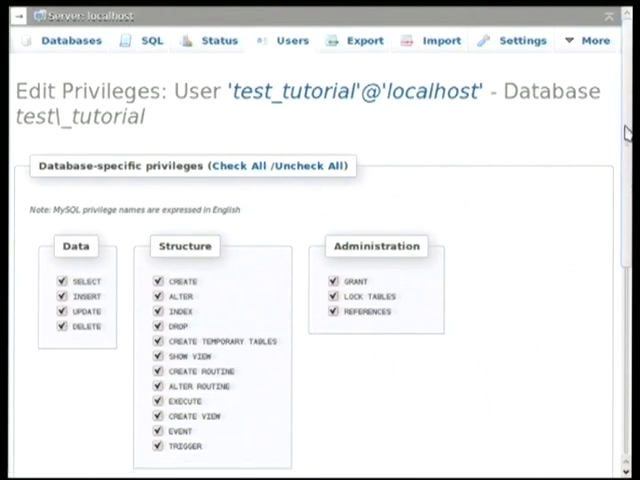
pyautogui.scroll(-3)
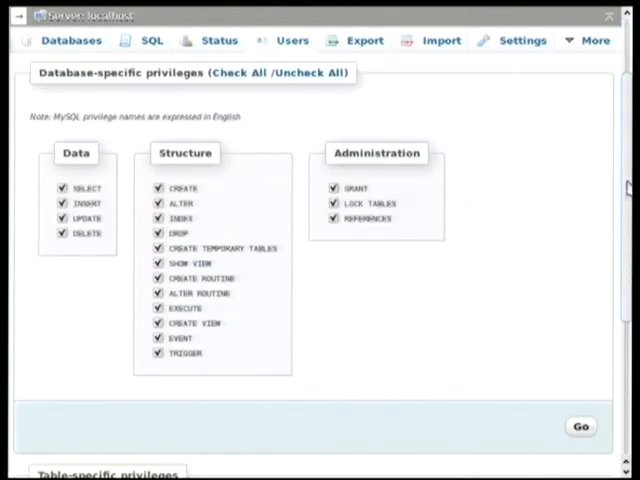
pyautogui.scroll(-3)
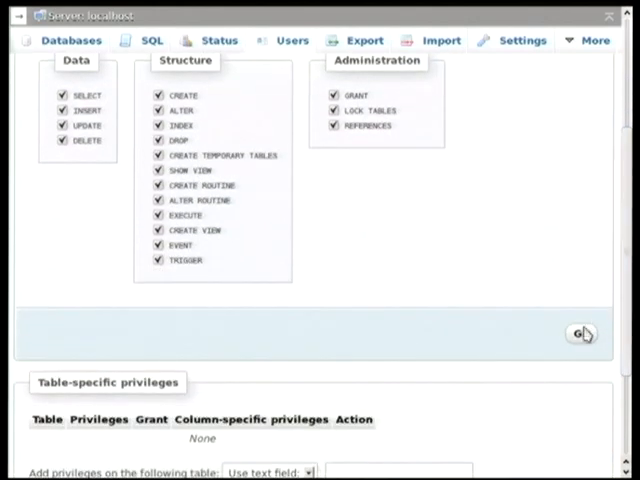
pyautogui.click(582, 333)
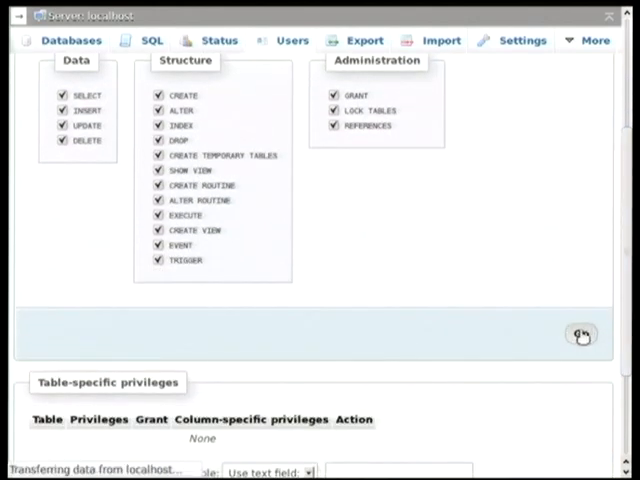
pyautogui.click(582, 334)
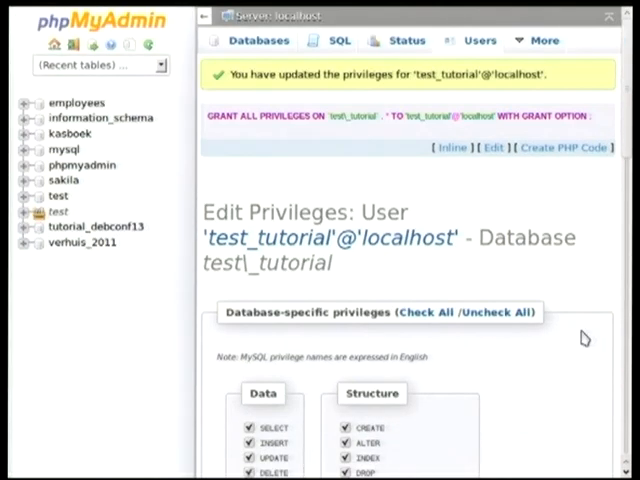
pyautogui.moveTo(406, 205)
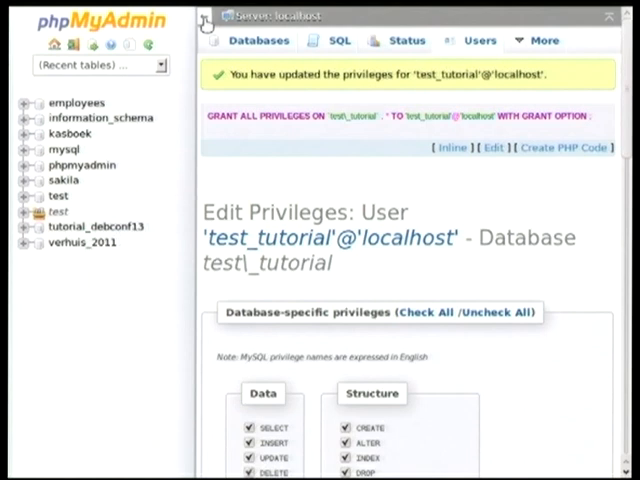
# Expand the employees database in the navigation panel and open dept_emp
pyautogui.click(24, 102)
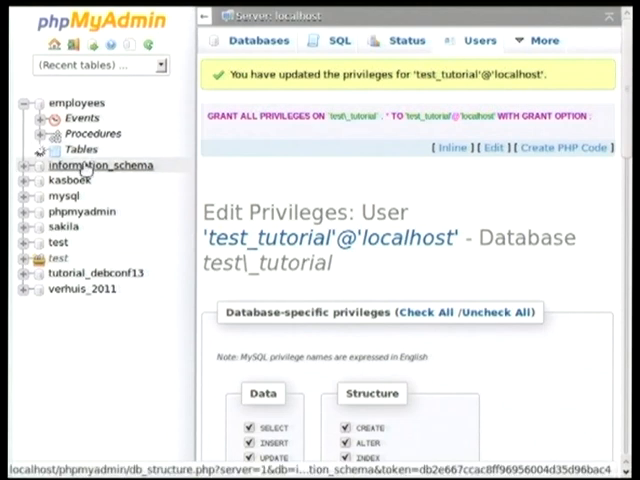
pyautogui.click(81, 149)
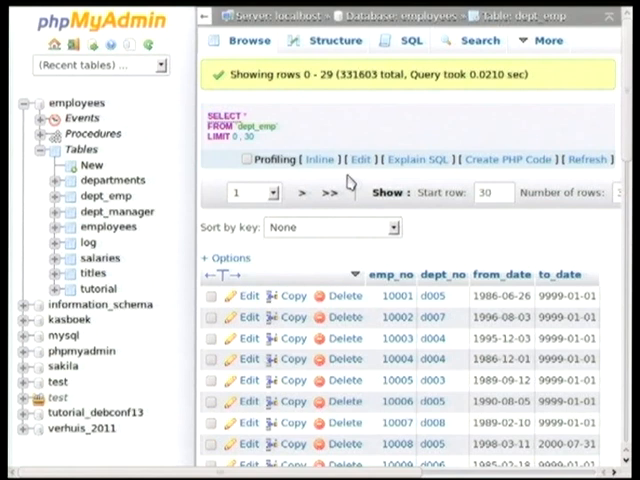
pyautogui.moveTo(505, 283)
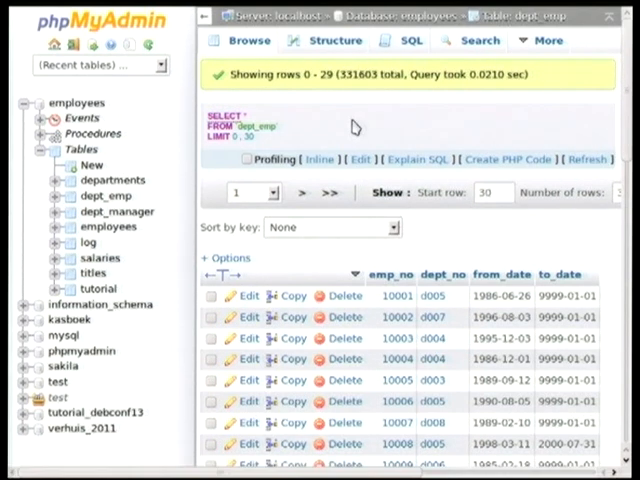
# Show dept_emp's column structure, then open its Relation view
pyautogui.click(335, 40)
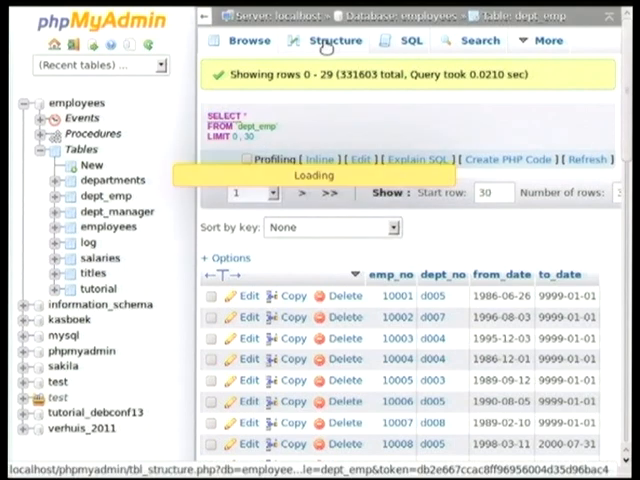
pyautogui.click(335, 40)
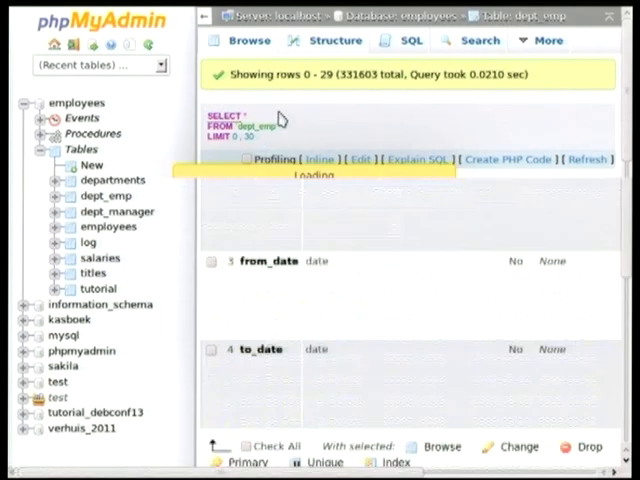
pyautogui.click(326, 40)
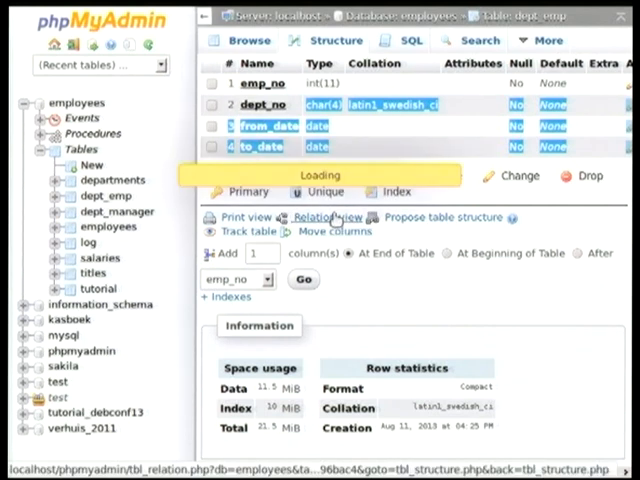
pyautogui.click(327, 217)
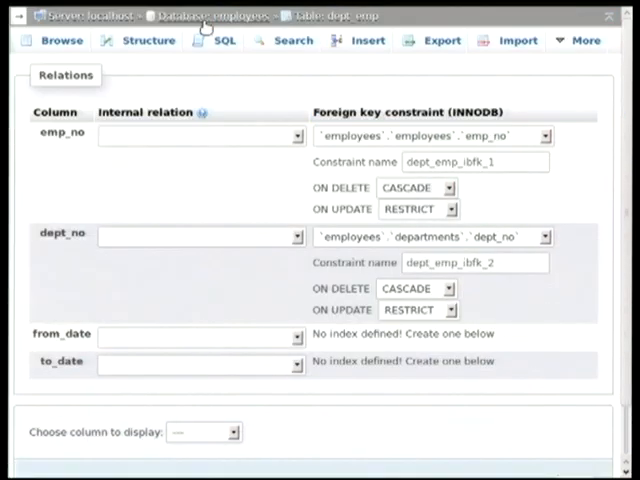
pyautogui.moveTo(245, 105)
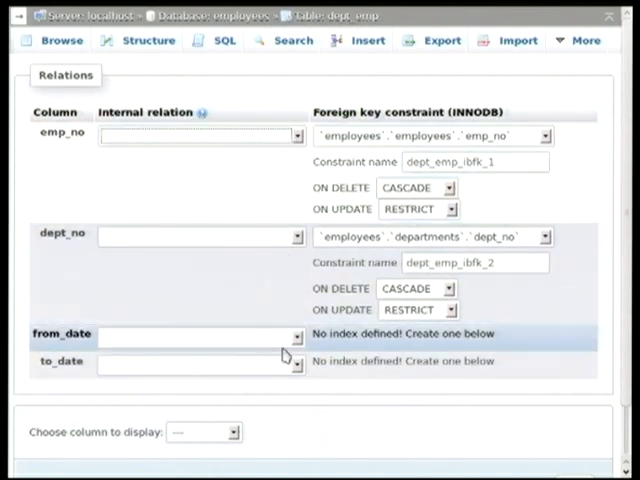
pyautogui.moveTo(513, 90)
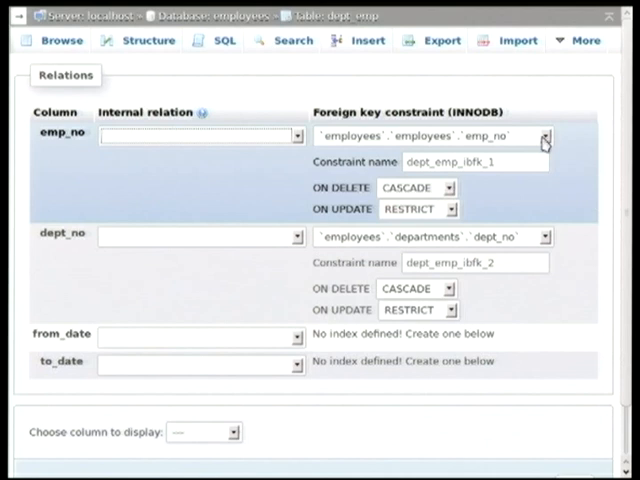
# Expand emp_no's foreign key dropdown to see its referenceable columns
pyautogui.click(543, 136)
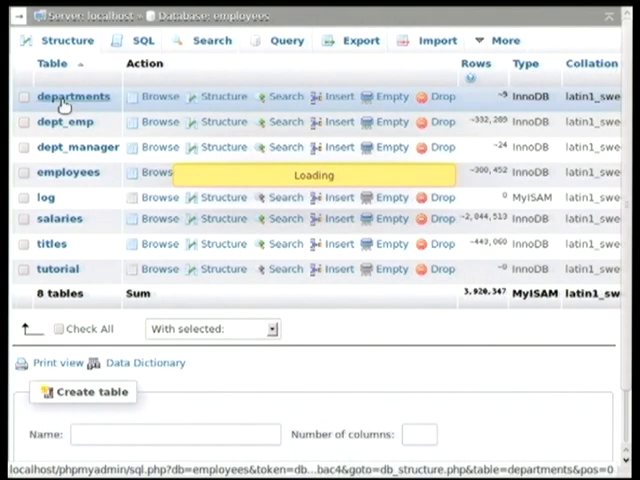
# Check the departments table's structure, relations and insert form, then browse dept_emp rows
pyautogui.click(160, 97)
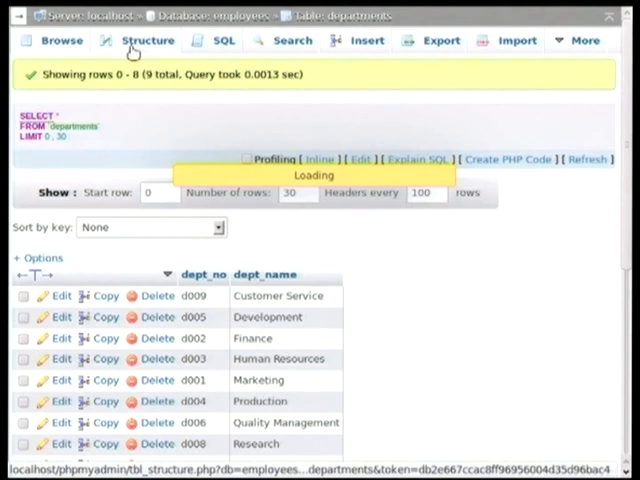
pyautogui.click(147, 40)
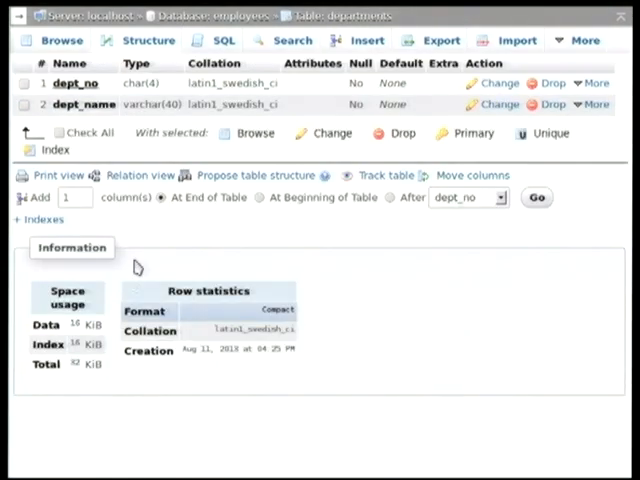
pyautogui.click(141, 175)
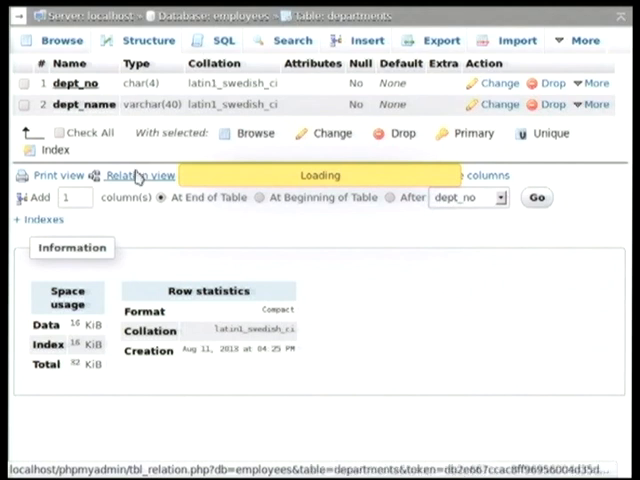
pyautogui.click(140, 175)
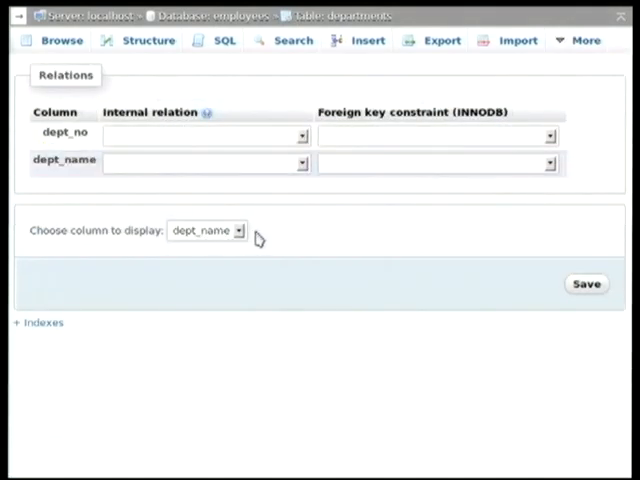
pyautogui.moveTo(360, 243)
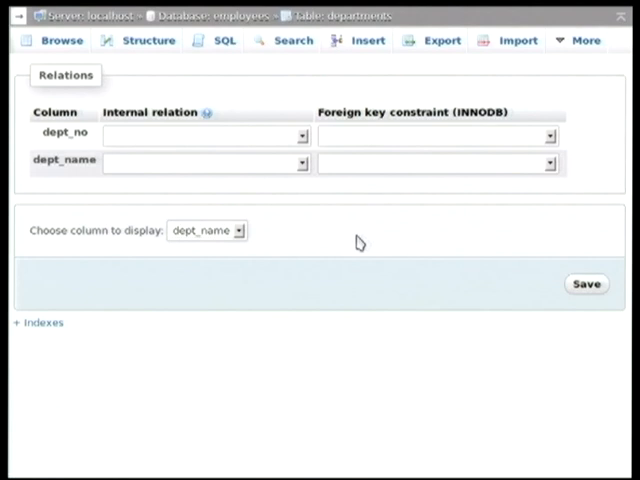
pyautogui.moveTo(113, 238)
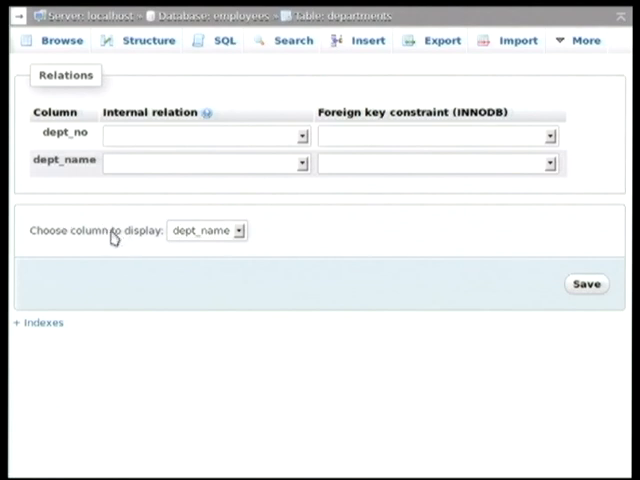
pyautogui.moveTo(338, 237)
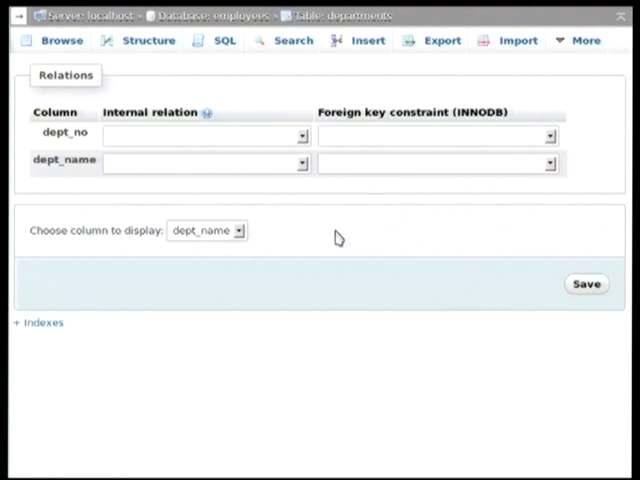
pyautogui.moveTo(250, 213)
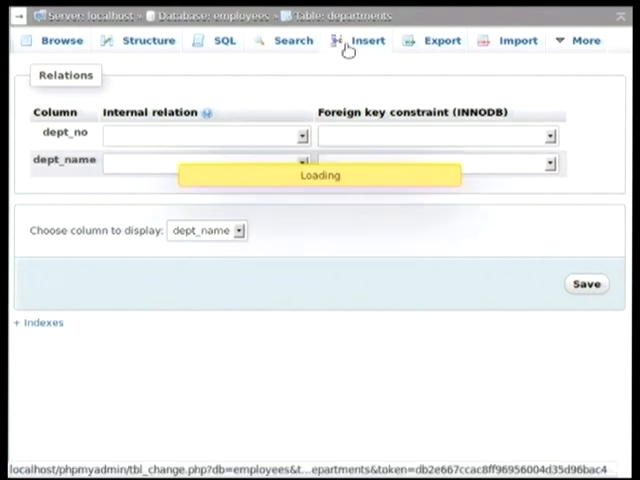
pyautogui.click(368, 40)
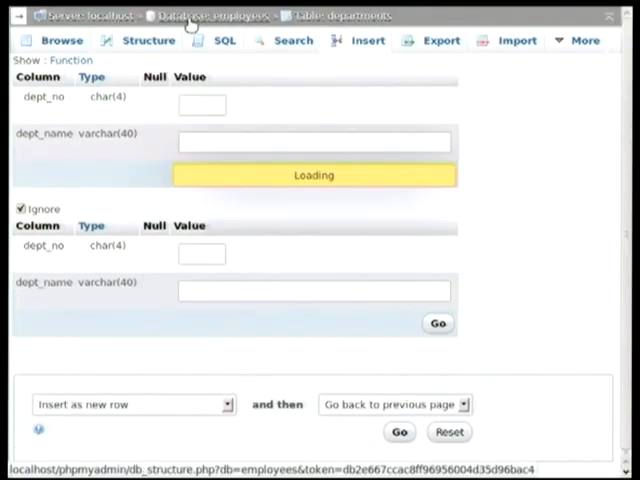
pyautogui.click(210, 15)
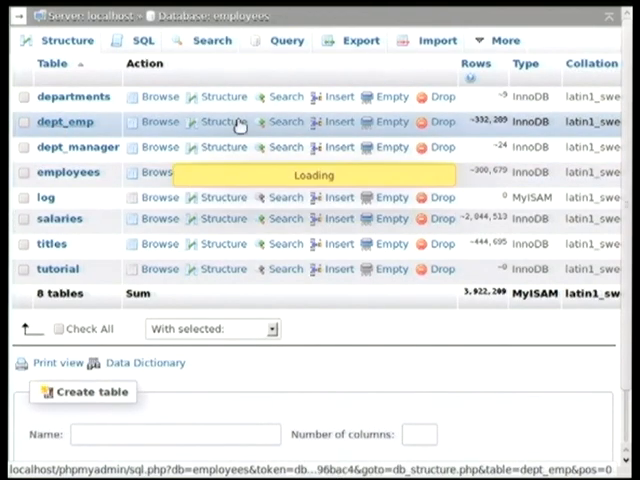
pyautogui.click(159, 121)
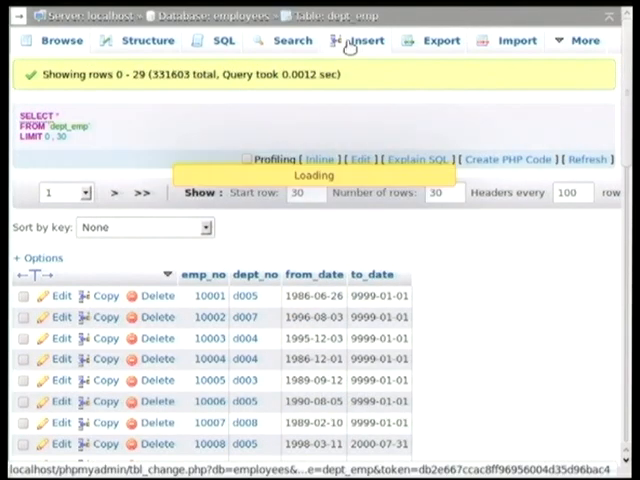
# Open the Insert form for adding new dept_emp rows
pyautogui.click(368, 40)
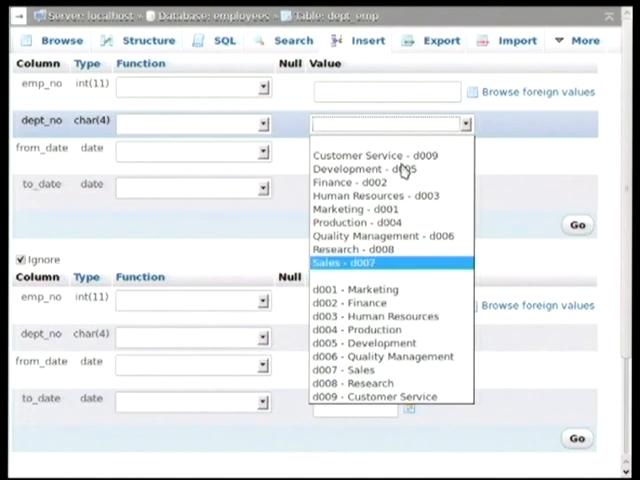
pyautogui.moveTo(377, 155)
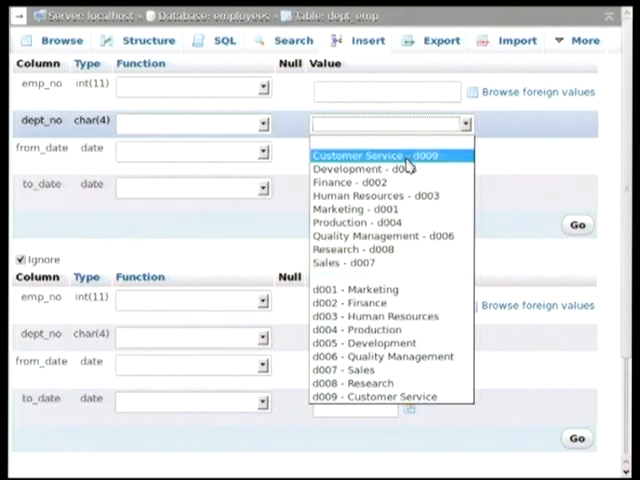
pyautogui.moveTo(403, 290)
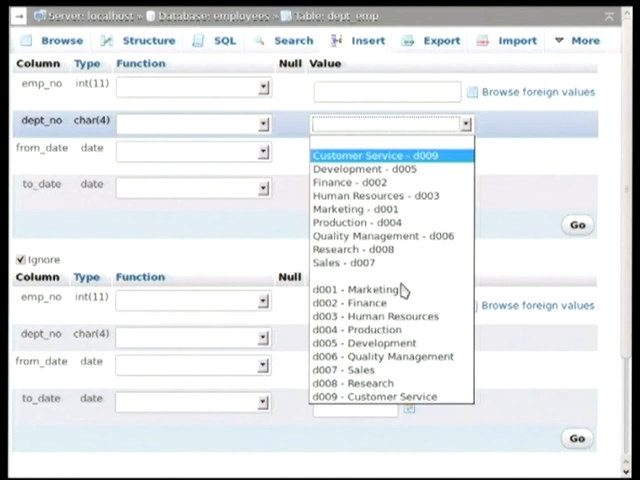
pyautogui.moveTo(375, 343)
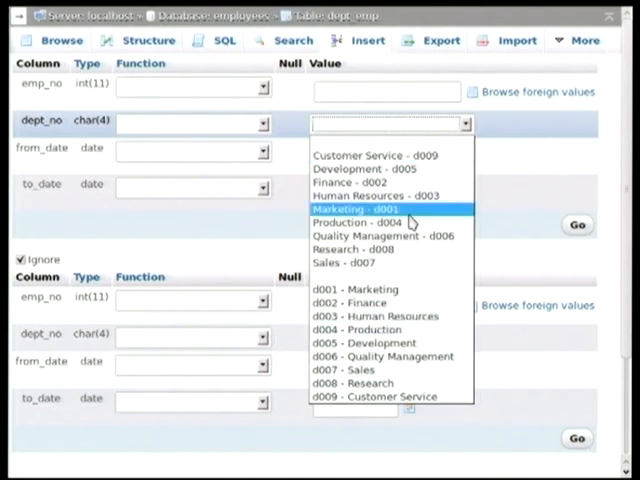
pyautogui.moveTo(560, 178)
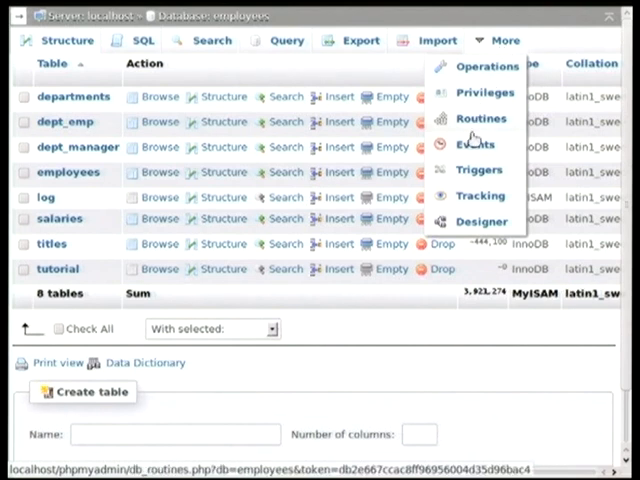
# Open the Designer for the employees database from the More menu
pyautogui.click(485, 91)
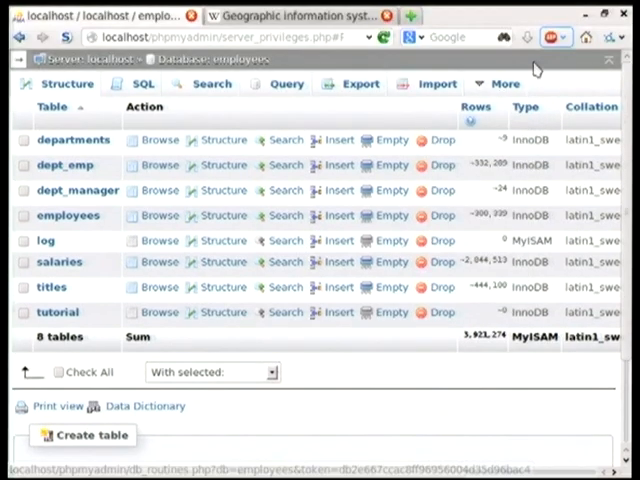
pyautogui.click(505, 40)
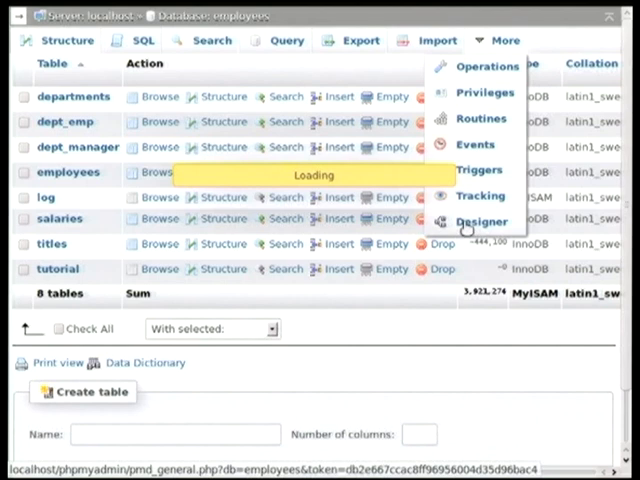
pyautogui.click(481, 221)
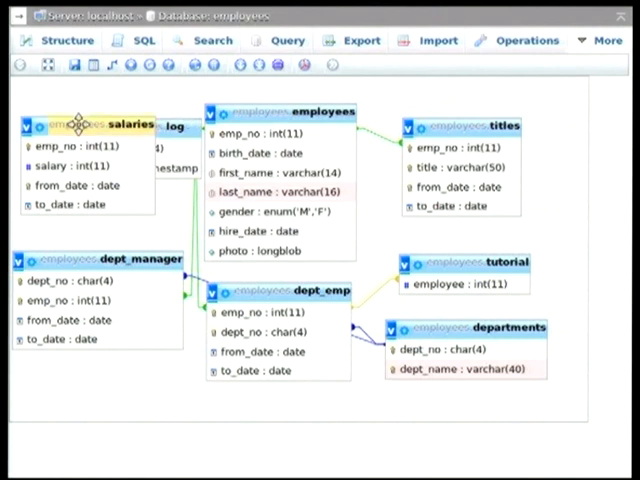
# Move salaries to the top left and collapse the log table into the lower left
pyautogui.moveTo(88, 125); pyautogui.dragTo(83, 95)
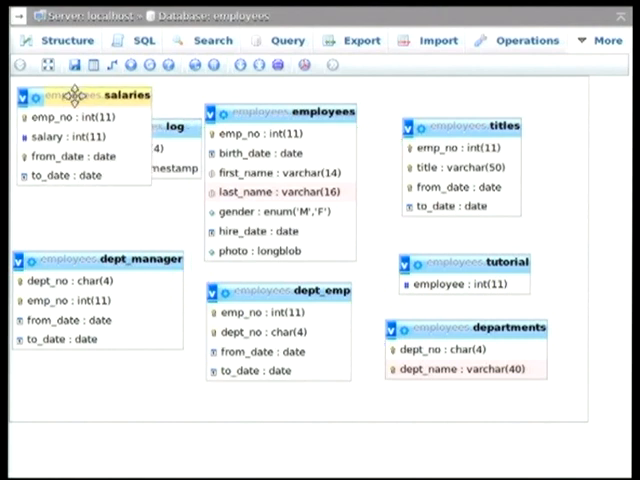
pyautogui.moveTo(280, 111); pyautogui.dragTo(360, 104)
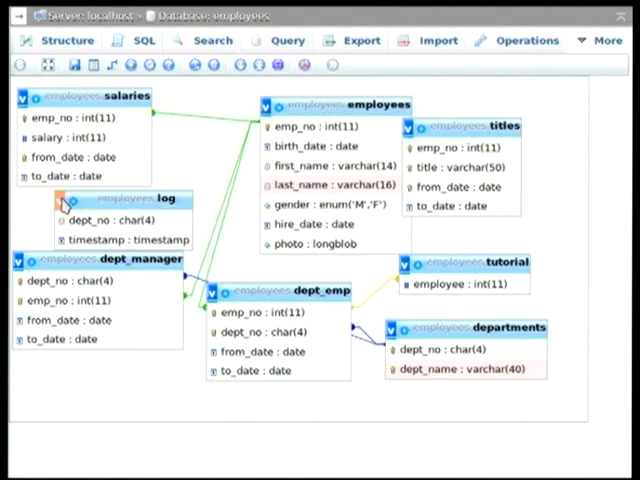
pyautogui.click(65, 205)
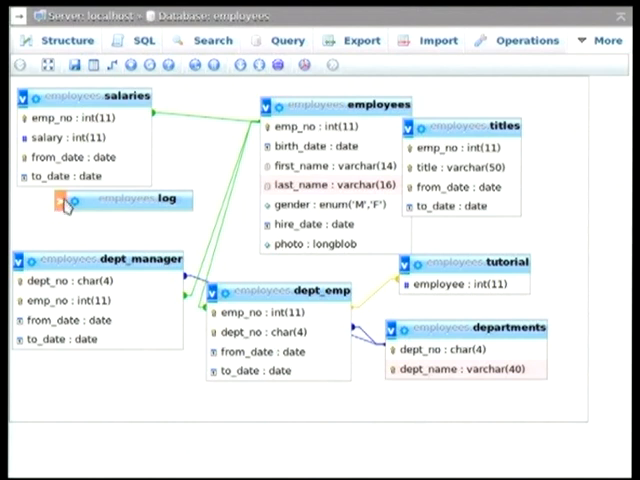
pyautogui.moveTo(125, 200); pyautogui.dragTo(95, 398)
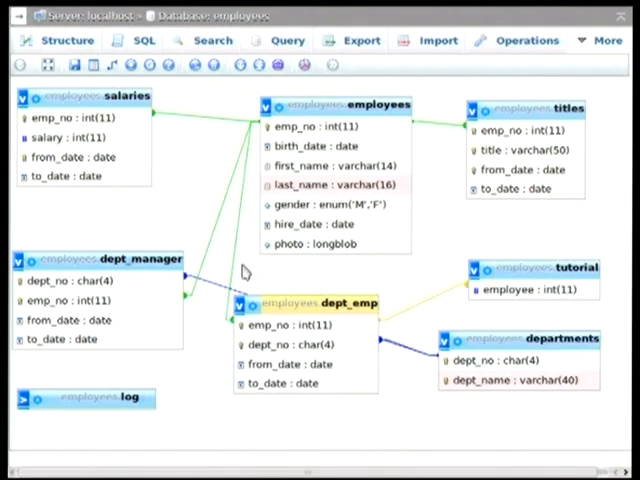
pyautogui.click(74, 64)
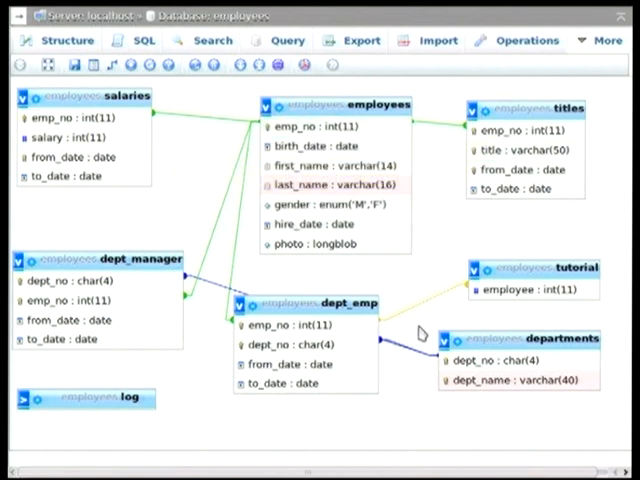
pyautogui.moveTo(255, 233)
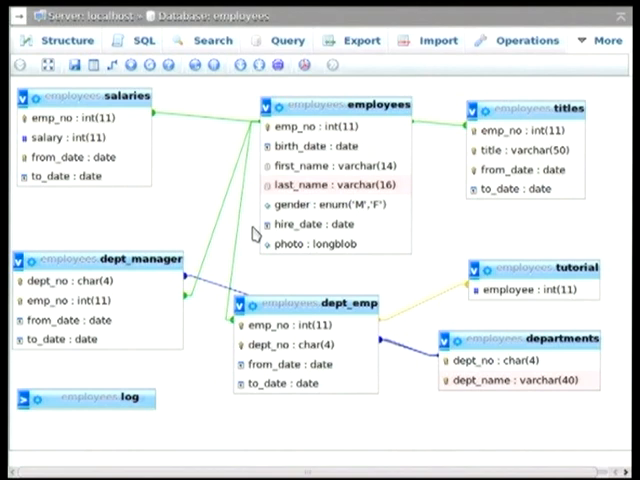
pyautogui.moveTo(445, 371)
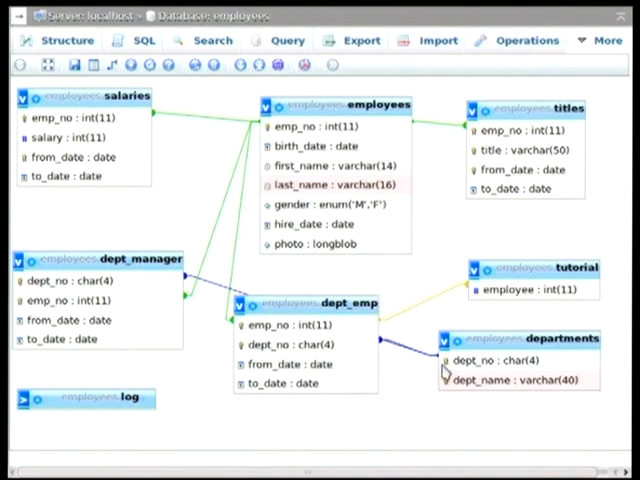
pyautogui.moveTo(455, 295)
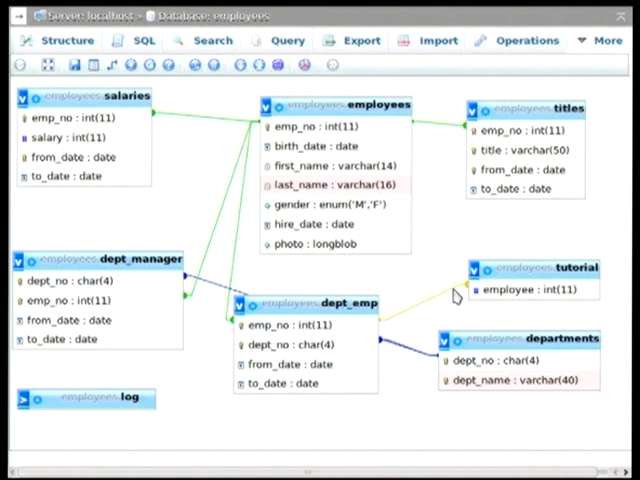
pyautogui.moveTo(468, 291)
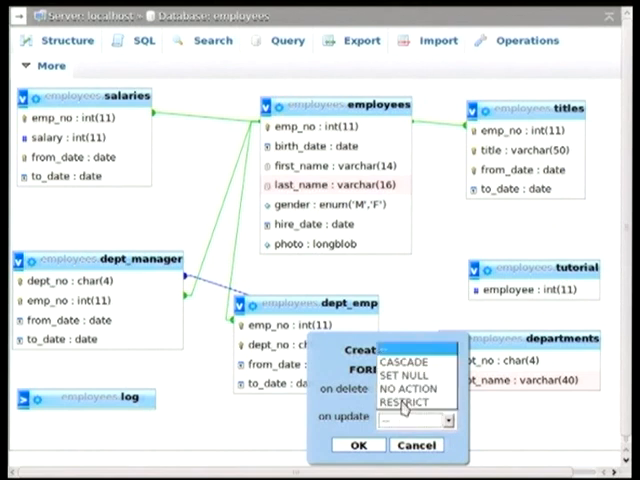
# Create foreign-key relations on dept_emp's emp_no with RESTRICT delete rules, then expand the diagram full-window
pyautogui.click(404, 401)
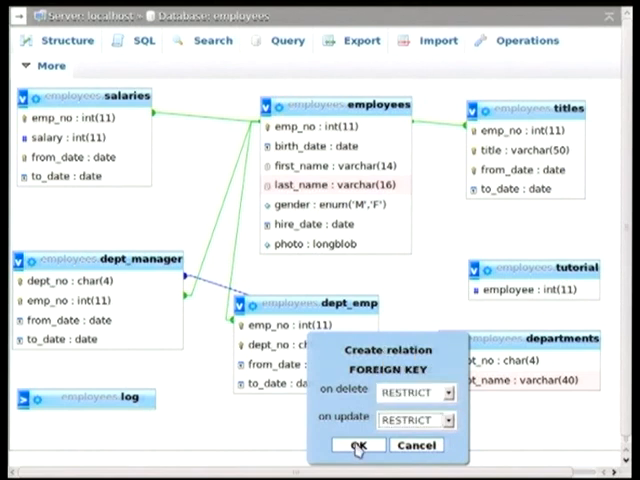
pyautogui.click(357, 445)
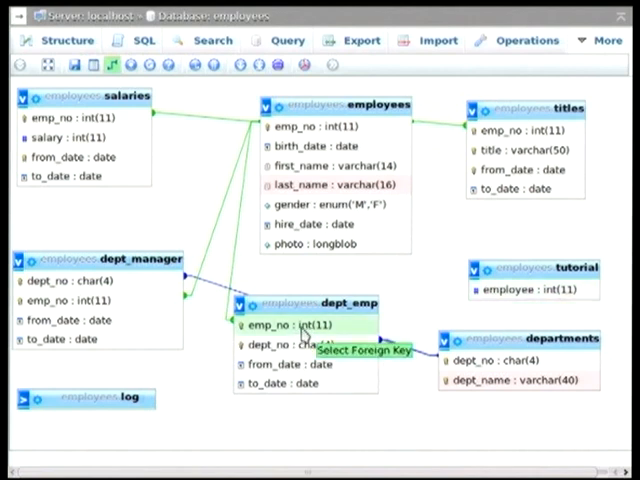
pyautogui.click(354, 351)
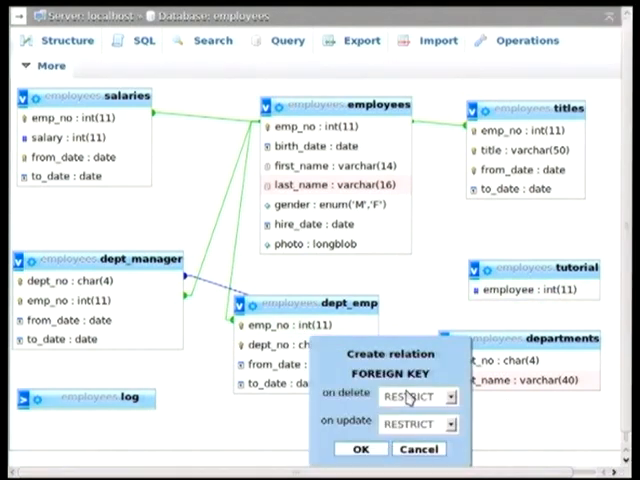
pyautogui.click(418, 396)
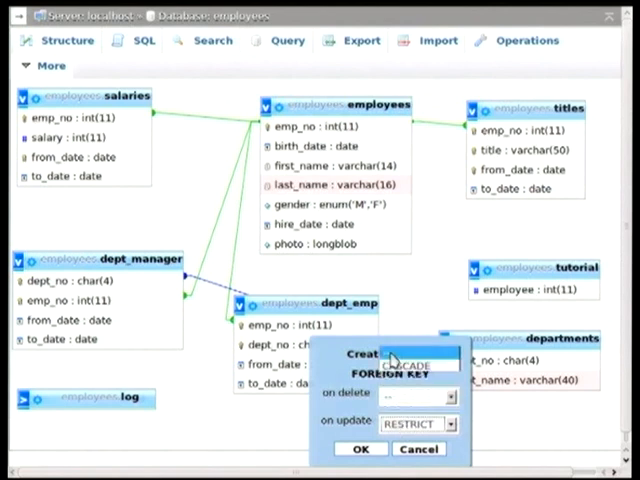
pyautogui.click(360, 449)
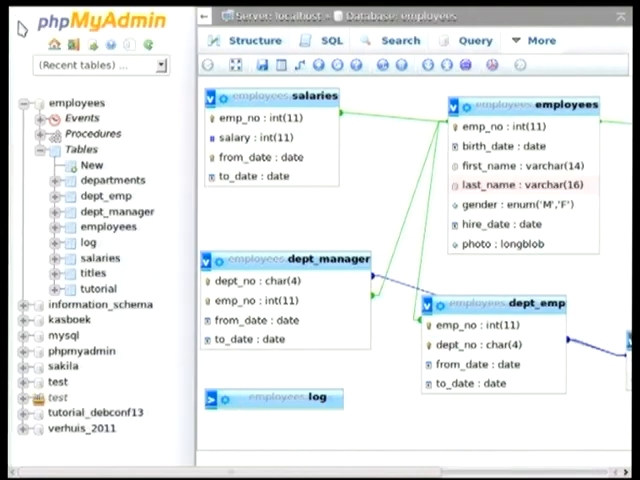
pyautogui.click(256, 157)
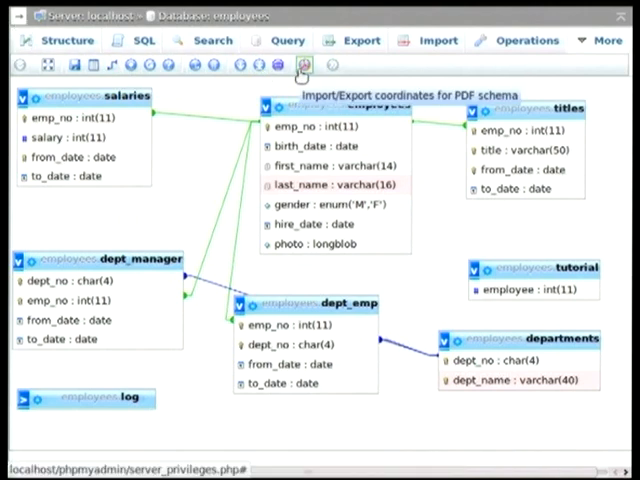
# Save the employees Designer layout as a new PDF schema page 'tutorial', then open Operations
pyautogui.click(303, 64)
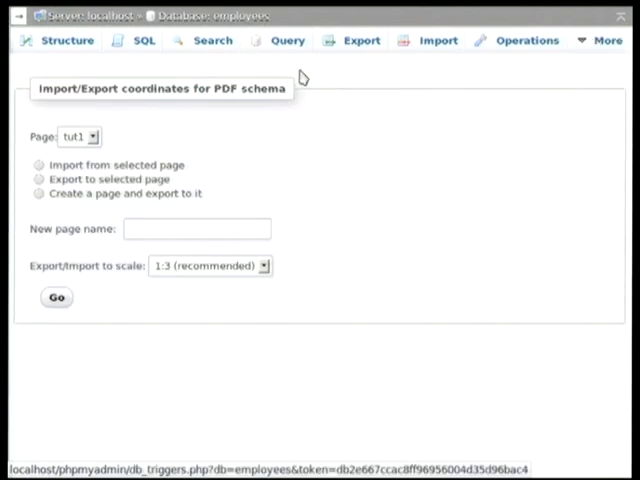
pyautogui.moveTo(72, 136)
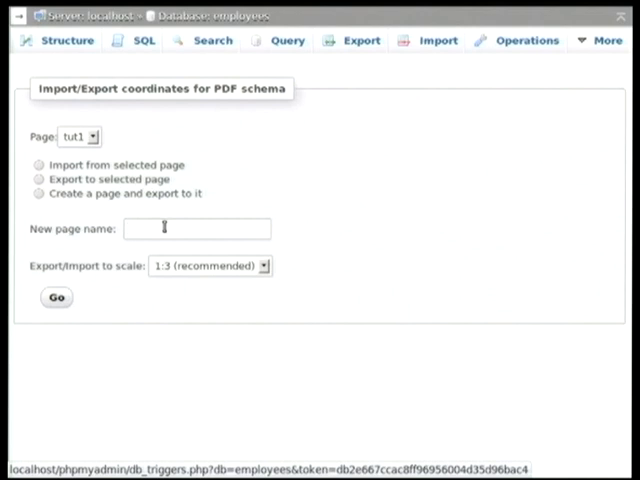
pyautogui.click(197, 229)
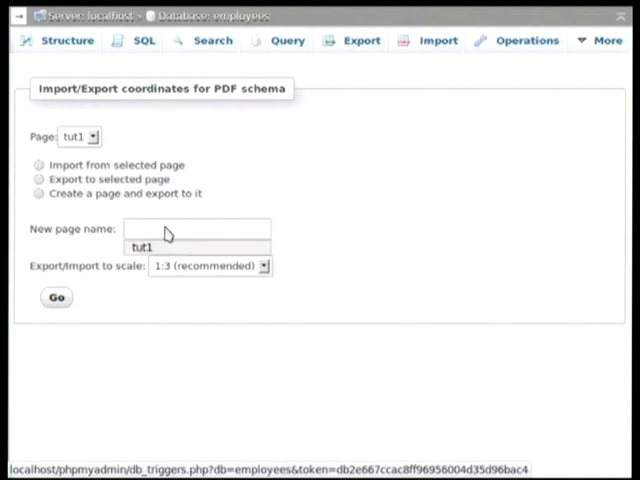
pyautogui.write('tutoria')
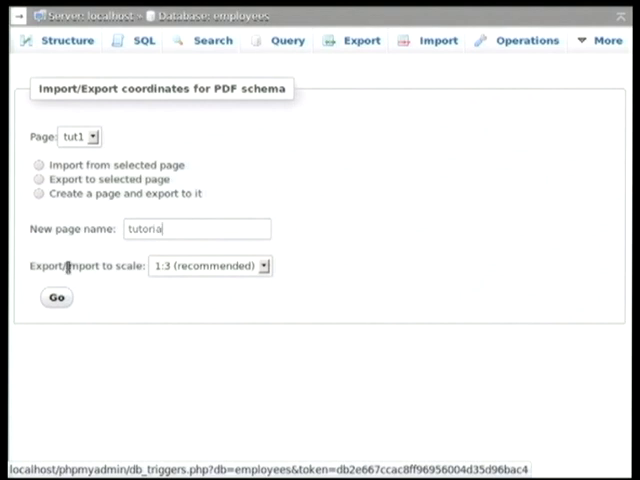
pyautogui.click(56, 297)
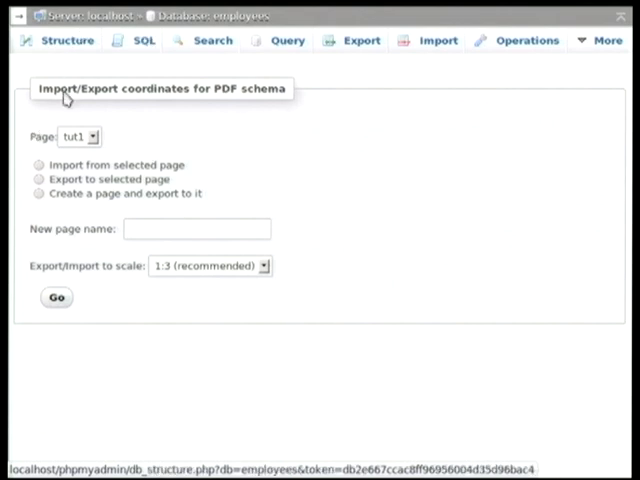
pyautogui.moveTo(42, 82)
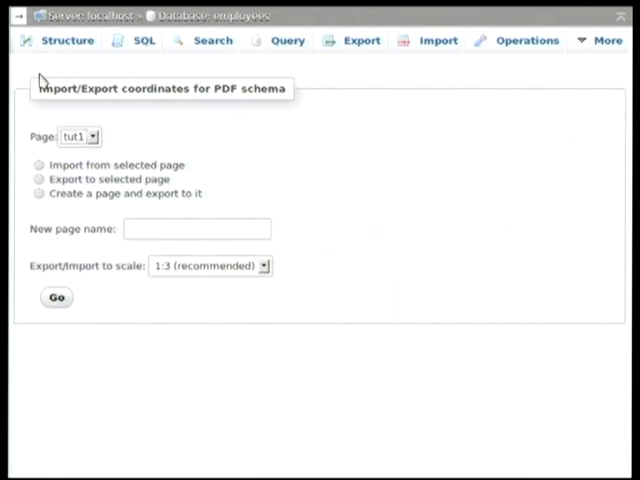
pyautogui.click(39, 193)
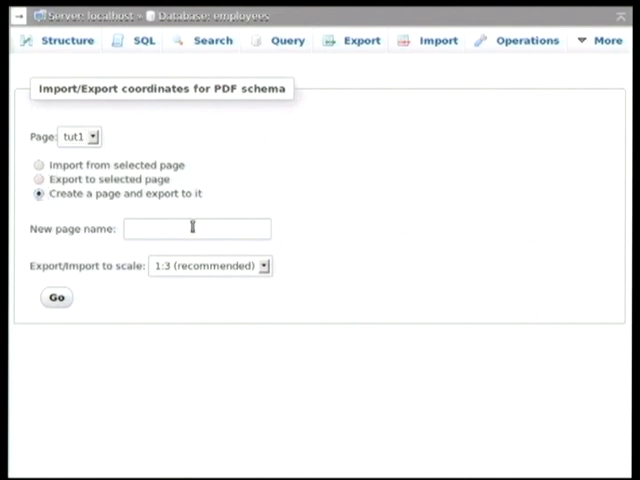
pyautogui.write('tut')
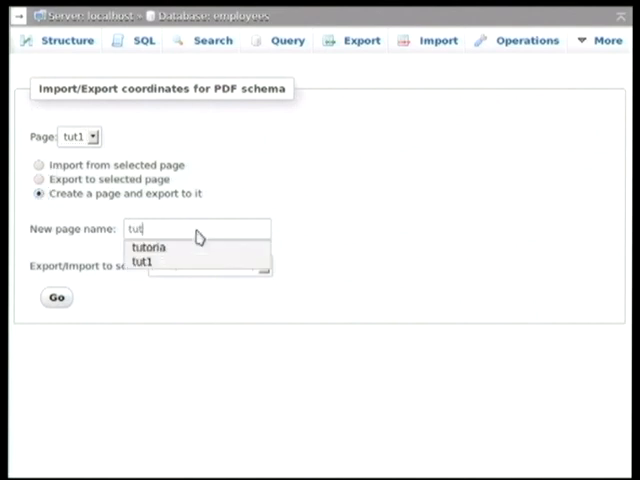
pyautogui.click(148, 247)
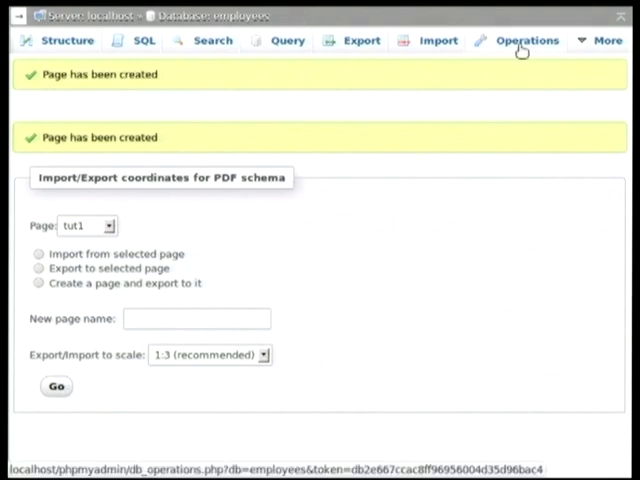
pyautogui.click(527, 40)
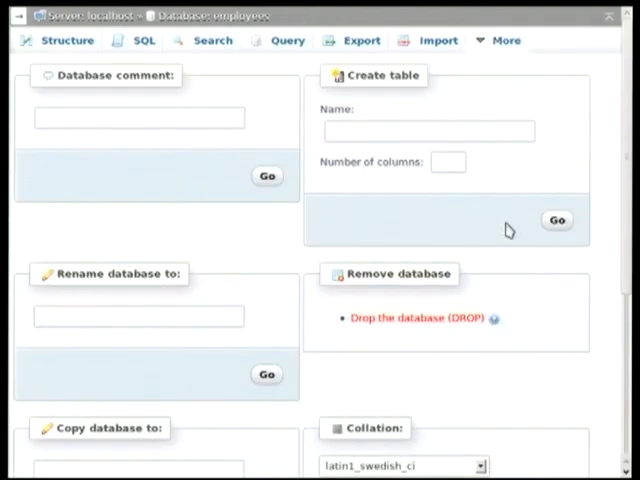
# Open the '2: tutorial' schema page for editing and show the scratchboard to rearrange tables
pyautogui.scroll(-3)
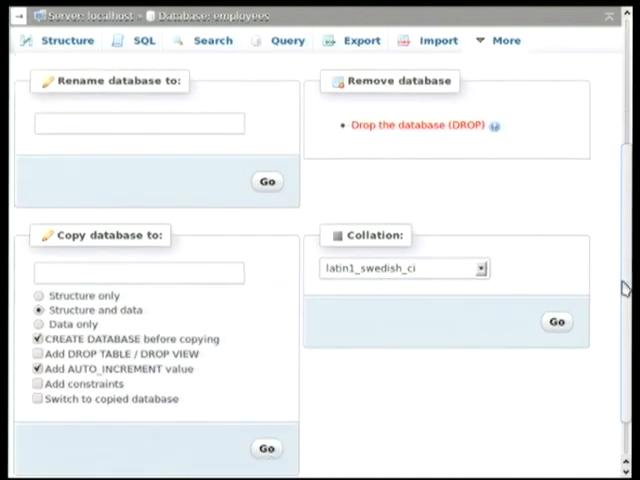
pyautogui.scroll(-3)
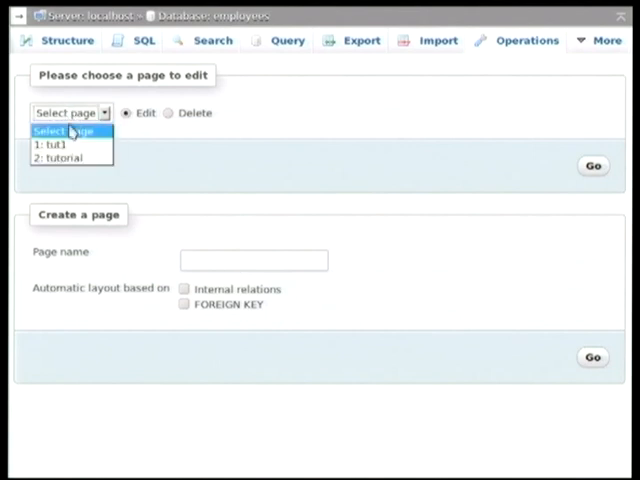
pyautogui.click(61, 157)
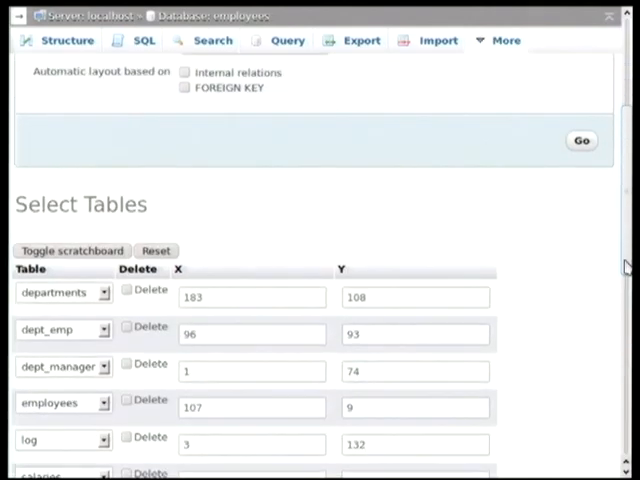
pyautogui.scroll(-3)
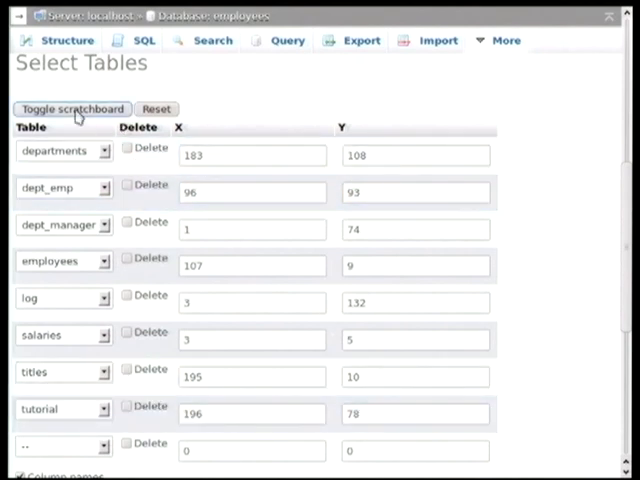
pyautogui.click(71, 108)
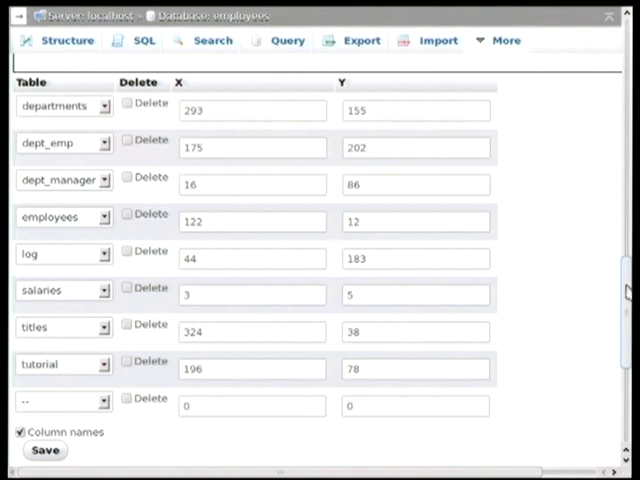
pyautogui.scroll(-3)
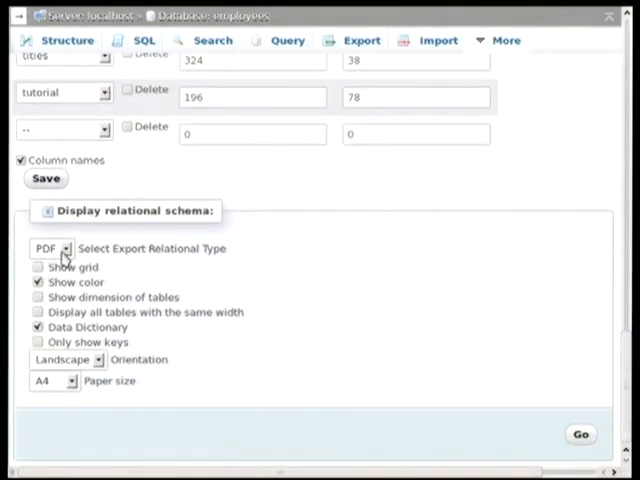
# Export the tutorial schema as a PDF on A4 paper, keeping colour, data dictionary and landscape
pyautogui.click(50, 248)
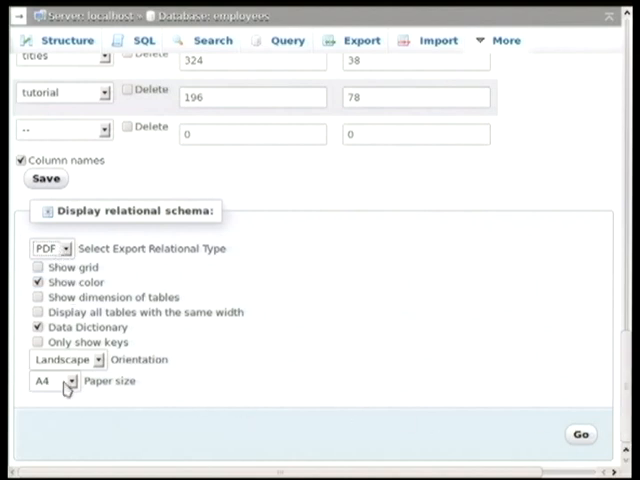
pyautogui.click(55, 381)
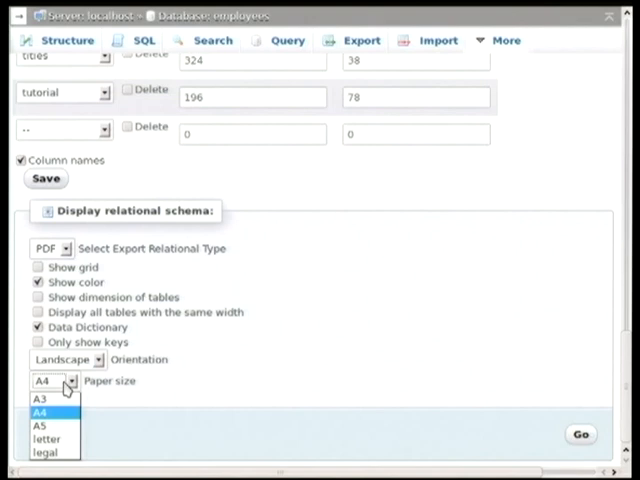
pyautogui.click(53, 411)
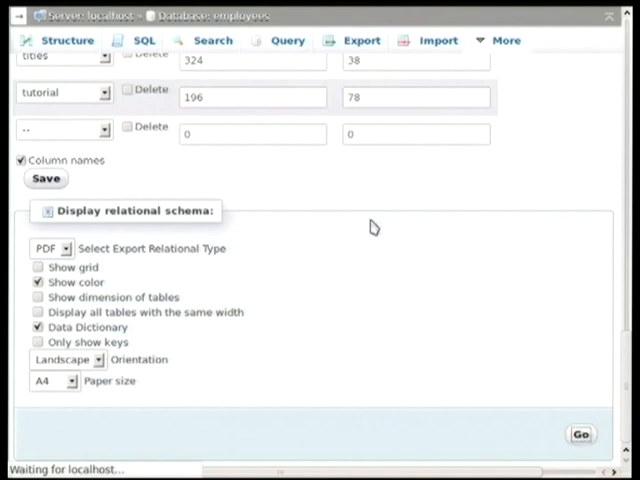
pyautogui.moveTo(282, 250)
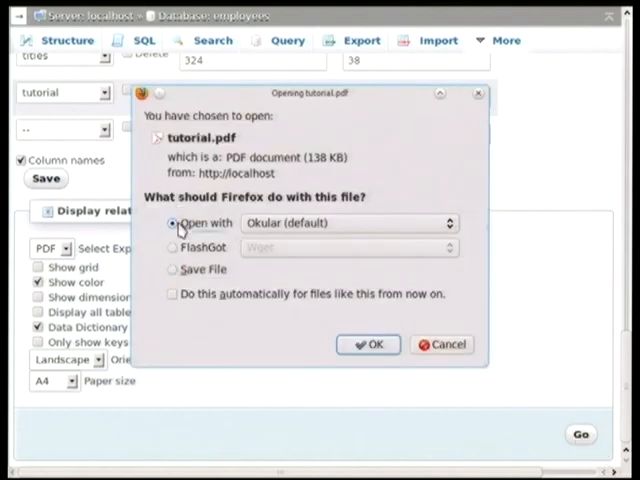
pyautogui.moveTo(369, 344)
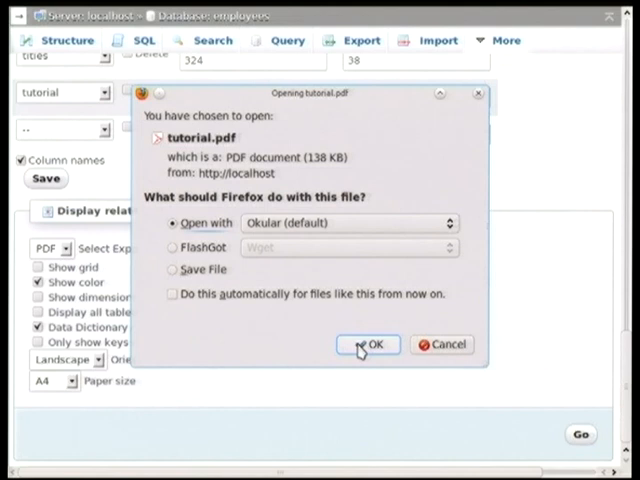
# Confirm opening tutorial.pdf with Okular, the default PDF viewer
pyautogui.click(367, 344)
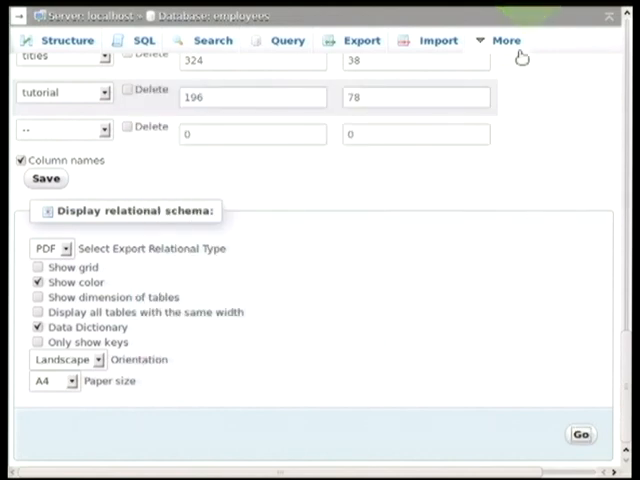
pyautogui.moveTo(582, 153)
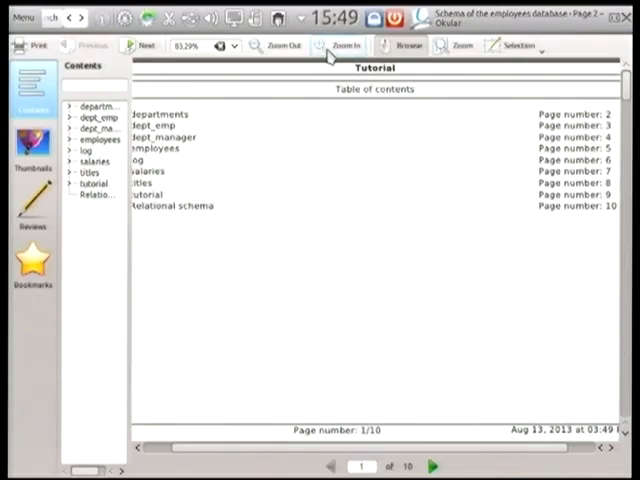
# Zoom in on the schema PDF pages and move through them to the page-10 diagram
pyautogui.click(340, 45)
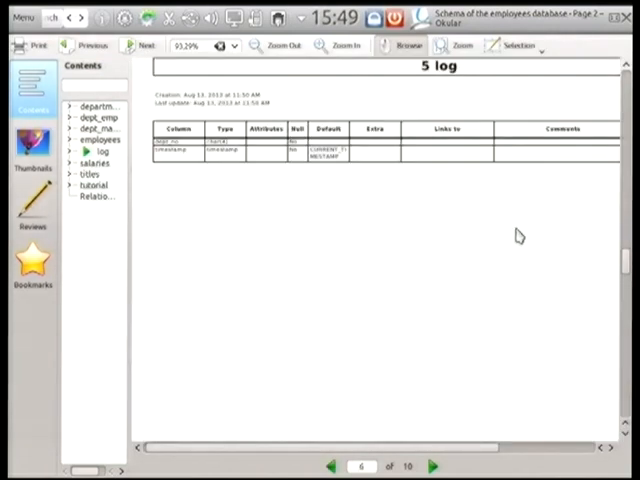
pyautogui.click(337, 45)
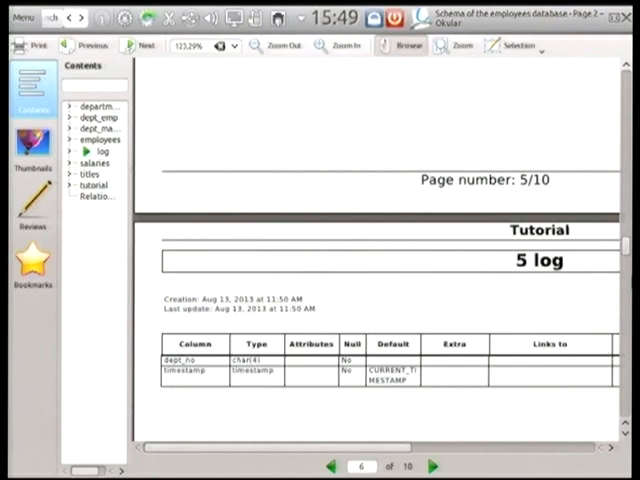
pyautogui.scroll(3)
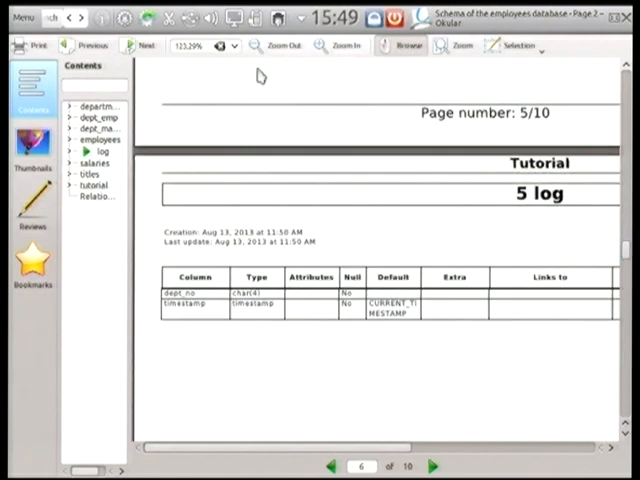
pyautogui.click(341, 45)
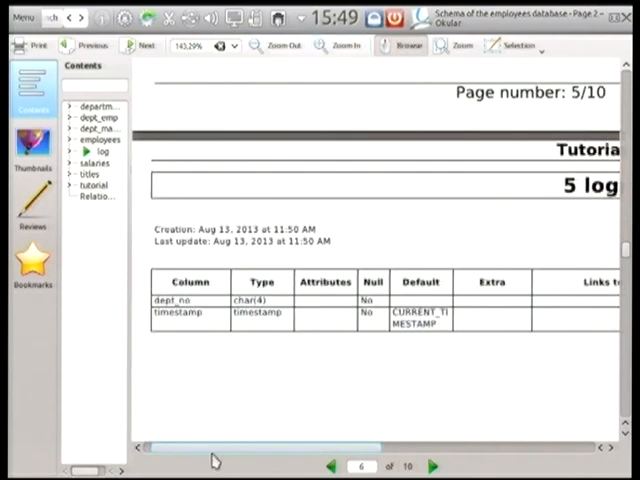
pyautogui.hscroll(3)
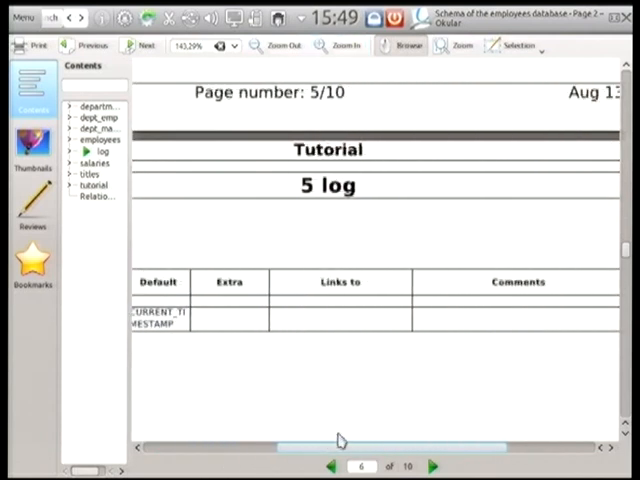
pyautogui.hscroll(3)
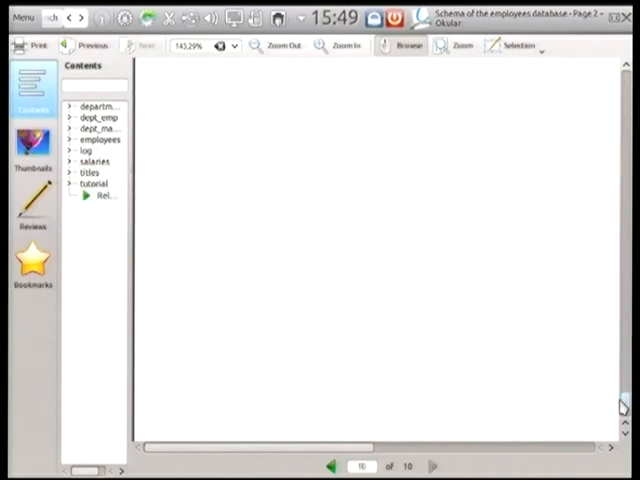
pyautogui.click(277, 46)
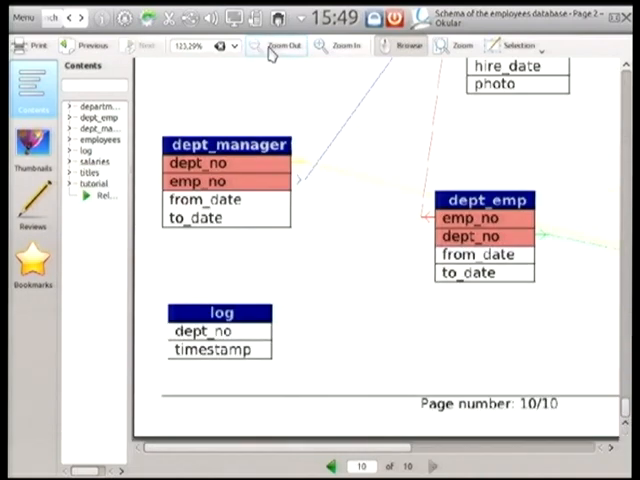
# Zoom out to about 83% so all employees tables and relation lines fit on screen
pyautogui.click(277, 46)
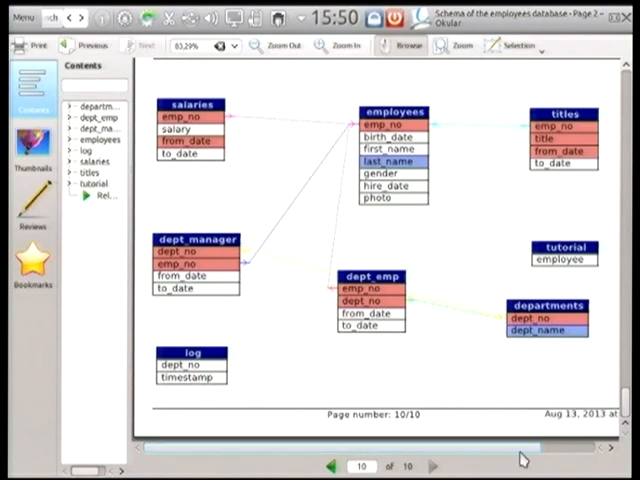
pyautogui.scroll(3)
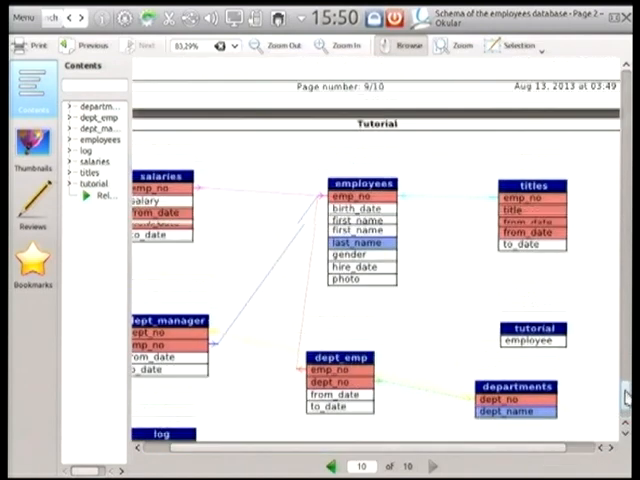
pyautogui.scroll(-3)
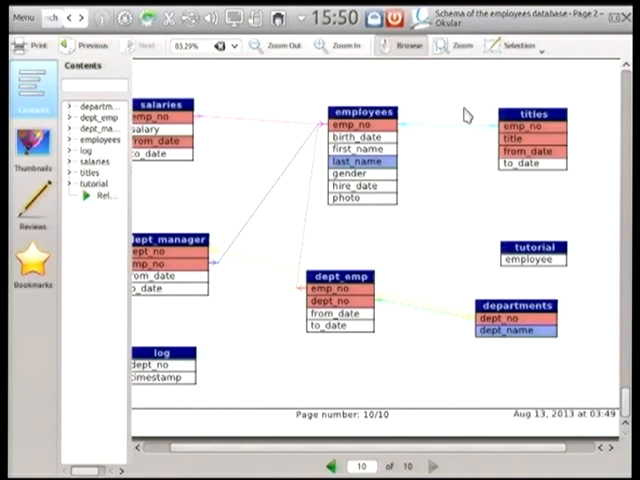
pyautogui.moveTo(263, 142)
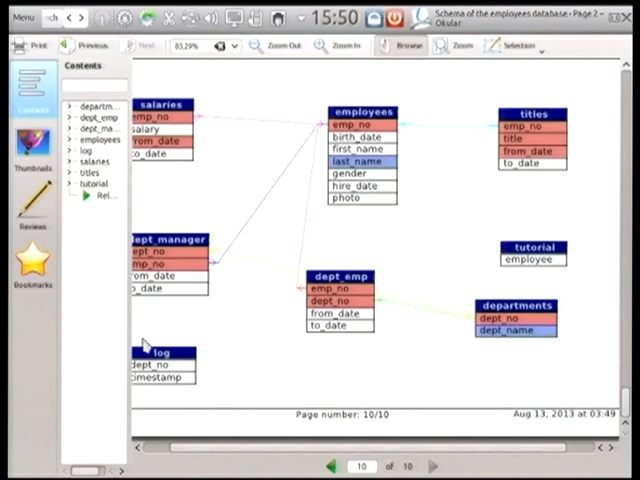
pyautogui.moveTo(614, 46)
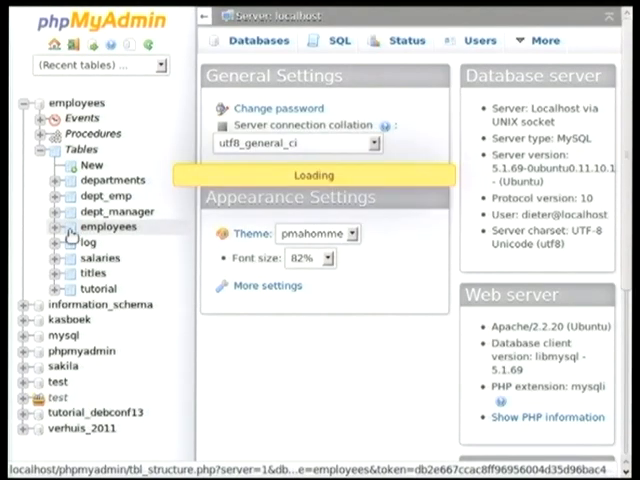
# Open the employees table Structure and hide the navigation panel to list columns emp_no to photo
pyautogui.click(108, 225)
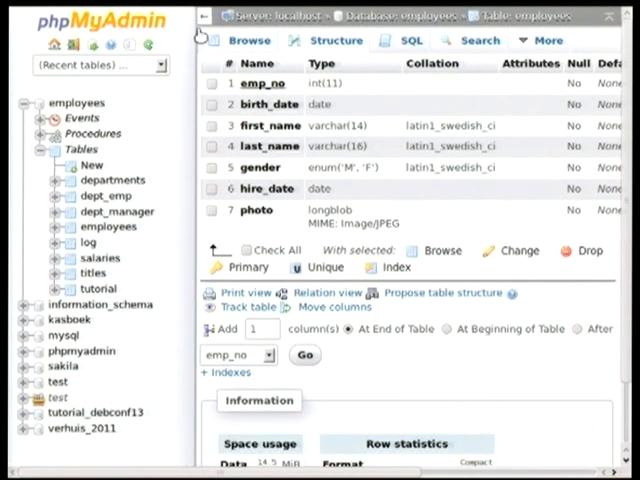
pyautogui.click(202, 31)
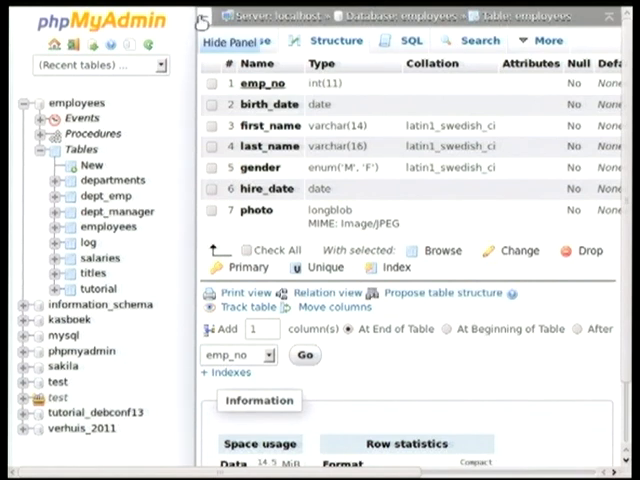
pyautogui.click(231, 41)
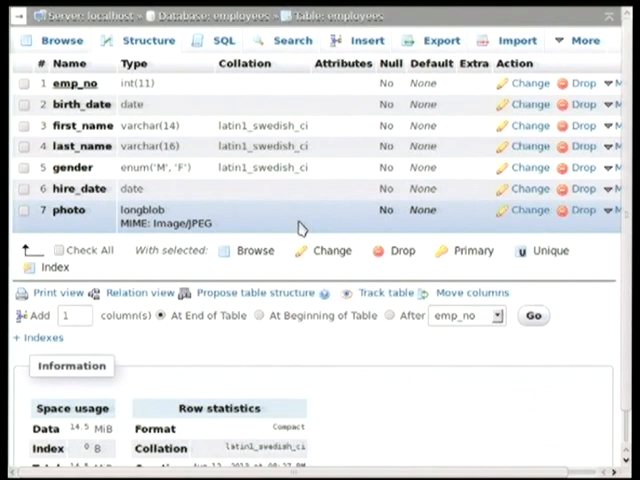
pyautogui.moveTo(358, 228)
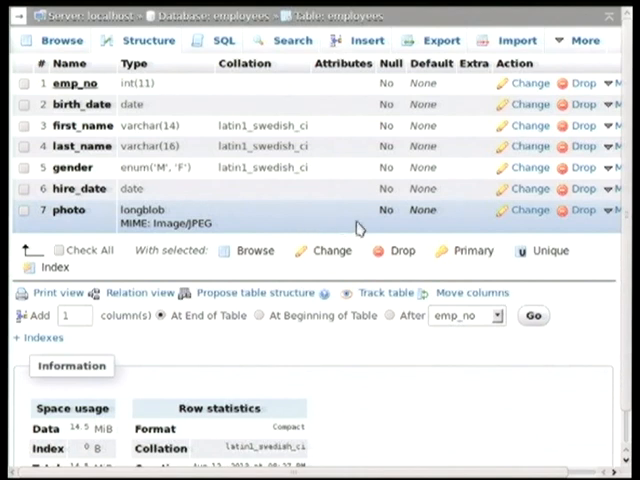
pyautogui.moveTo(523, 211)
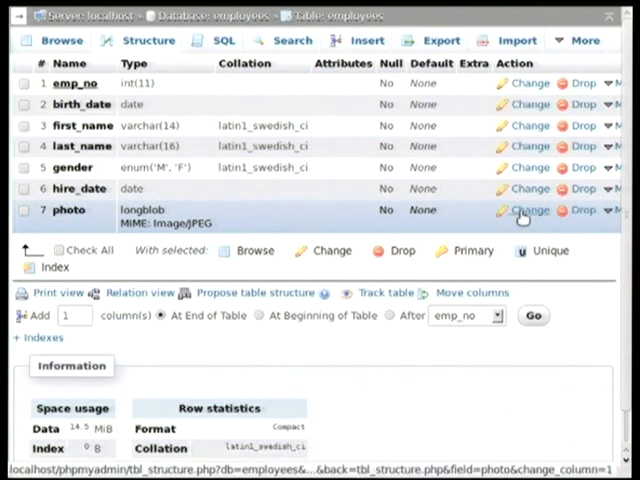
# Give the photo column MIME type Image/JPEG with the Image/JPEG: Inline browser transformation
pyautogui.click(525, 210)
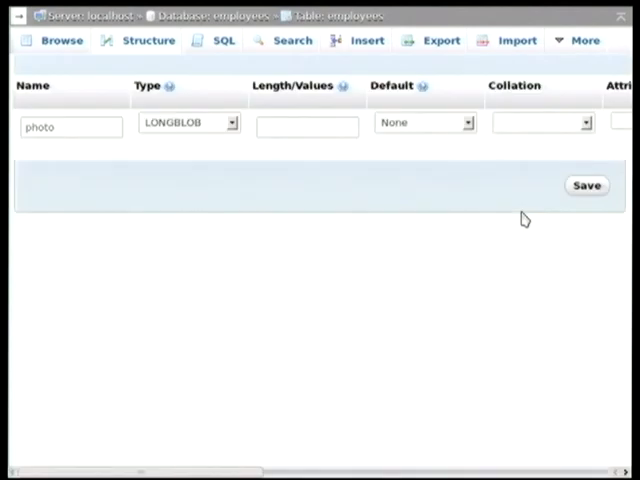
pyautogui.moveTo(448, 472)
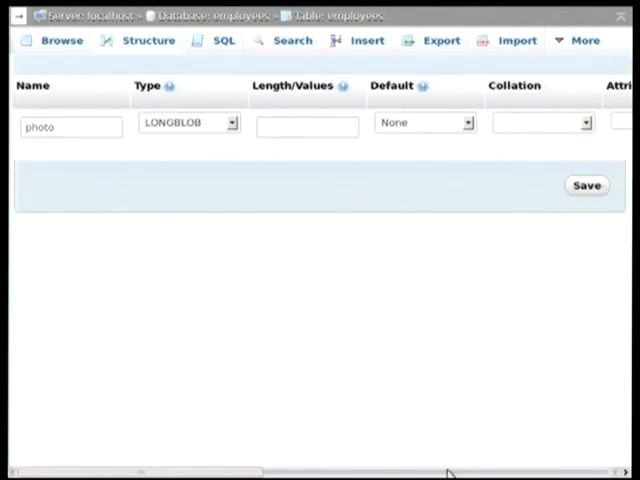
pyautogui.hscroll(3)
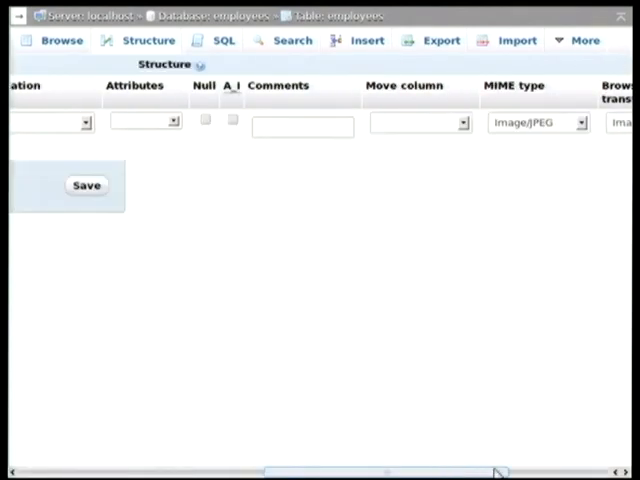
pyautogui.hscroll(3)
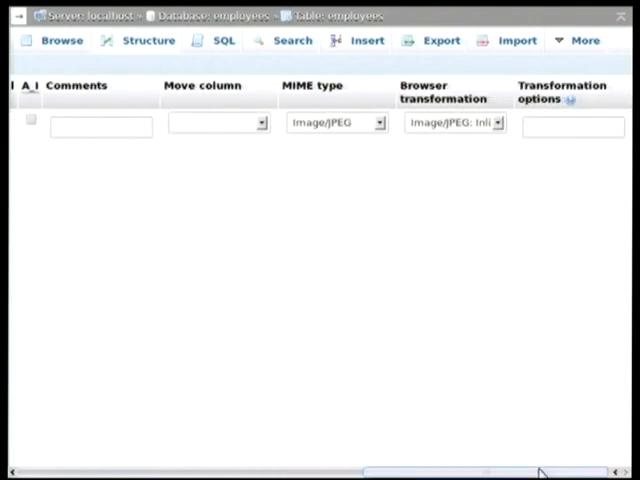
pyautogui.moveTo(377, 280)
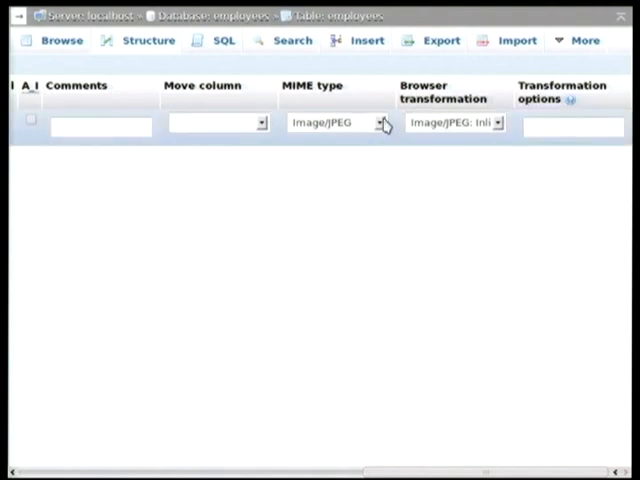
pyautogui.click(378, 122)
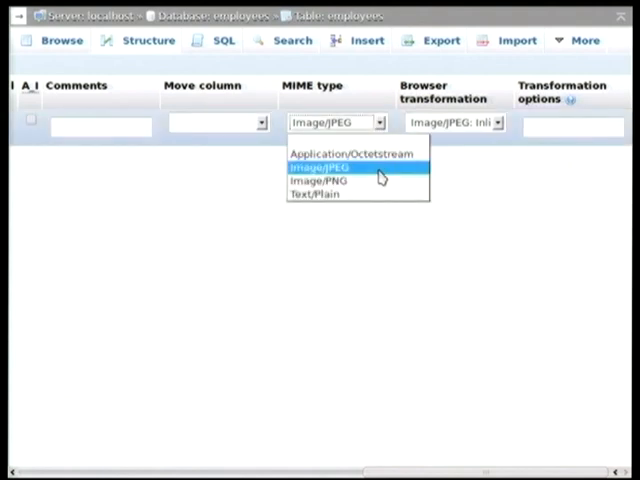
pyautogui.click(336, 166)
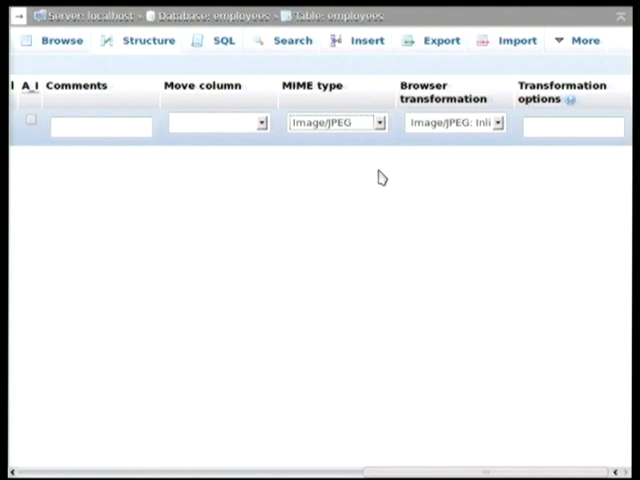
pyautogui.moveTo(465, 125)
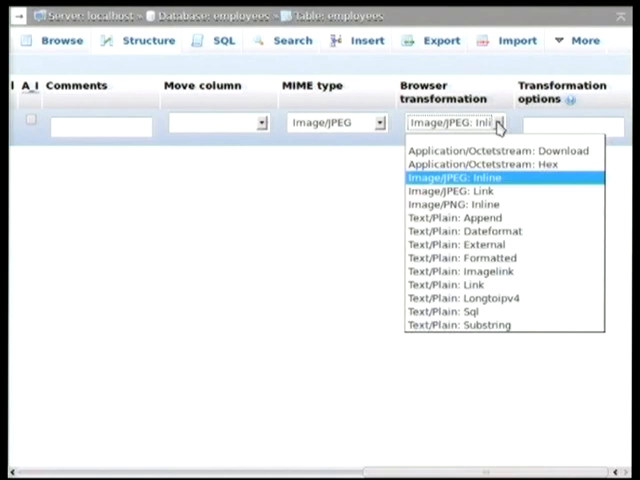
pyautogui.moveTo(508, 185)
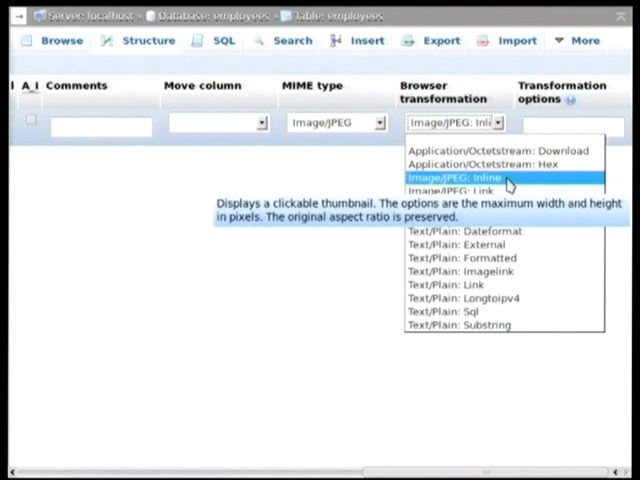
pyautogui.click(452, 179)
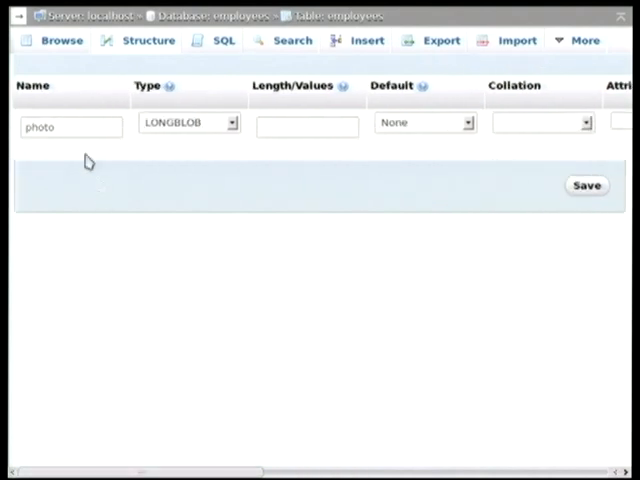
pyautogui.click(62, 41)
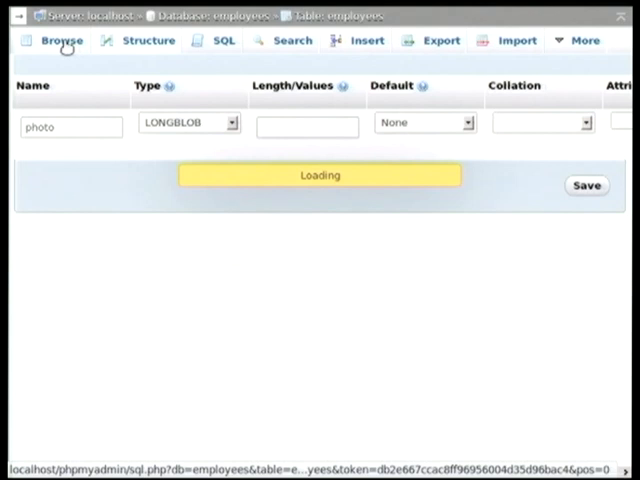
# Browse the employees table and open the row for emp_no 10001 in the edit form
pyautogui.click(62, 40)
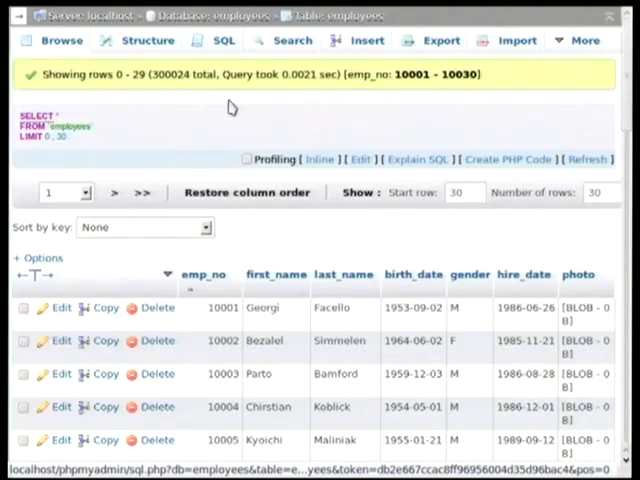
pyautogui.moveTo(593, 280)
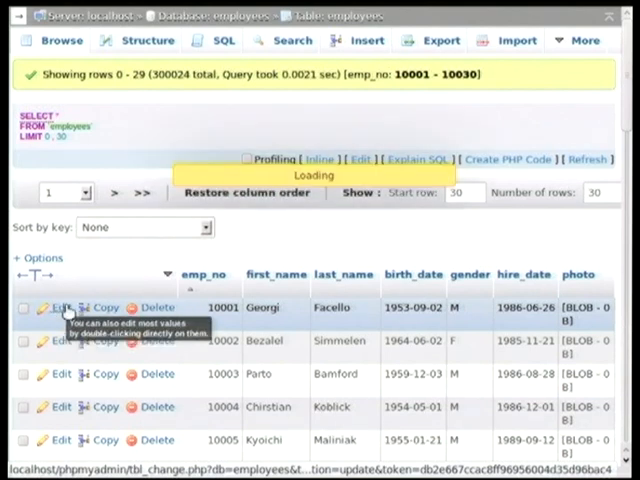
pyautogui.click(58, 307)
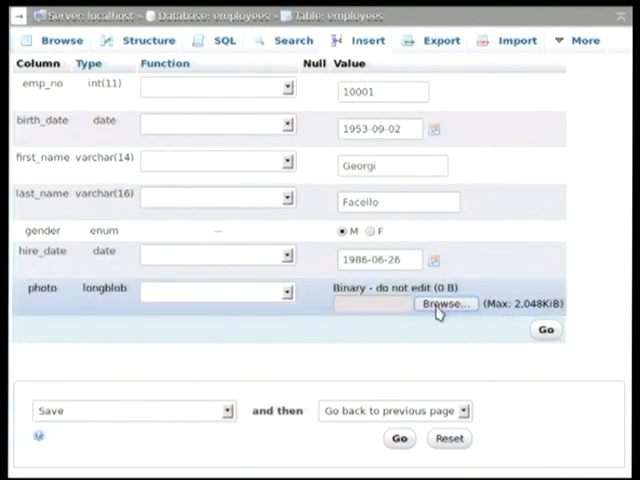
pyautogui.moveTo(440, 310)
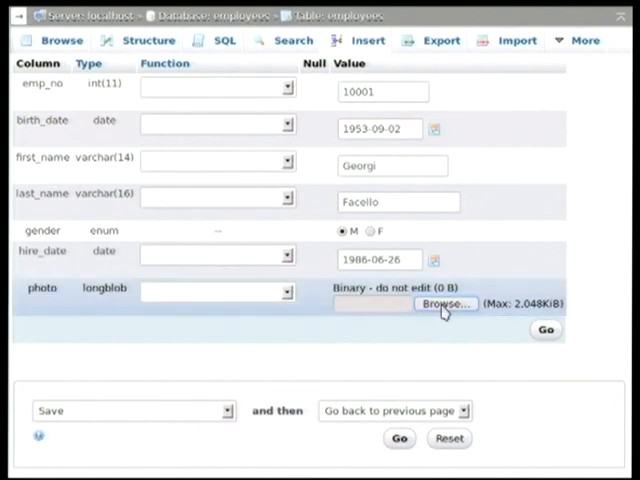
# Attach a_tutorial.jpeg from Downloads as the photo upload for employee 10001
pyautogui.click(444, 303)
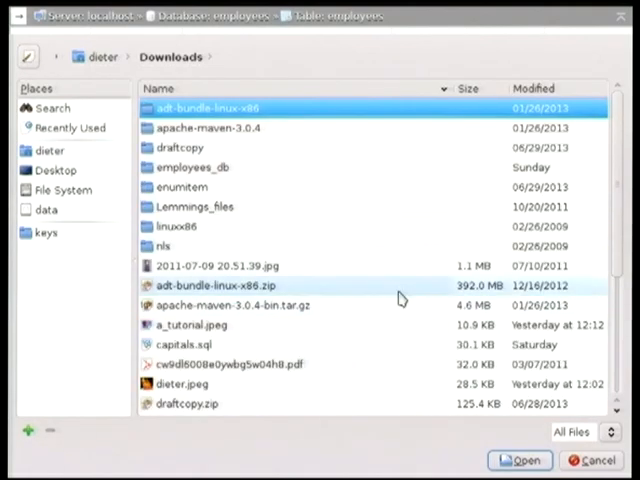
pyautogui.click(205, 107)
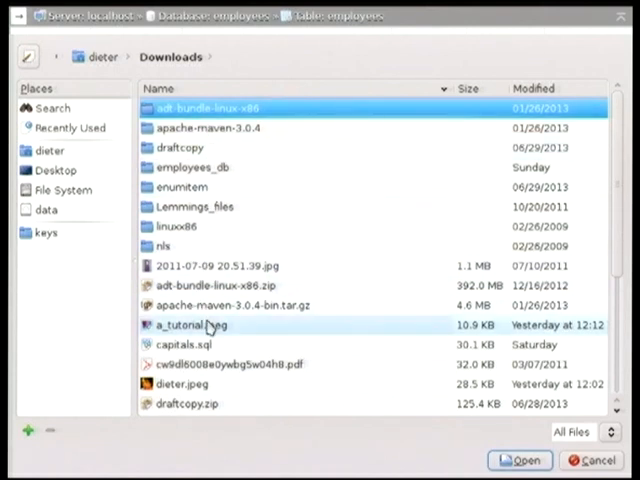
pyautogui.click(190, 325)
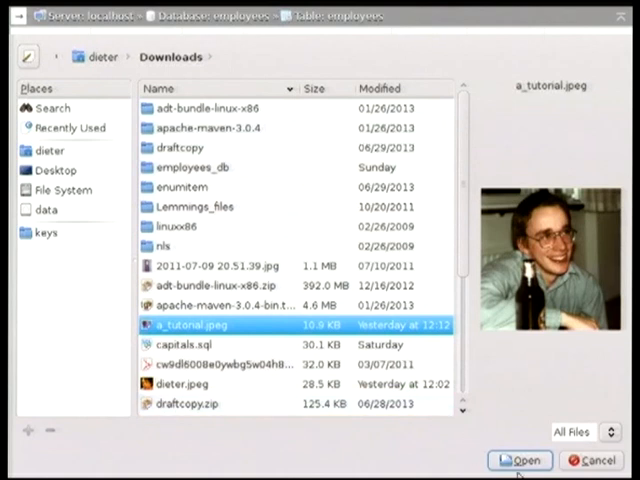
pyautogui.click(519, 461)
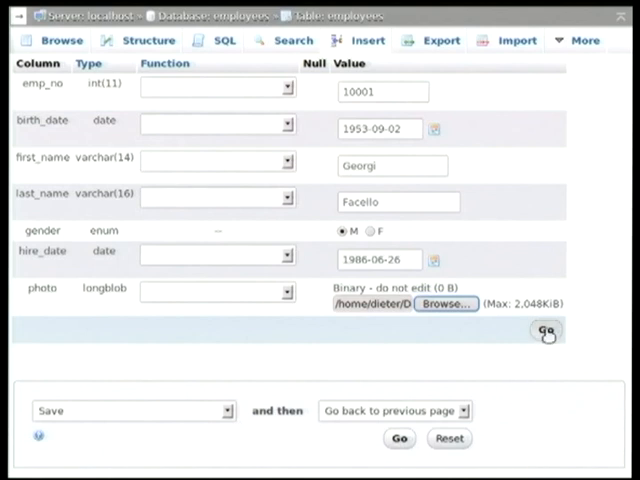
# Save the new photo for employee 10001 and view it in the browse results
pyautogui.click(546, 331)
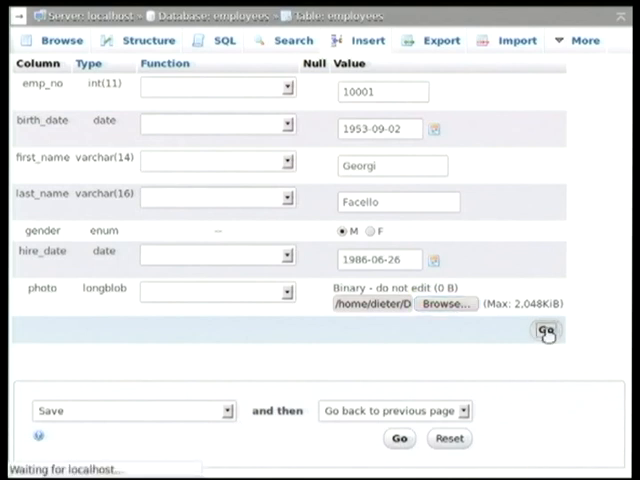
pyautogui.click(546, 331)
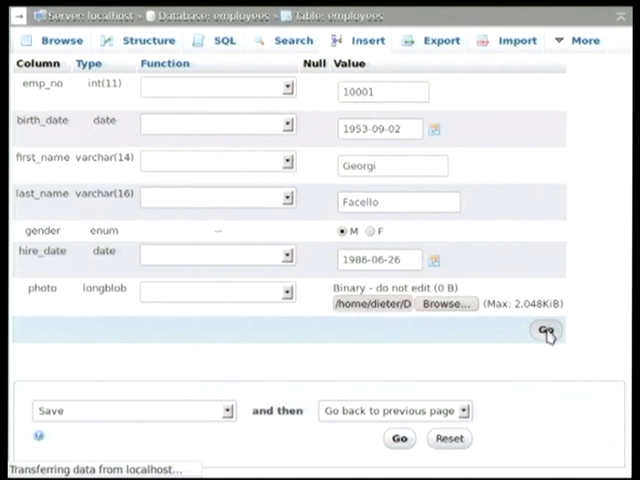
pyautogui.click(546, 332)
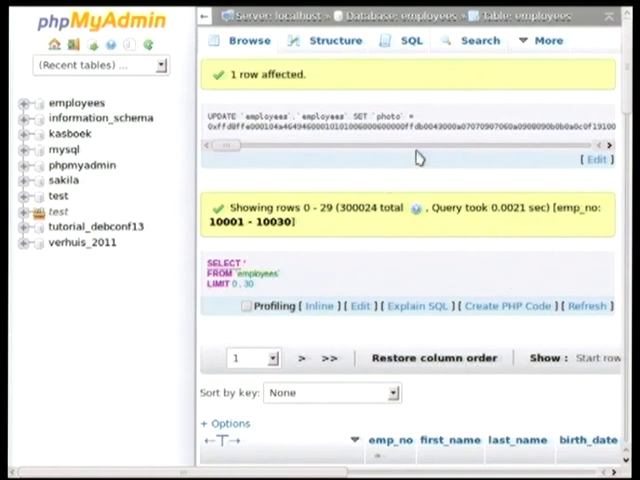
pyautogui.moveTo(463, 269)
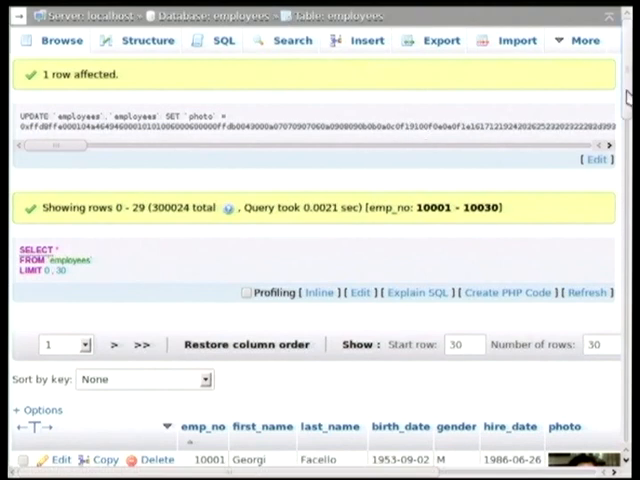
pyautogui.scroll(-3)
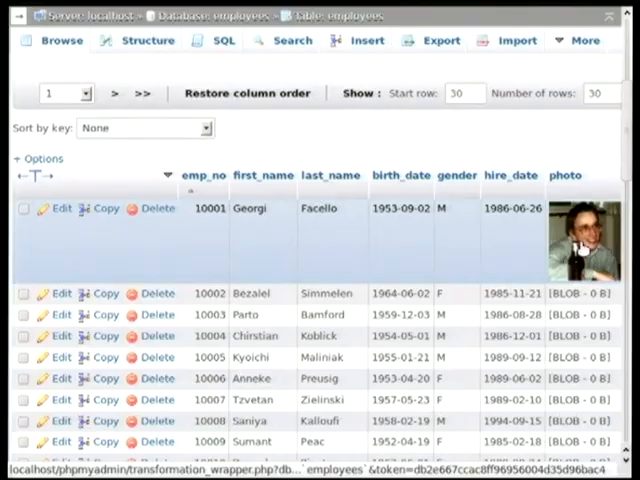
# Reopen the navigation panel and expand the employees database
pyautogui.click(583, 240)
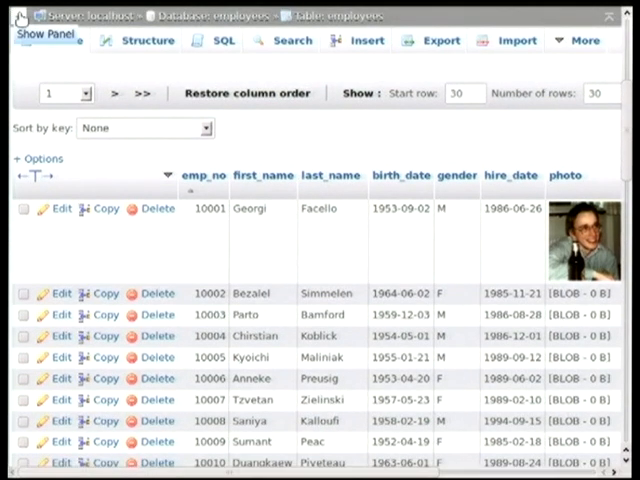
pyautogui.click(44, 40)
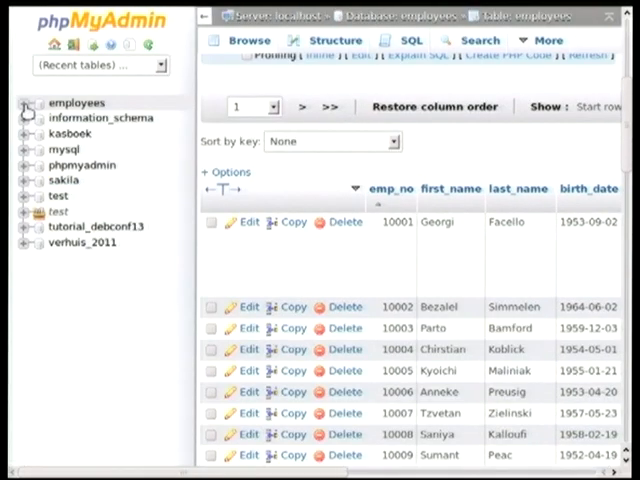
pyautogui.click(24, 102)
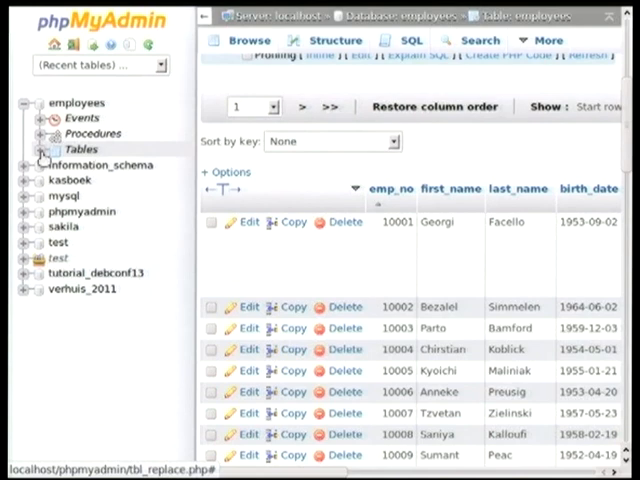
# List the employees database's tables and browse the salaries table
pyautogui.click(39, 149)
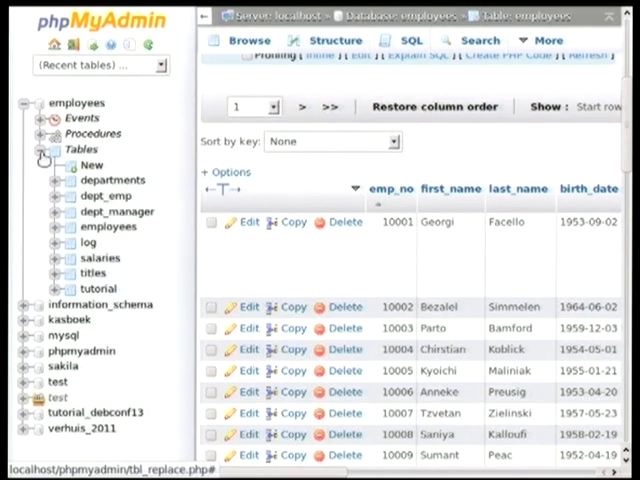
pyautogui.click(98, 258)
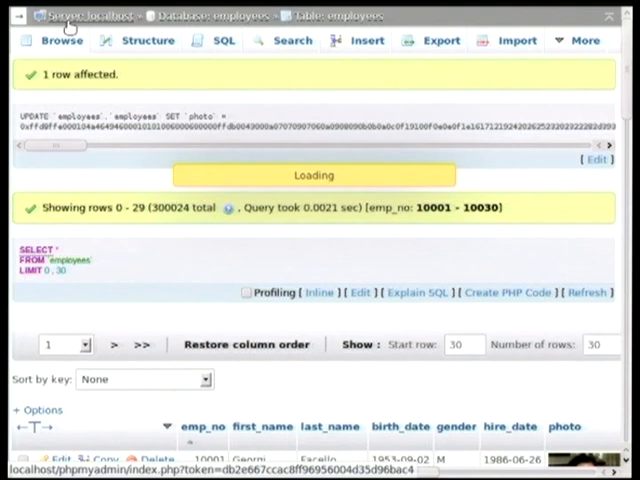
pyautogui.moveTo(275, 80)
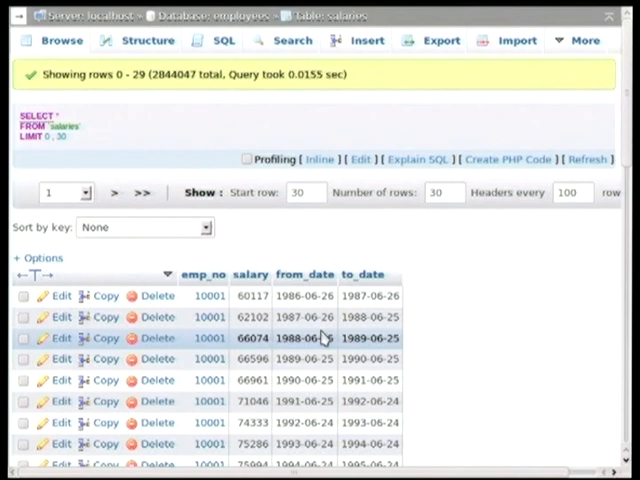
pyautogui.moveTo(290, 62)
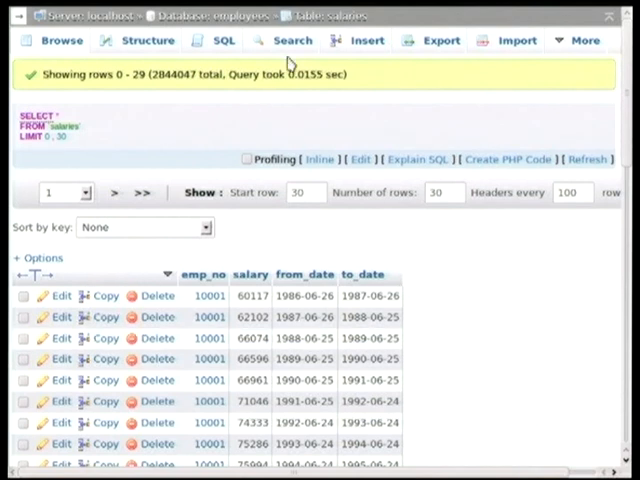
# Open the Zoom Search form for the salaries table
pyautogui.click(290, 41)
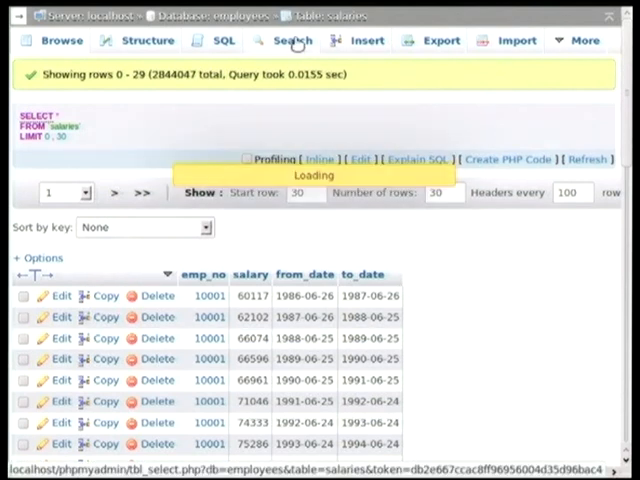
pyautogui.click(292, 40)
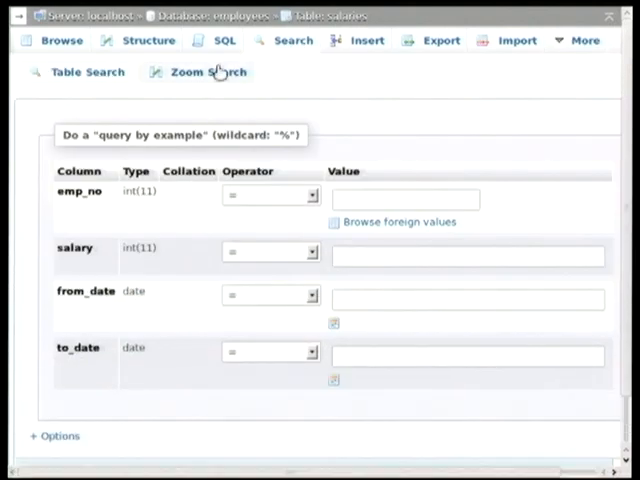
pyautogui.click(208, 72)
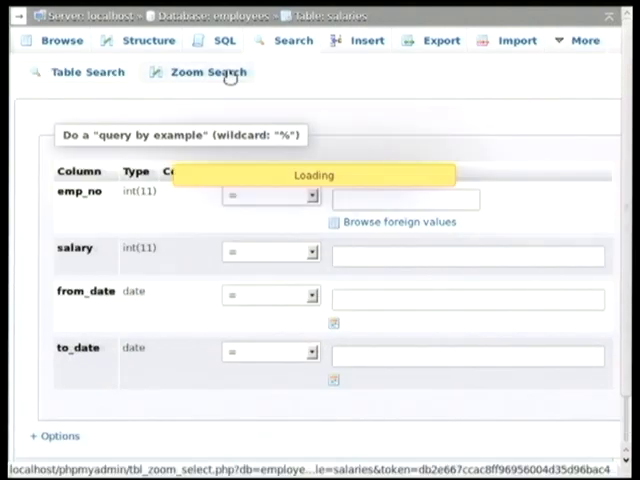
pyautogui.click(207, 72)
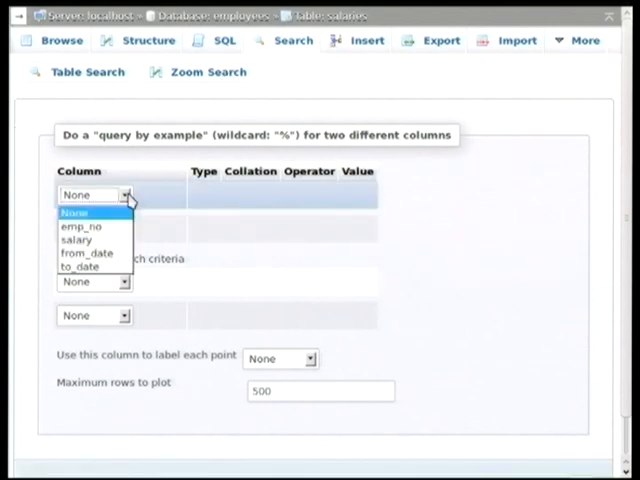
# Plot from_date against salary, label points by emp_no, and limit to 100 rows
pyautogui.click(82, 251)
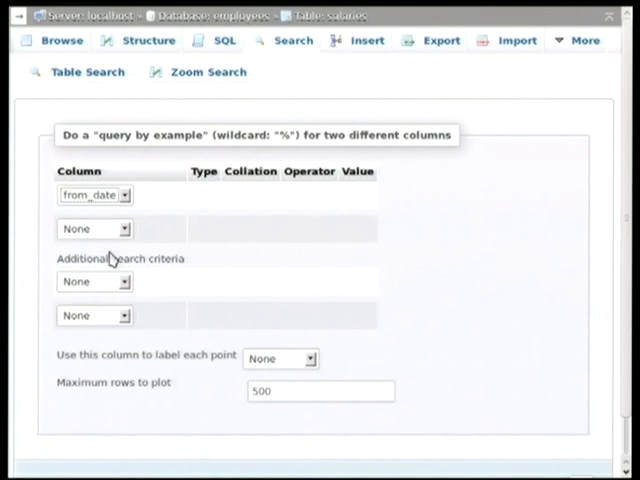
pyautogui.click(94, 194)
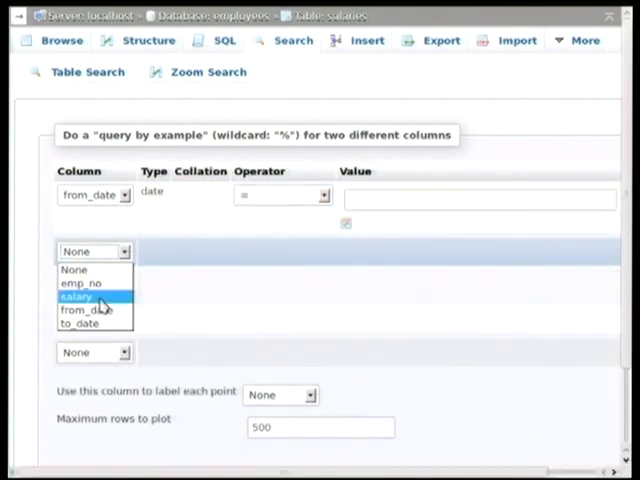
pyautogui.click(84, 297)
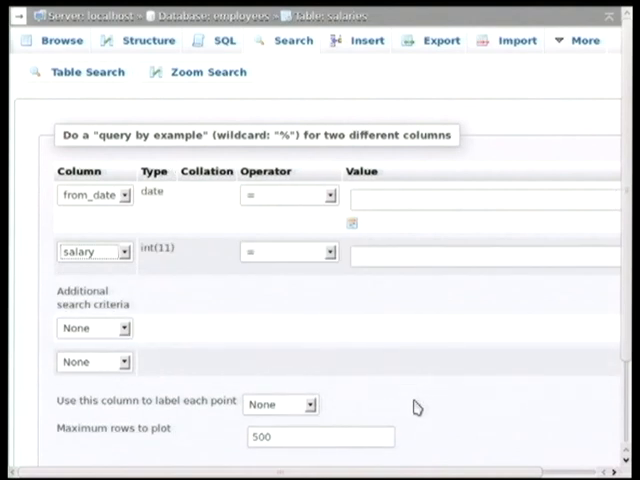
pyautogui.moveTo(305, 405)
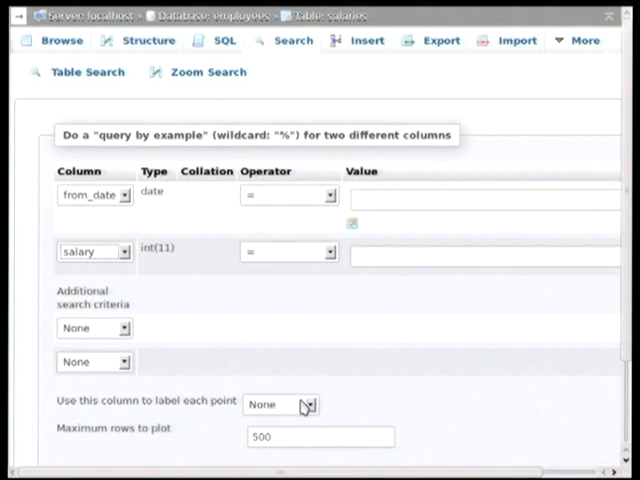
pyautogui.click(279, 404)
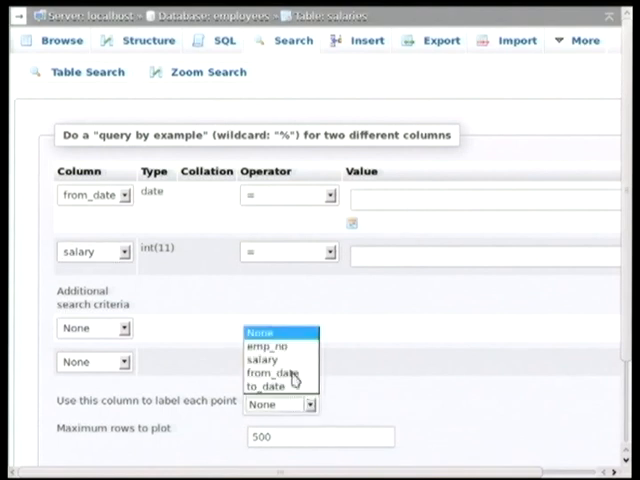
pyautogui.click(280, 345)
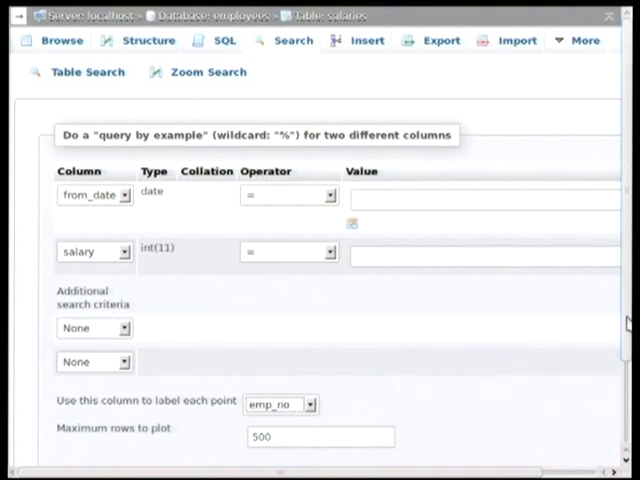
pyautogui.scroll(3)
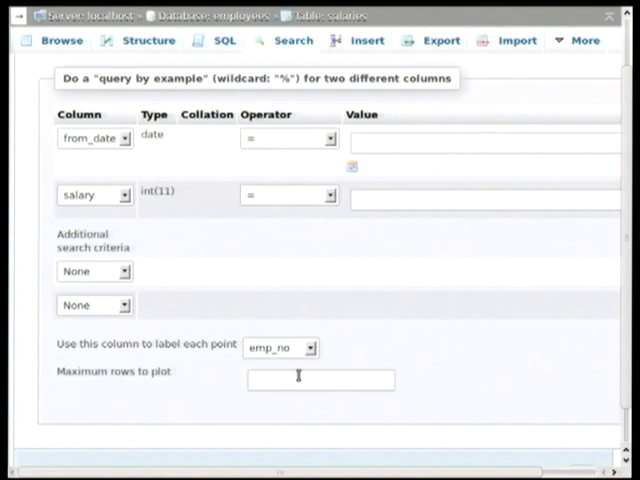
pyautogui.write('1')
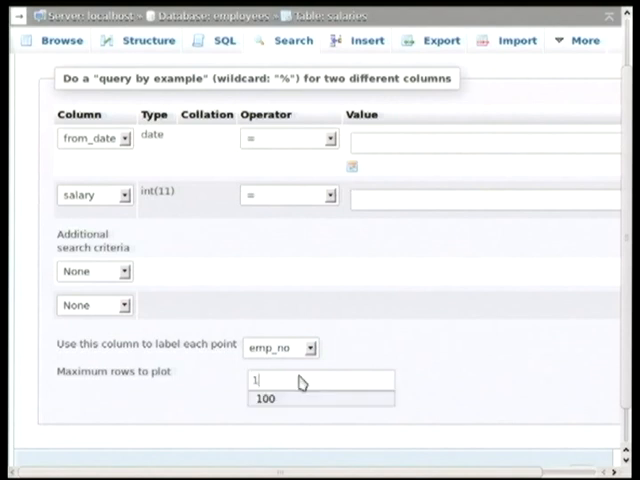
pyautogui.write('00')
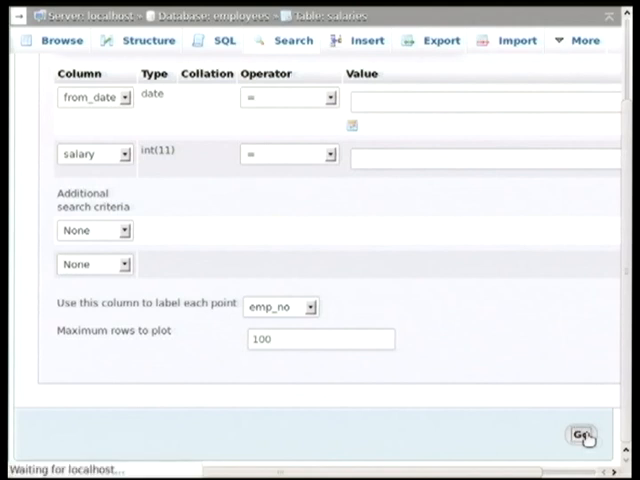
# Run the zoom search, zoom into 1994–2000, and inspect employee 10005's point without saving
pyautogui.click(584, 435)
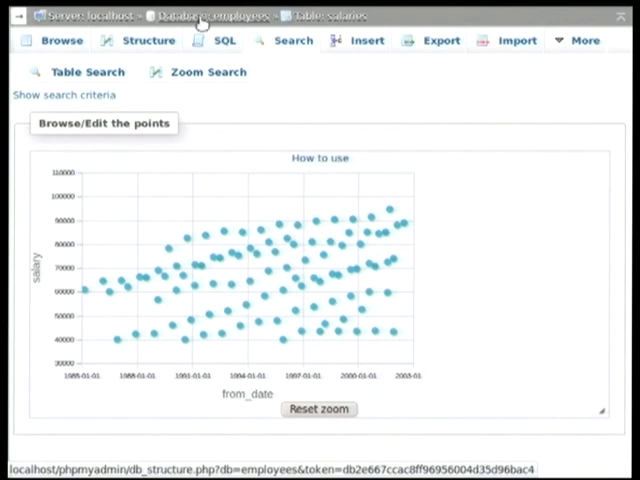
pyautogui.moveTo(253, 201)
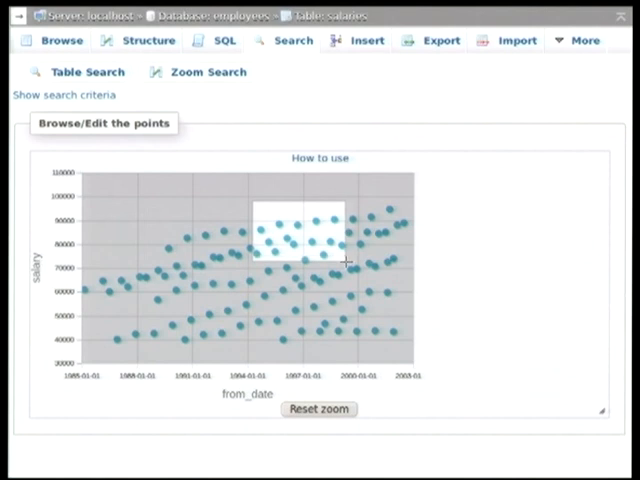
pyautogui.moveTo(253, 196); pyautogui.dragTo(345, 254)
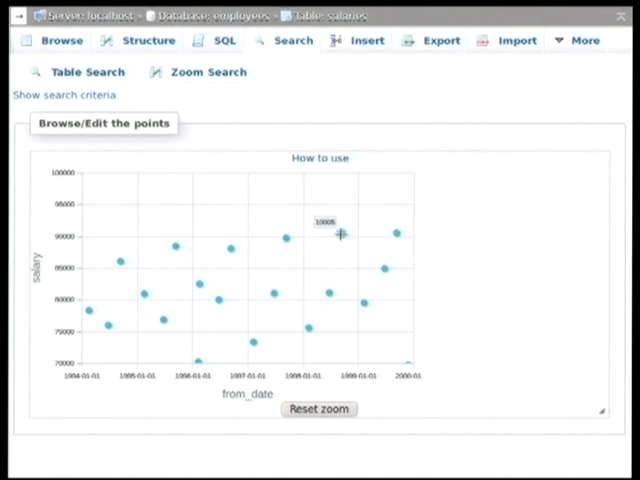
pyautogui.click(340, 233)
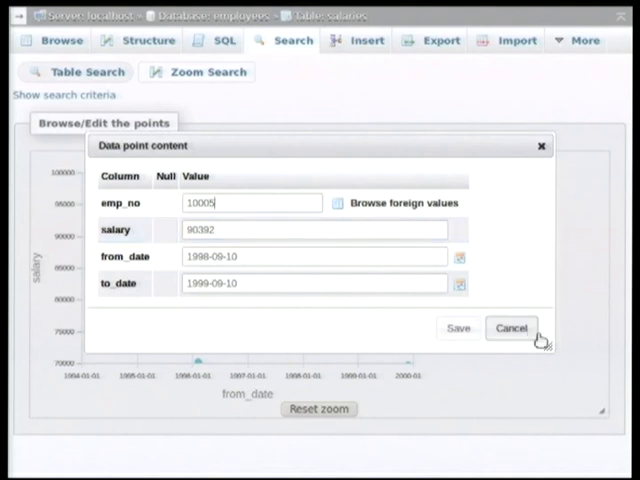
pyautogui.click(511, 328)
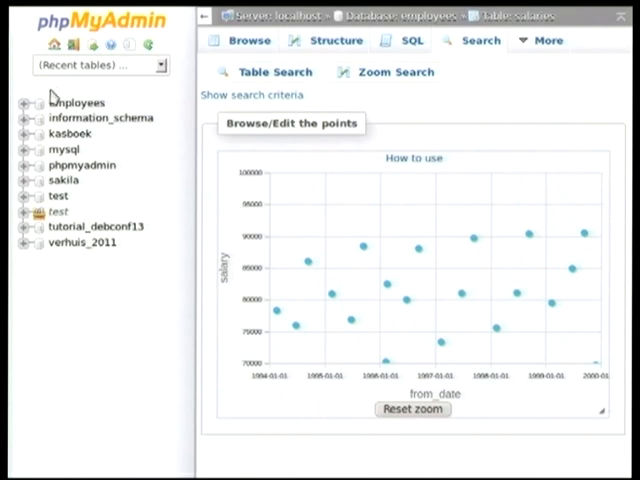
# Browse the dept_emp table and follow d005 to its Development department record
pyautogui.click(25, 102)
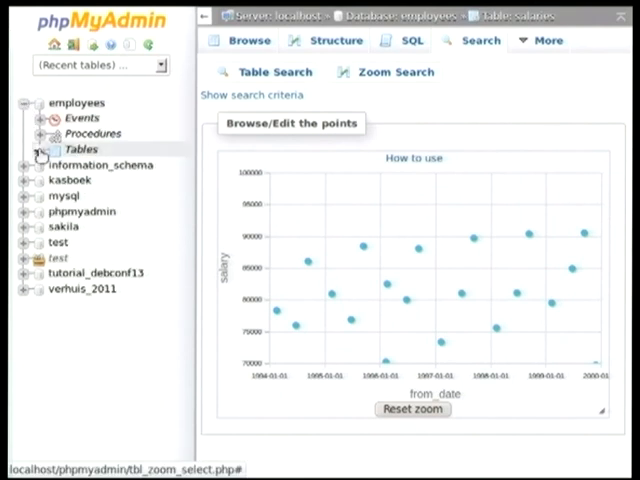
pyautogui.click(38, 150)
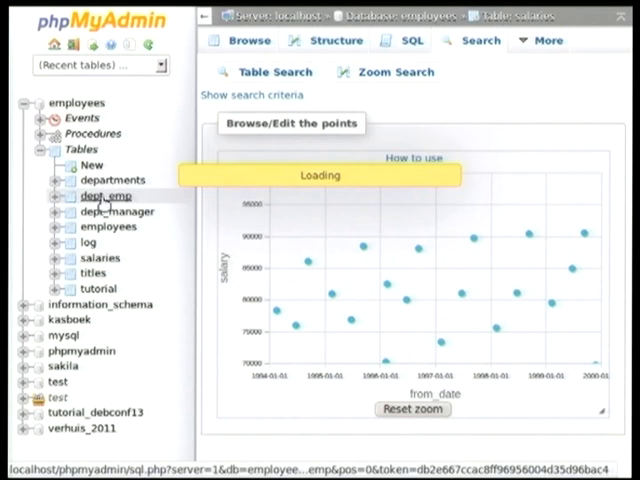
pyautogui.click(105, 195)
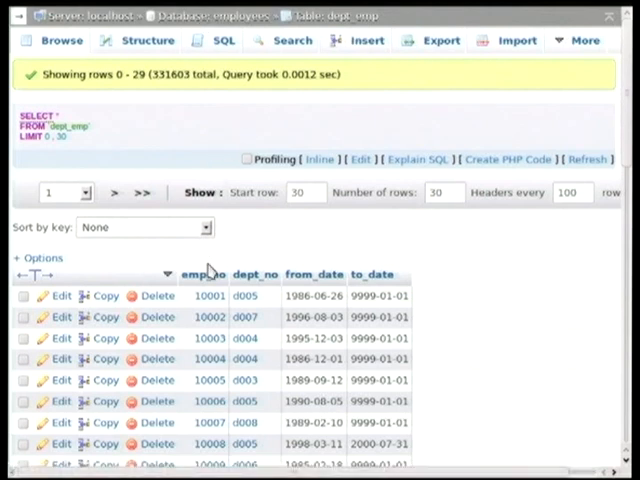
pyautogui.moveTo(245, 274)
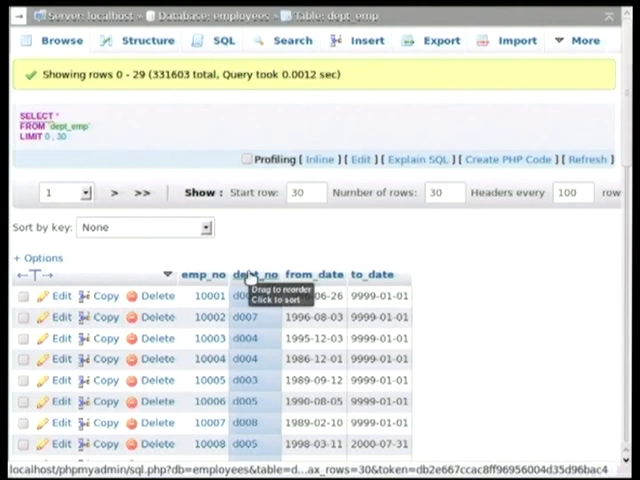
pyautogui.moveTo(388, 242)
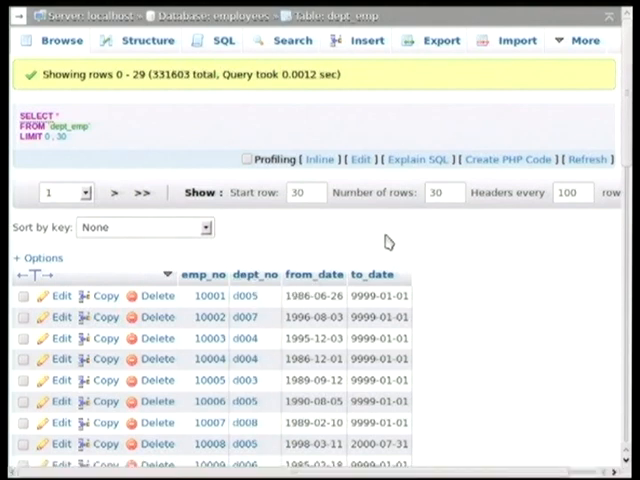
pyautogui.moveTo(318, 257)
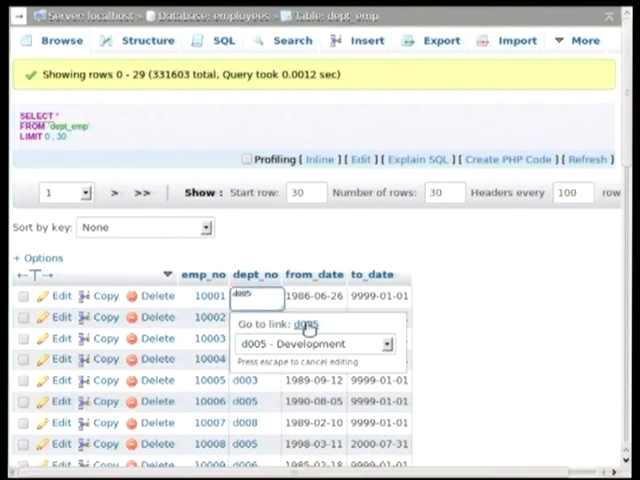
pyautogui.click(308, 324)
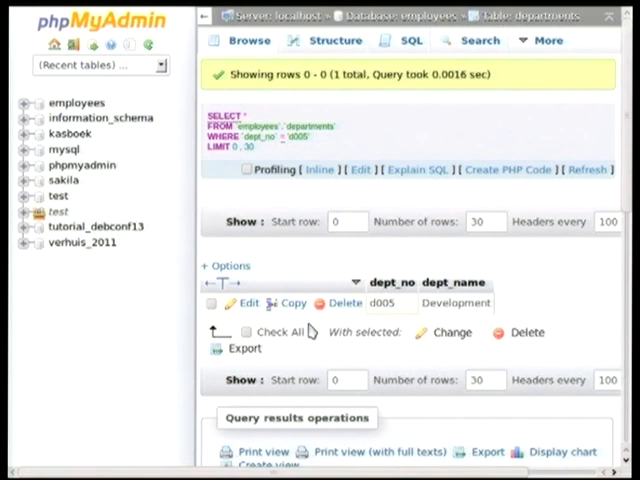
pyautogui.moveTo(326, 100)
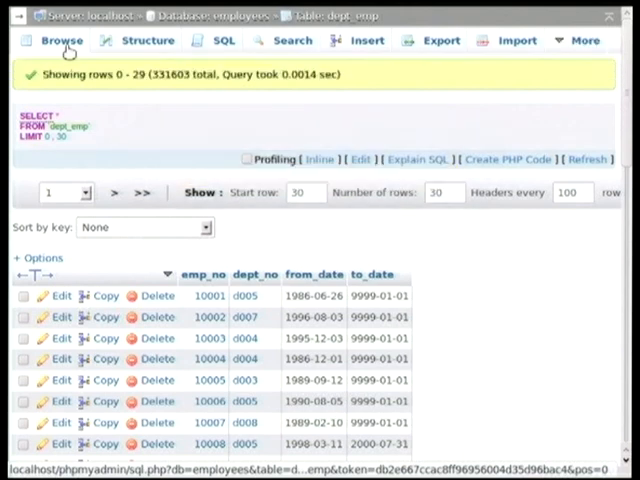
pyautogui.moveTo(77, 168)
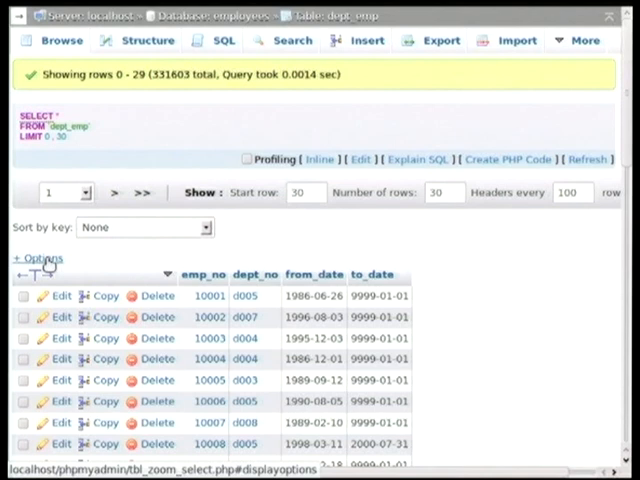
# Show relational display columns on dept_emp, then collapse the employees database
pyautogui.click(37, 258)
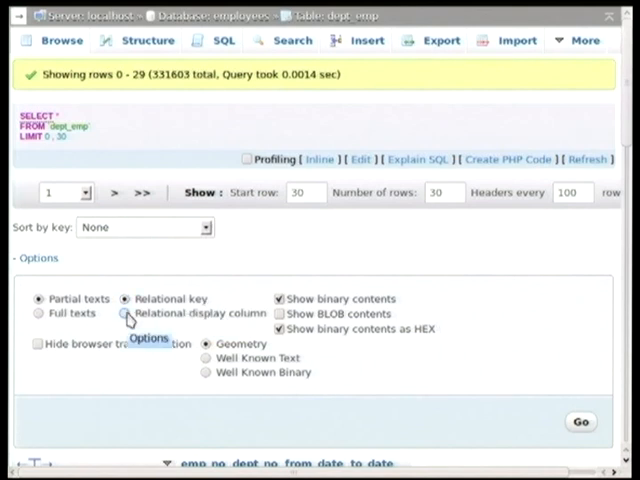
pyautogui.click(124, 313)
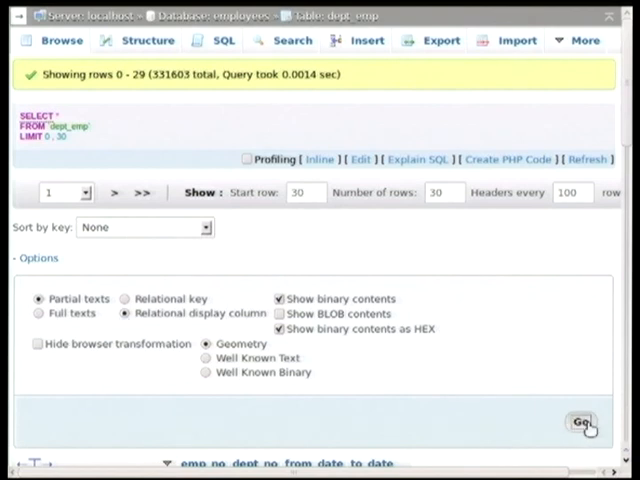
pyautogui.click(583, 421)
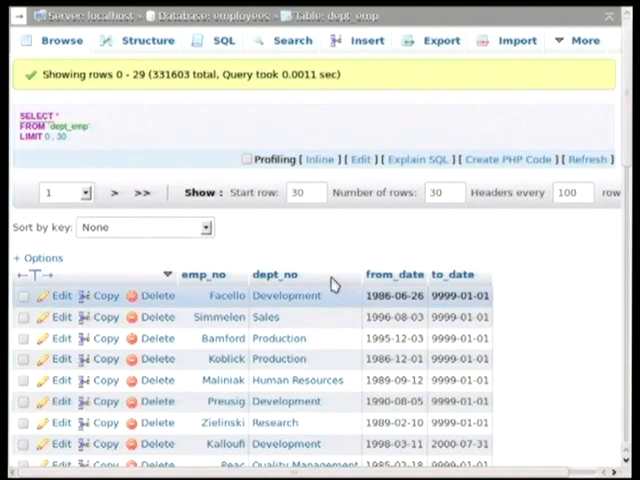
pyautogui.moveTo(275, 274)
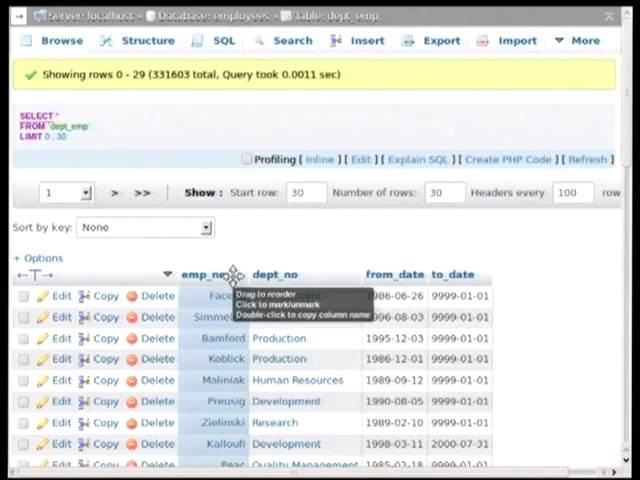
pyautogui.moveTo(57, 149)
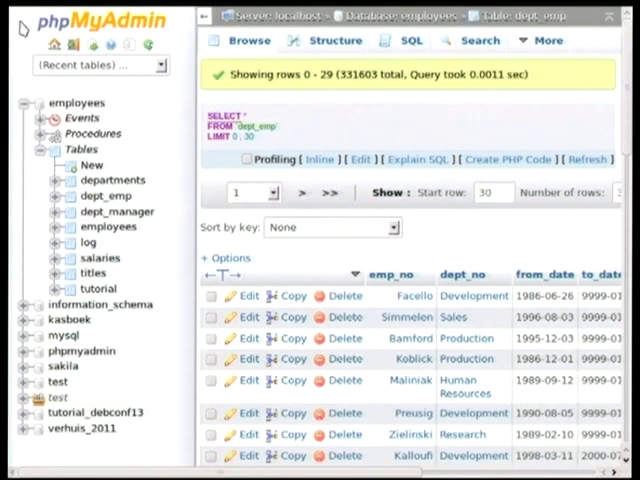
pyautogui.click(545, 40)
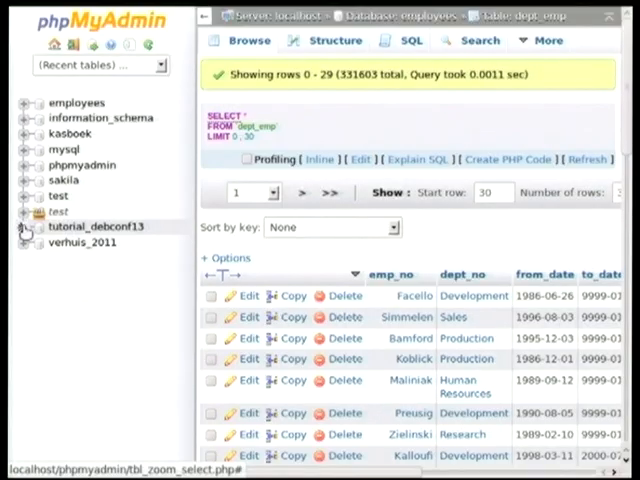
# Browse the tutorial_debconf13 capitals table and open its display options for Well Known Text
pyautogui.click(25, 226)
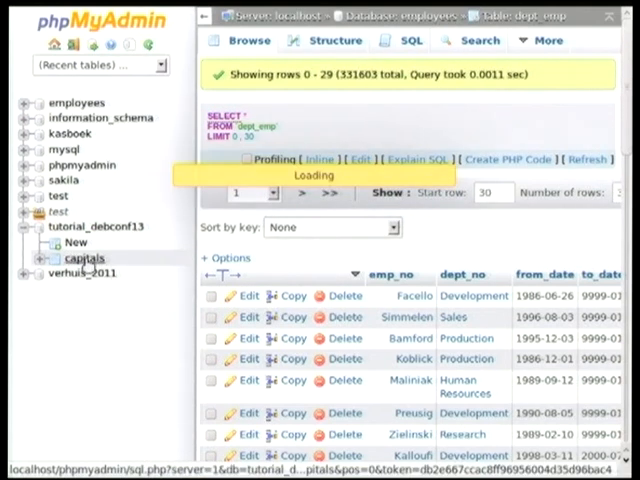
pyautogui.click(84, 258)
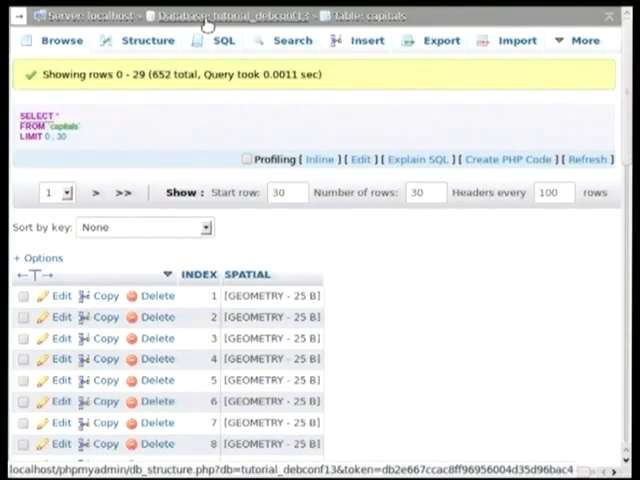
pyautogui.moveTo(306, 256)
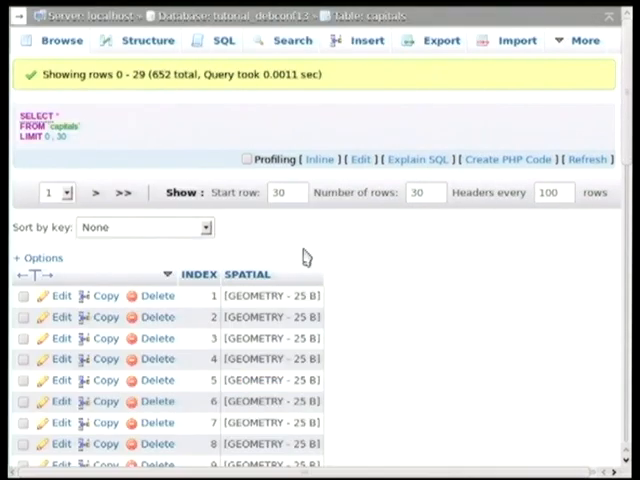
pyautogui.moveTo(292, 274)
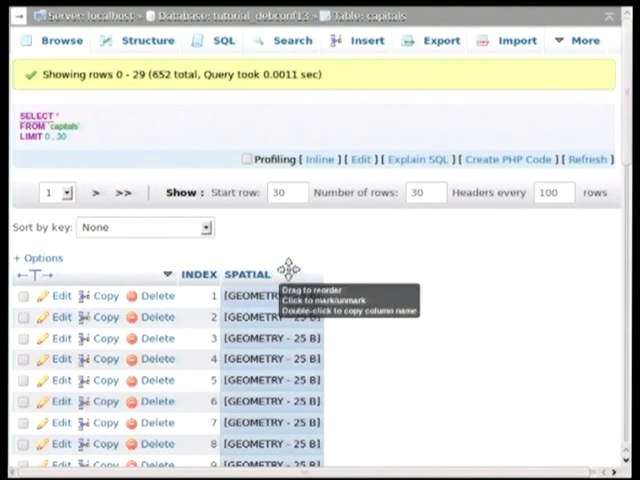
pyautogui.moveTo(295, 248)
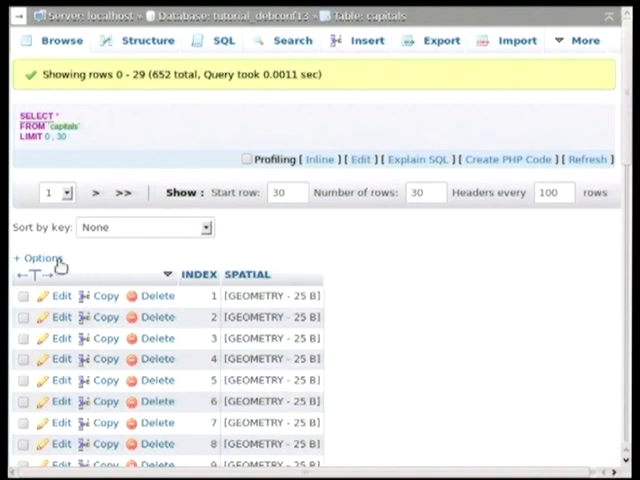
pyautogui.click(38, 258)
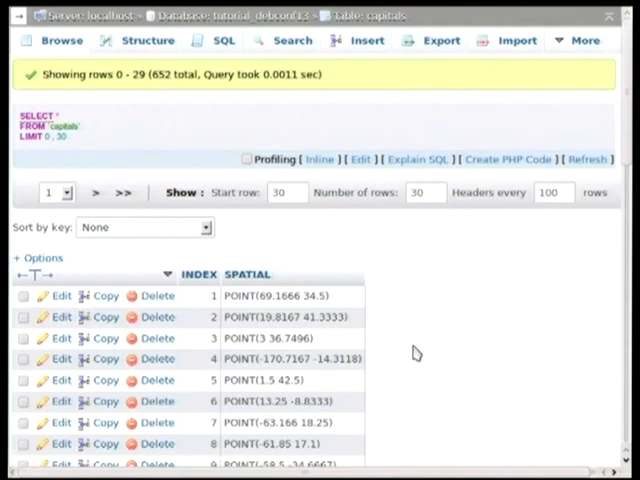
pyautogui.moveTo(330, 274)
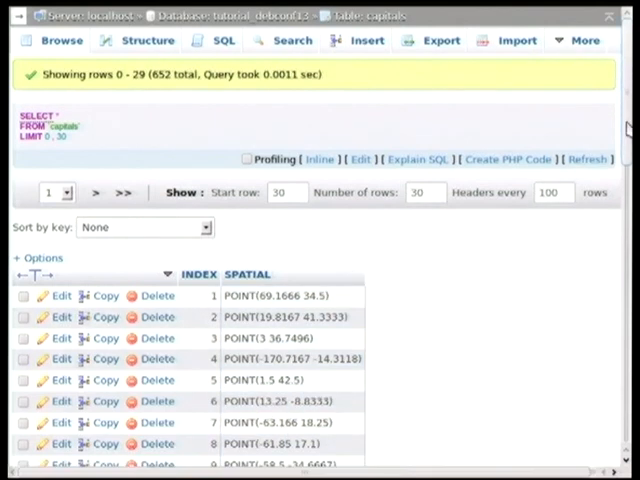
# Scroll down to the query results operations to display the GIS visualization
pyautogui.scroll(-3)
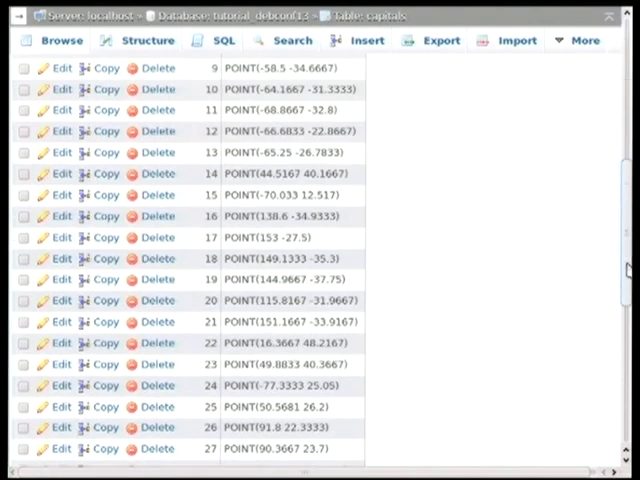
pyautogui.scroll(-3)
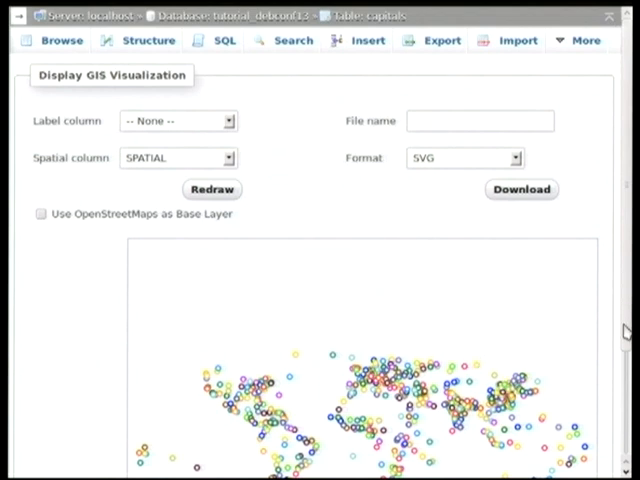
pyautogui.scroll(-3)
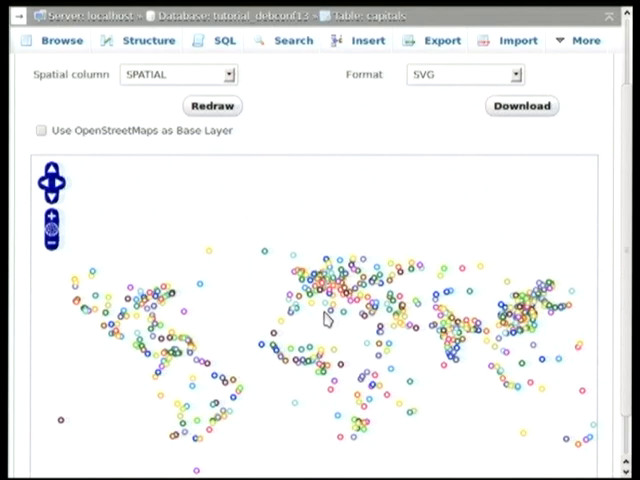
pyautogui.moveTo(64, 155)
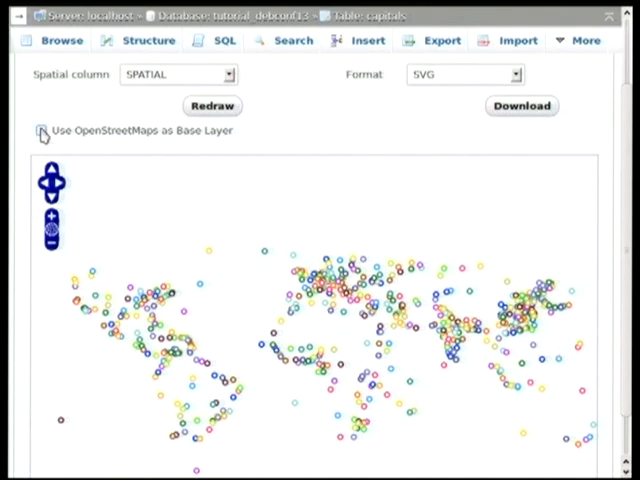
# Add an OpenStreetMap base layer to the capitals map and adjust the layer switcher
pyautogui.click(42, 130)
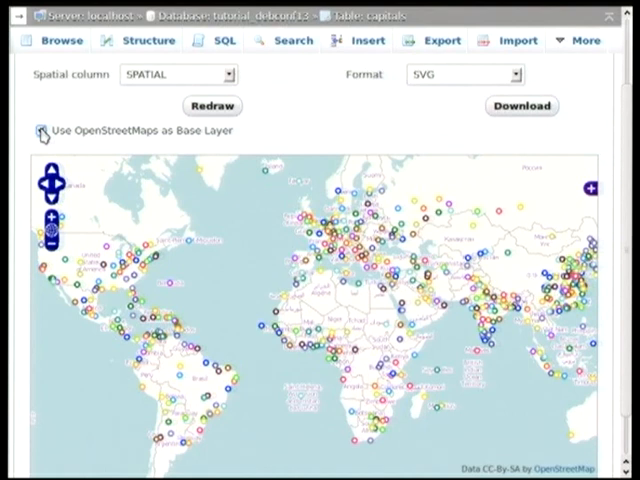
pyautogui.click(40, 130)
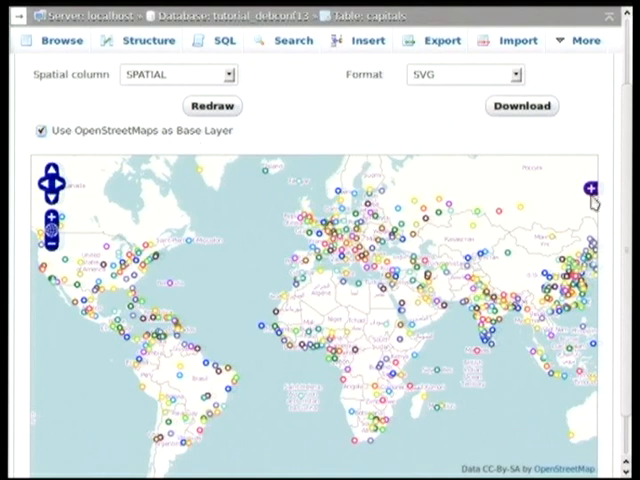
pyautogui.click(590, 189)
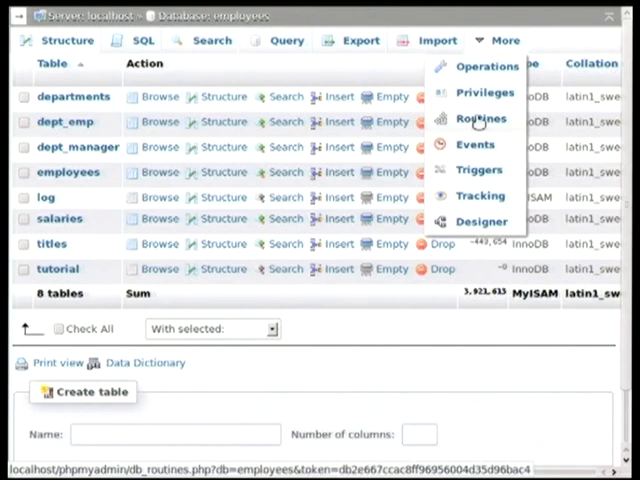
pyautogui.click(480, 119)
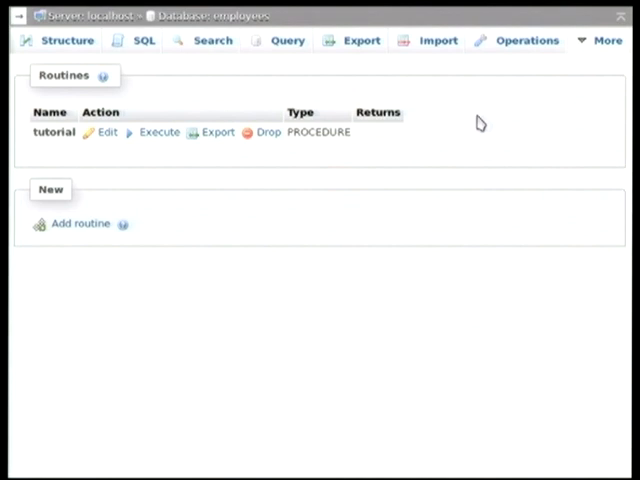
pyautogui.moveTo(85, 238)
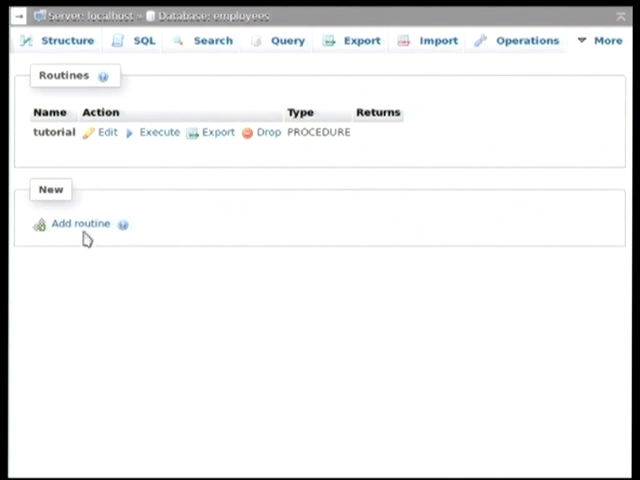
pyautogui.moveTo(79, 223)
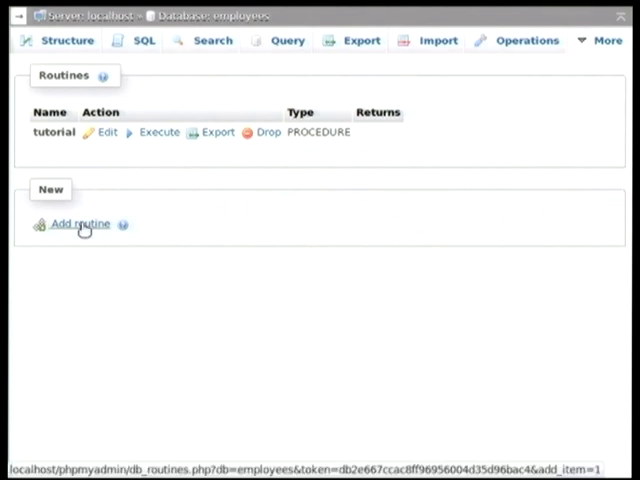
pyautogui.click(80, 224)
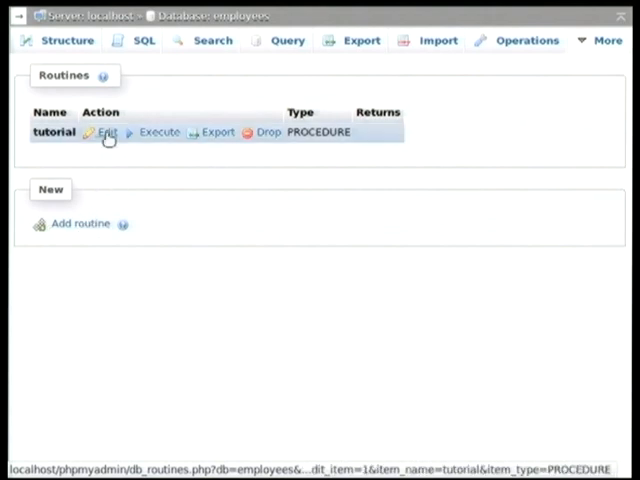
pyautogui.click(106, 132)
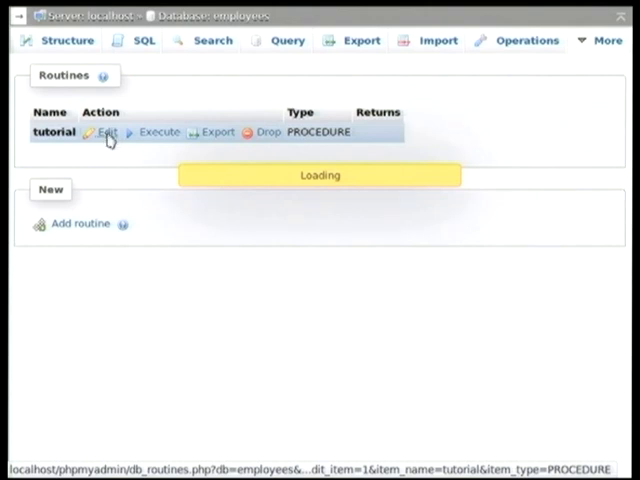
pyautogui.click(108, 131)
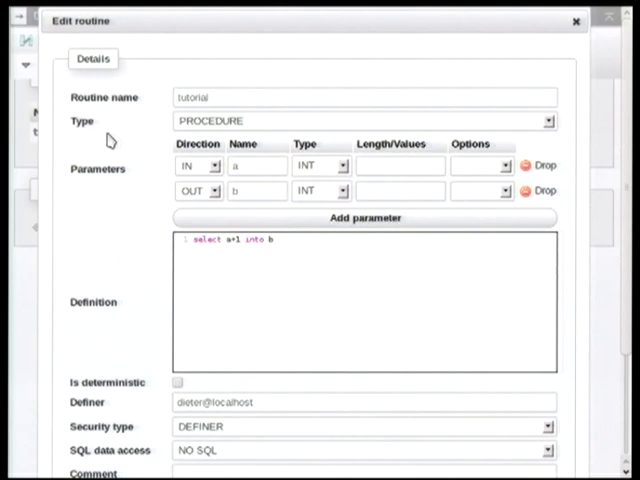
pyautogui.moveTo(585, 61)
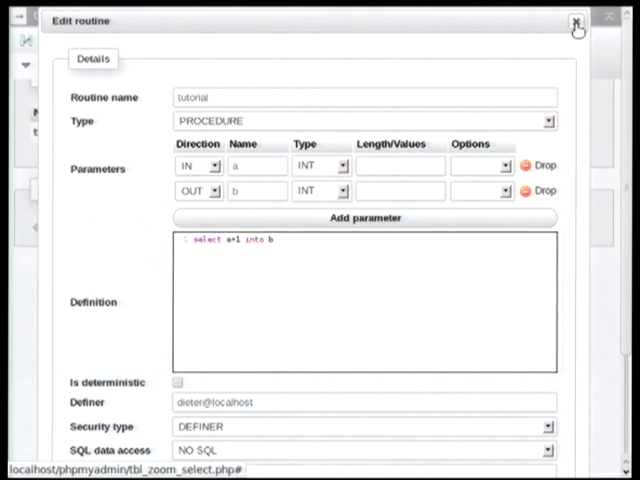
pyautogui.click(577, 21)
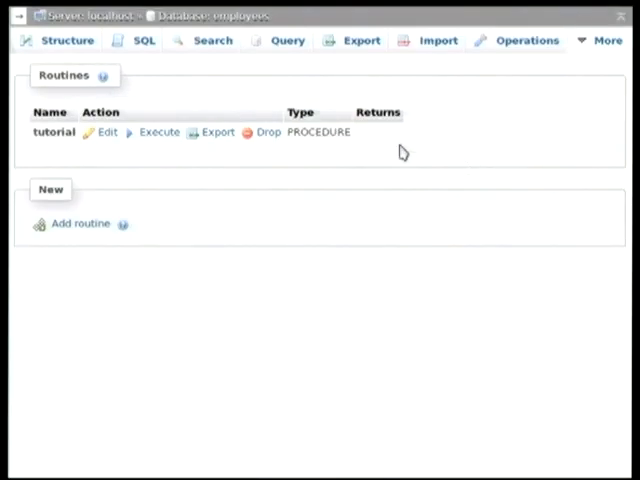
pyautogui.moveTo(207, 96)
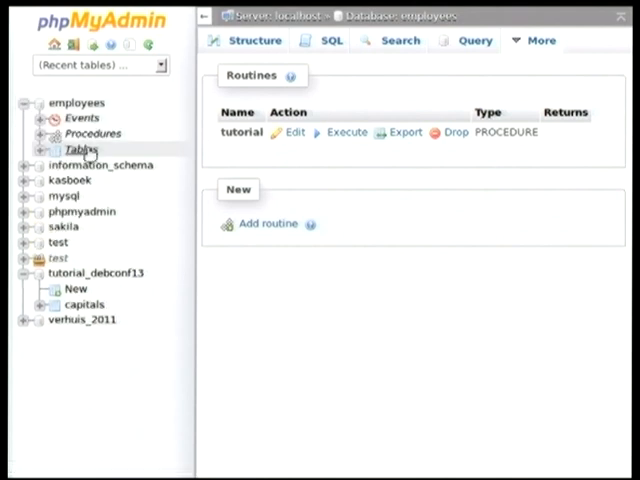
# Open the departments table's triggers and review the log trigger without changes
pyautogui.click(42, 149)
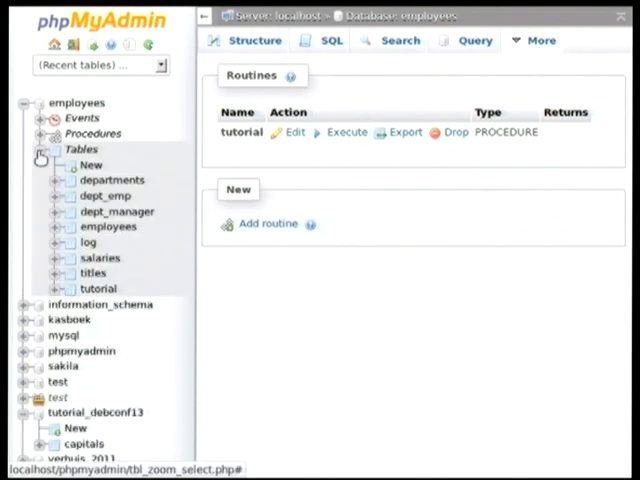
pyautogui.moveTo(112, 180)
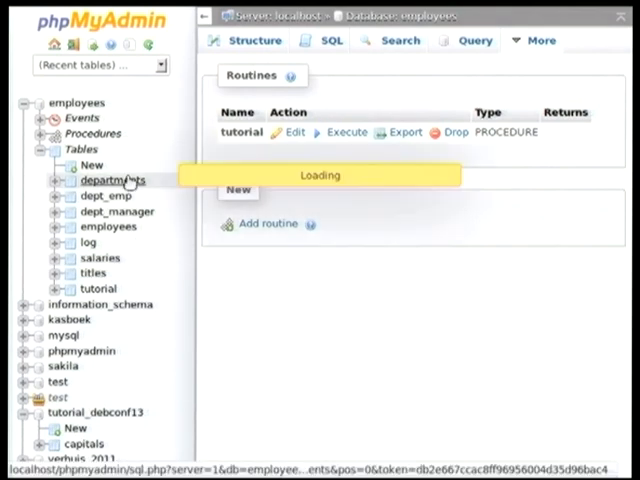
pyautogui.click(112, 180)
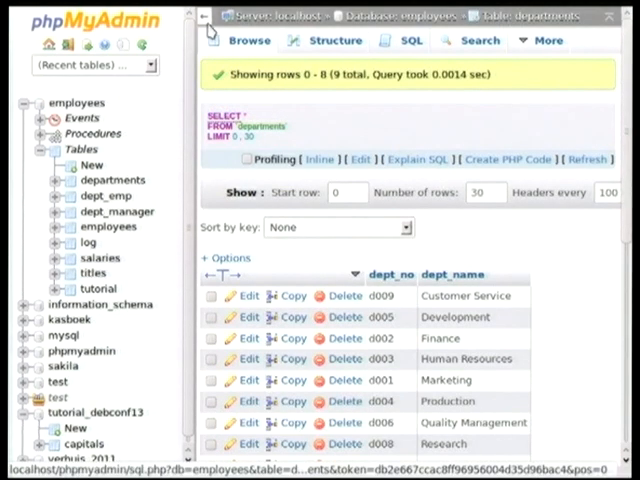
pyautogui.click(585, 40)
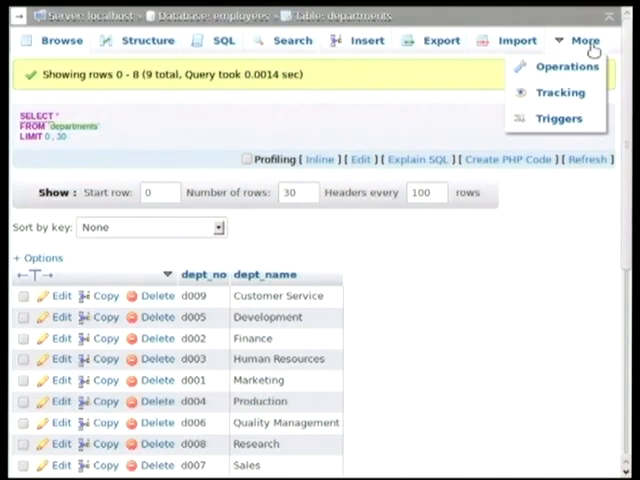
pyautogui.moveTo(558, 118)
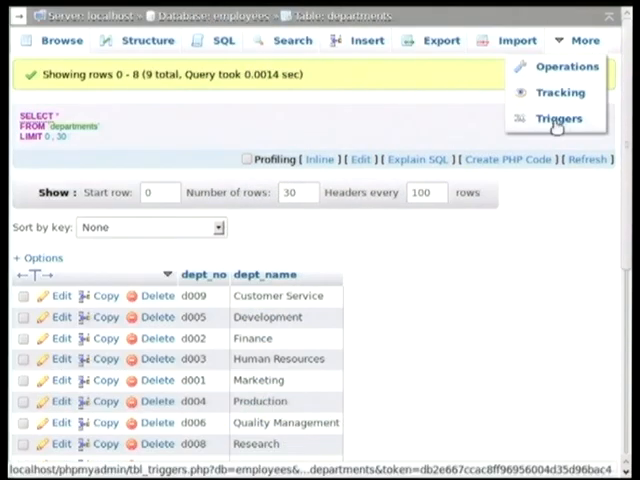
pyautogui.click(558, 118)
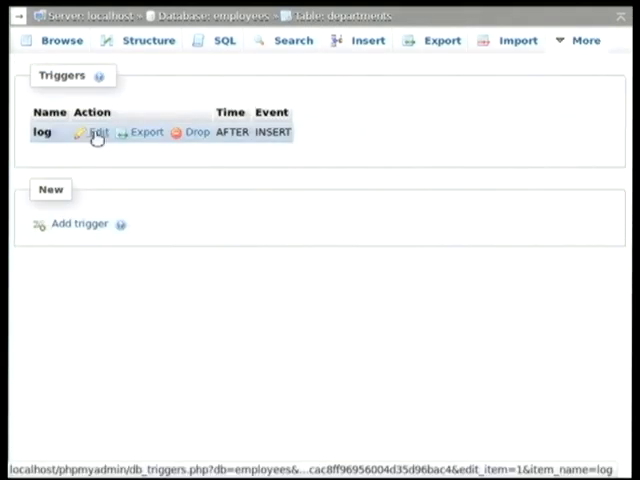
pyautogui.click(97, 132)
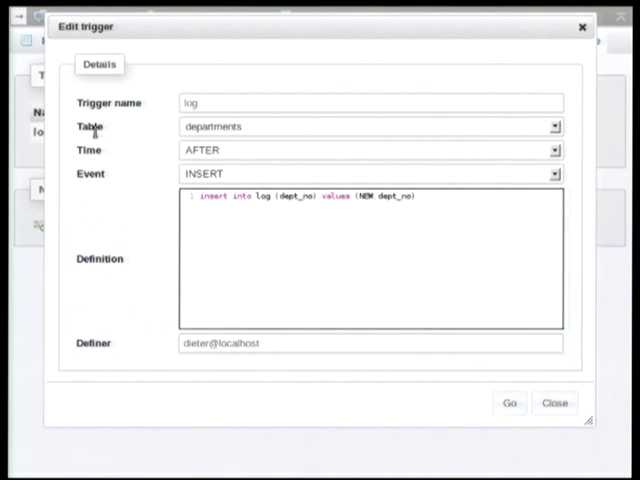
pyautogui.moveTo(253, 256)
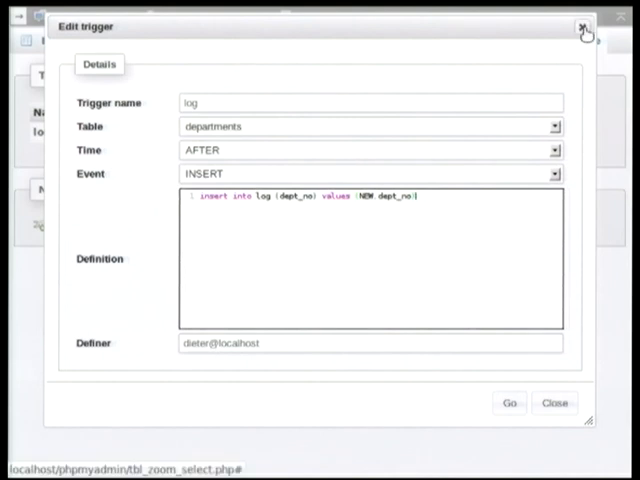
pyautogui.click(582, 27)
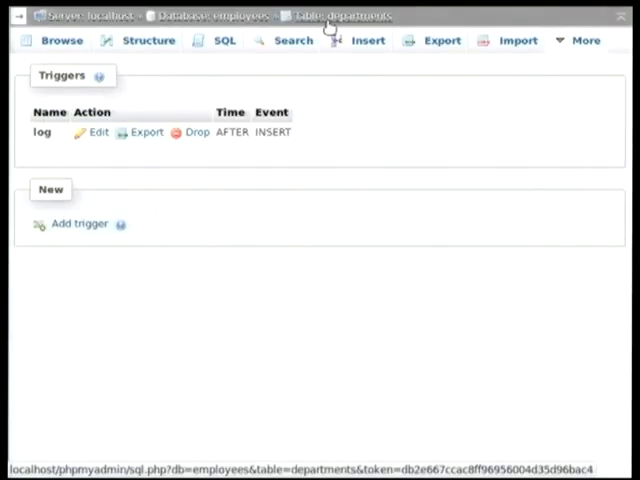
# Insert a departments row with dept_no 1234 and dept_name Computing
pyautogui.click(368, 41)
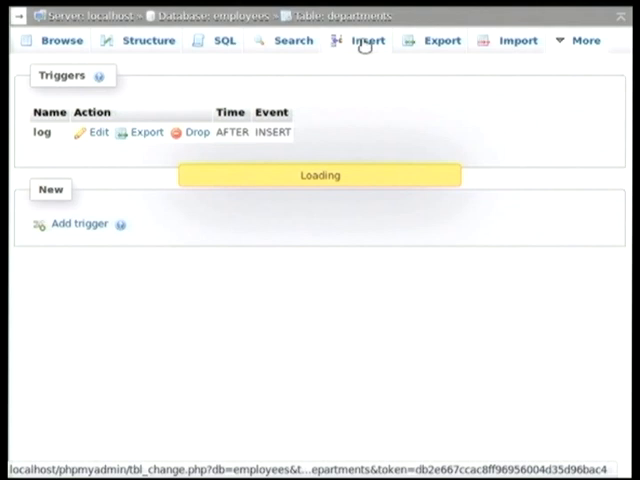
pyautogui.click(368, 40)
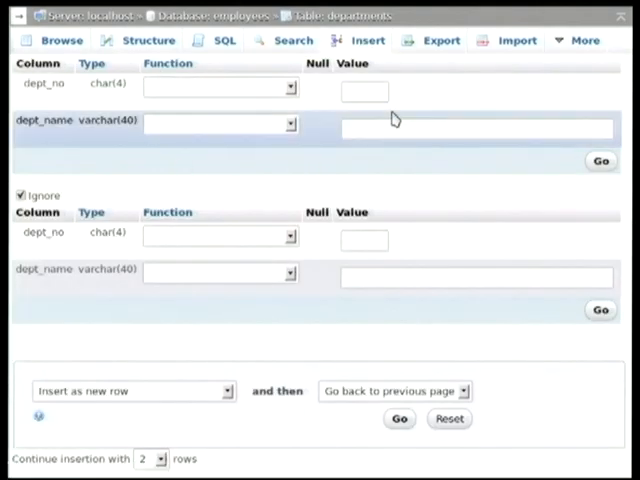
pyautogui.click(364, 91)
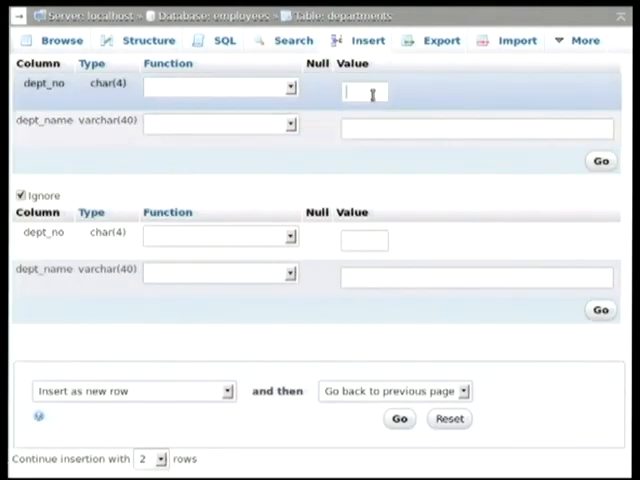
pyautogui.write('12')
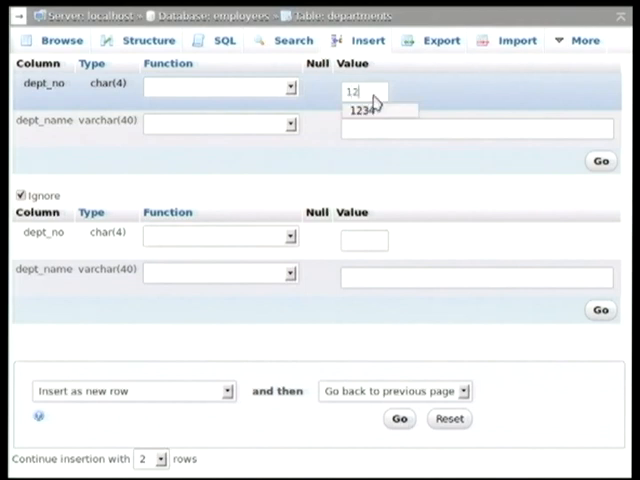
pyautogui.click(363, 110)
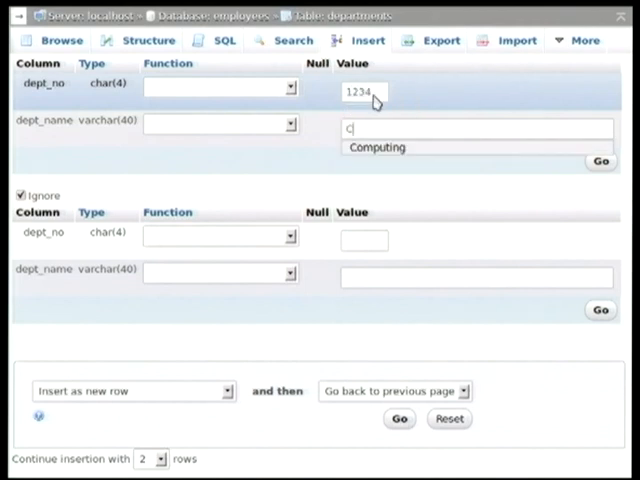
pyautogui.click(376, 147)
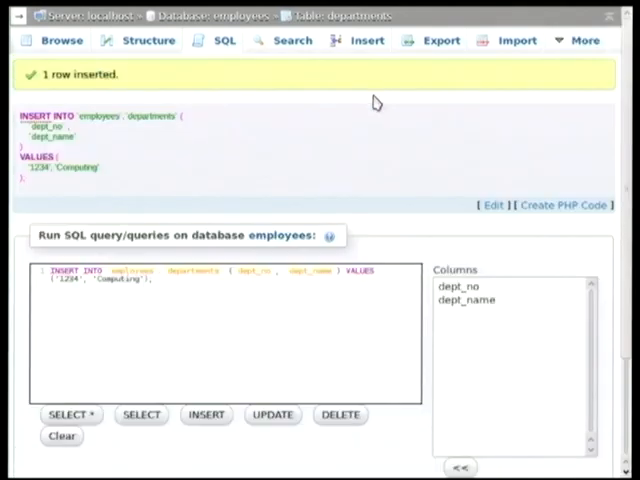
pyautogui.moveTo(260, 150)
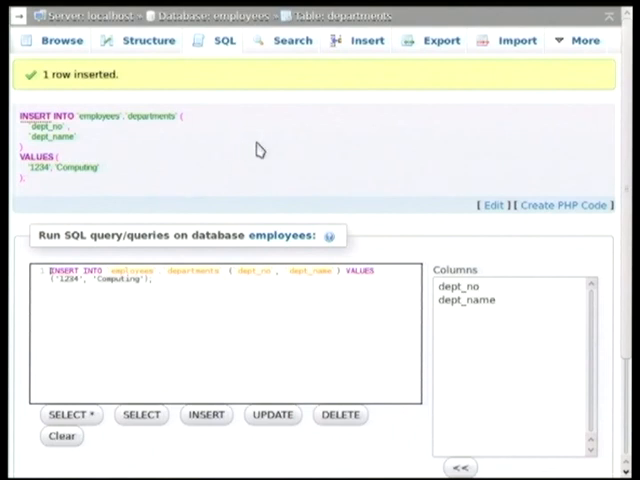
pyautogui.moveTo(22, 22)
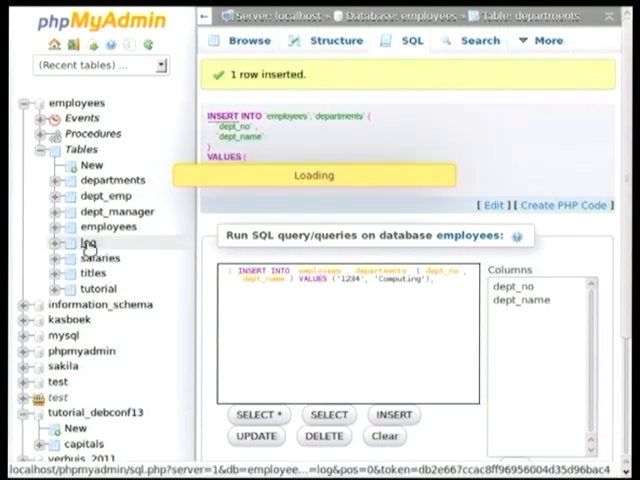
# Browse the log table for department 1234's timestamped entry, then return to the employees overview
pyautogui.click(89, 242)
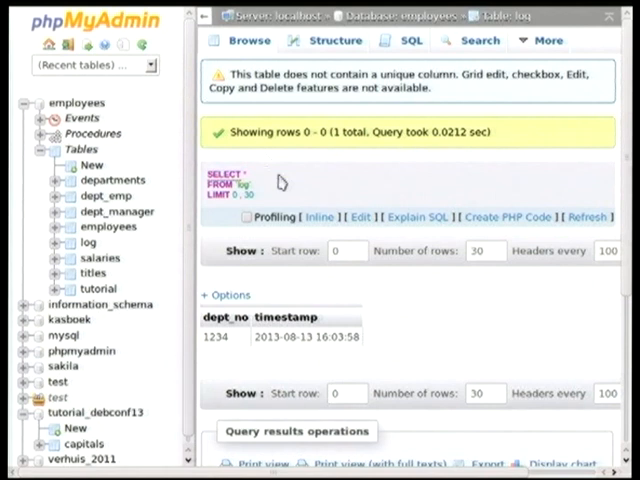
pyautogui.moveTo(262, 337)
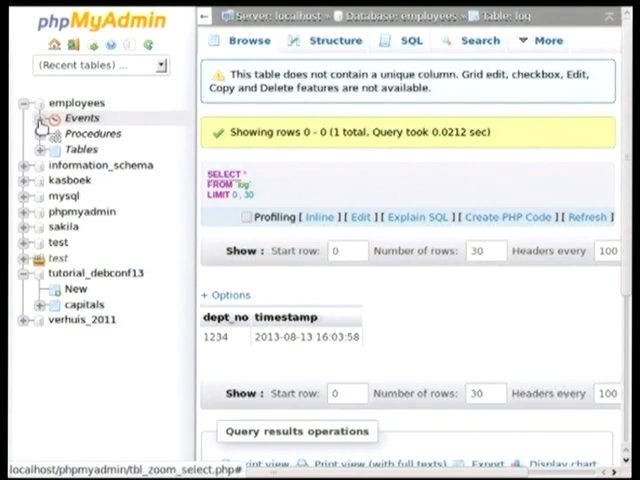
pyautogui.click(37, 118)
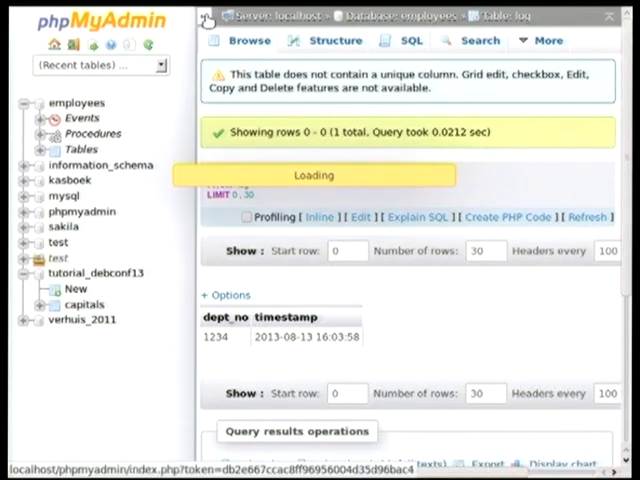
pyautogui.click(398, 15)
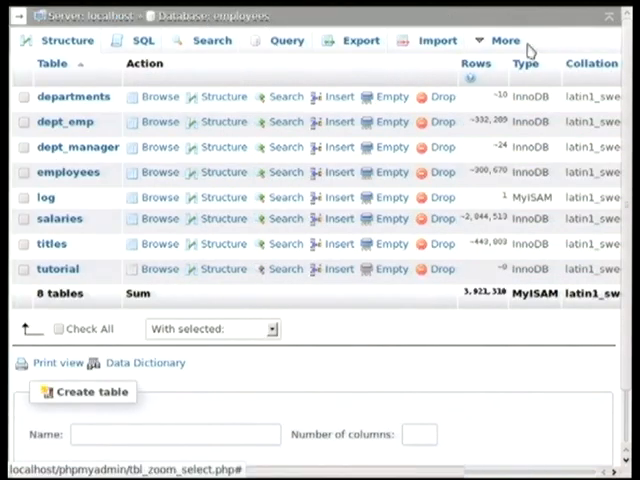
# Open the employees database's Events, switch the event scheduler ON, and inspect clear_log
pyautogui.click(505, 40)
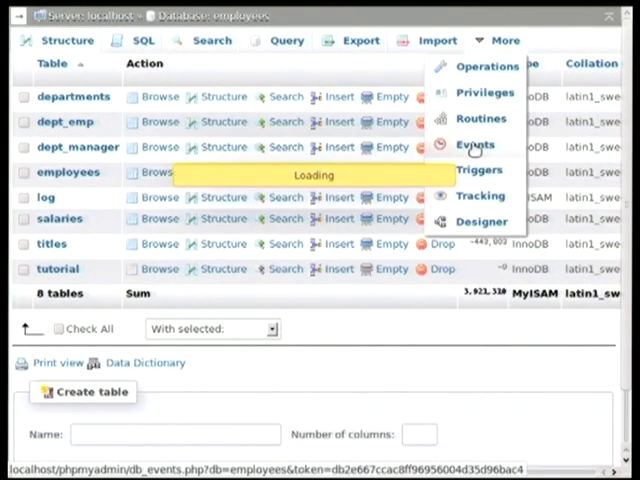
pyautogui.click(474, 145)
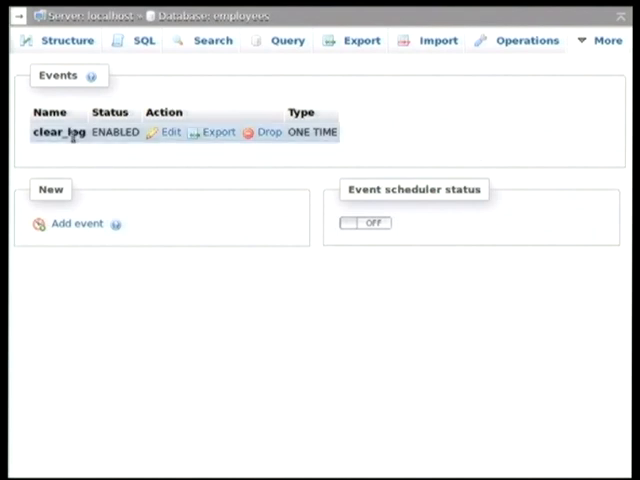
pyautogui.moveTo(85, 149)
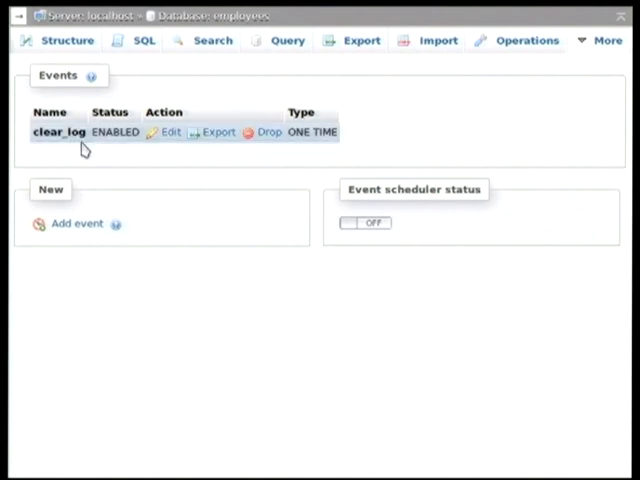
pyautogui.moveTo(319, 275)
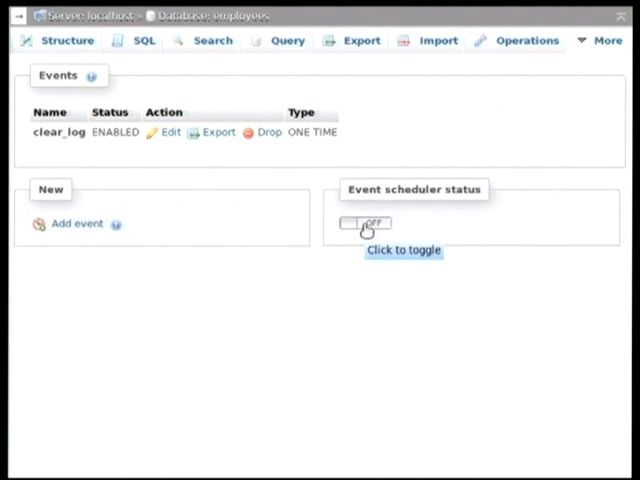
pyautogui.click(367, 223)
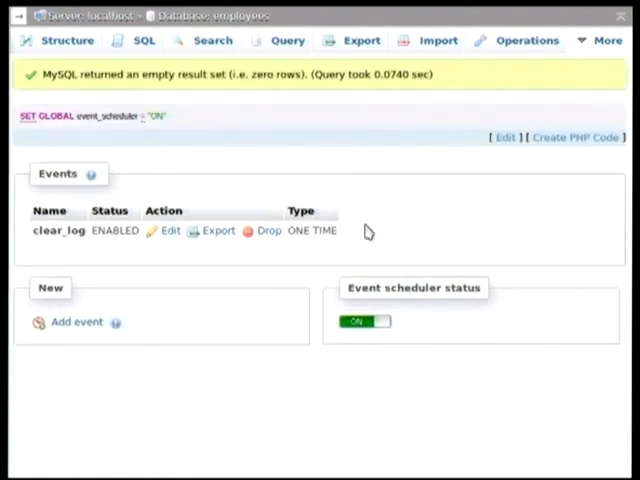
pyautogui.moveTo(167, 231)
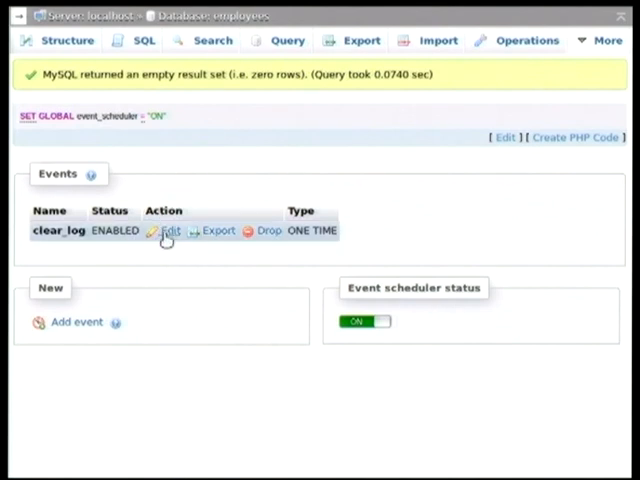
pyautogui.click(169, 231)
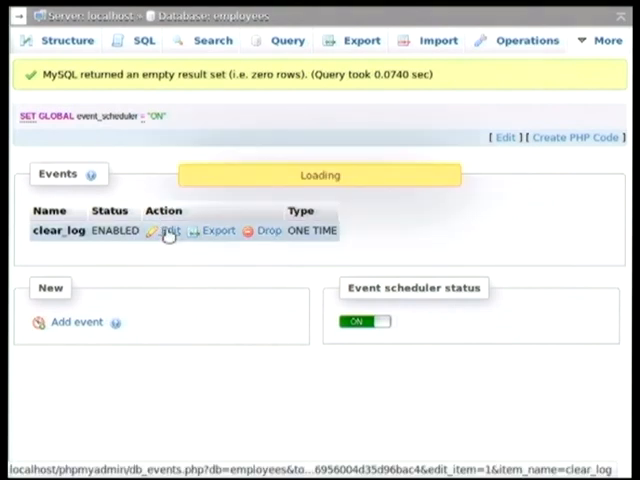
pyautogui.click(164, 230)
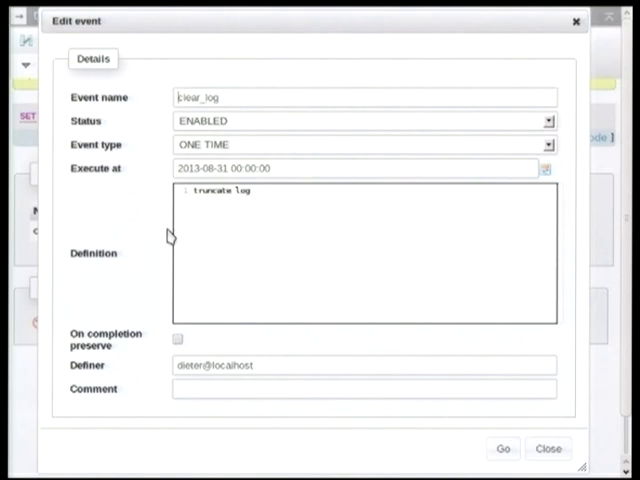
pyautogui.moveTo(461, 147)
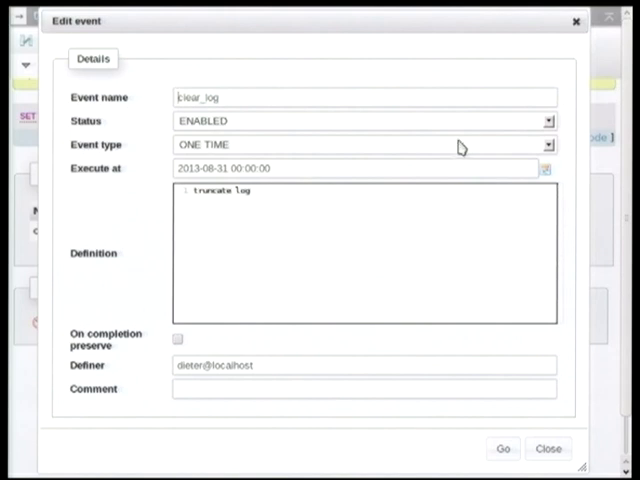
pyautogui.moveTo(575, 22)
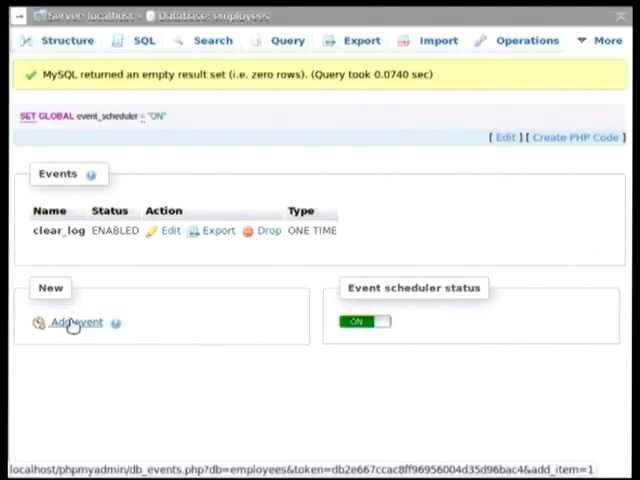
# Draft a new RECURRING event, view the start-date calendar, and discard the form
pyautogui.click(74, 321)
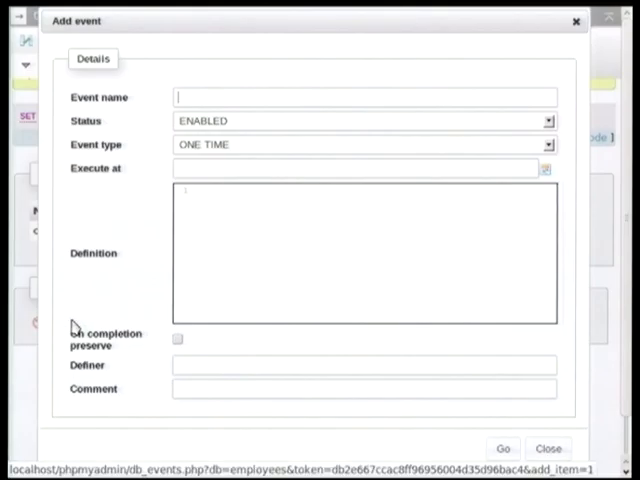
pyautogui.click(545, 144)
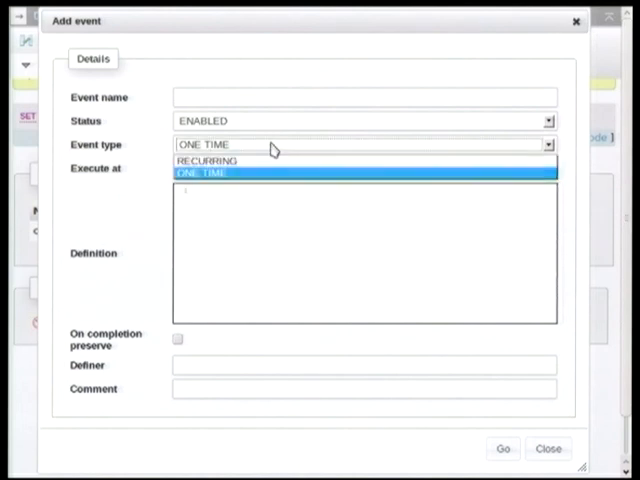
pyautogui.click(207, 161)
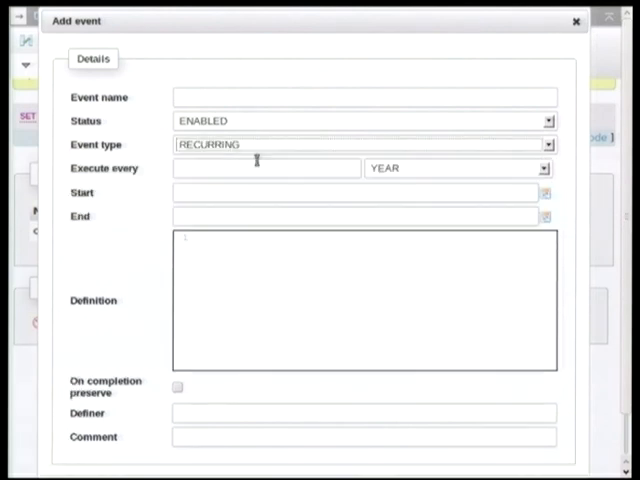
pyautogui.moveTo(220, 177)
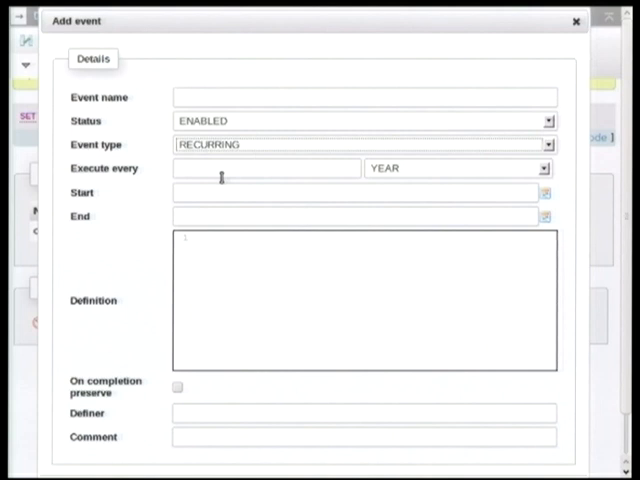
pyautogui.moveTo(489, 209)
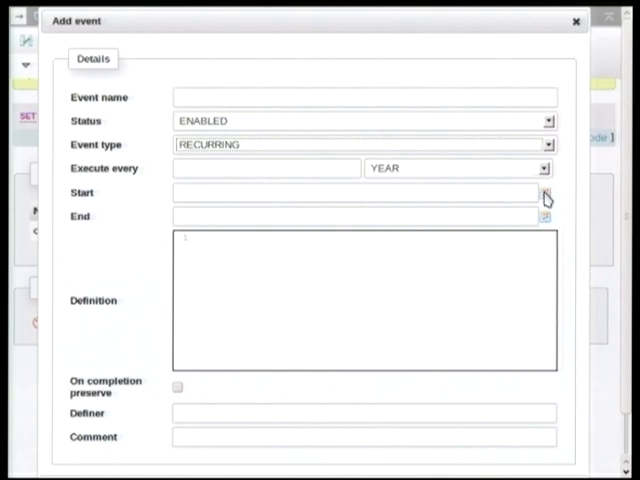
pyautogui.click(545, 192)
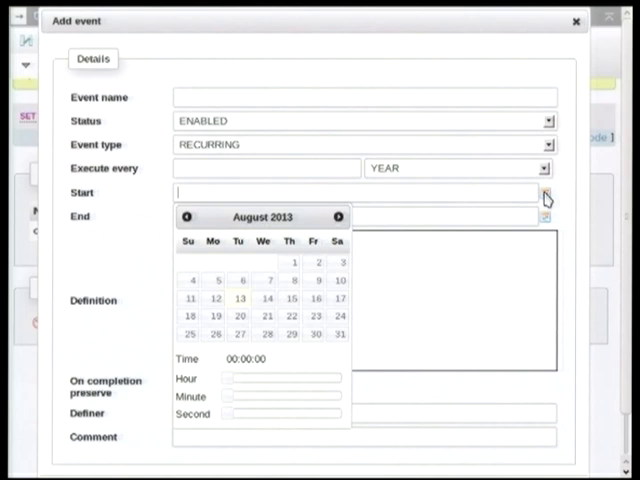
pyautogui.click(546, 193)
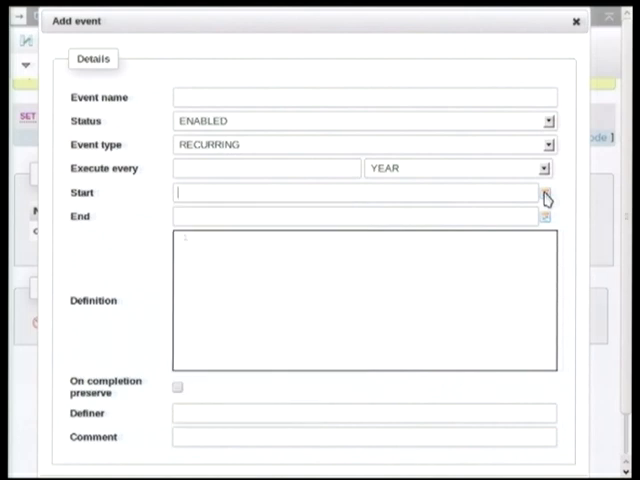
pyautogui.click(575, 21)
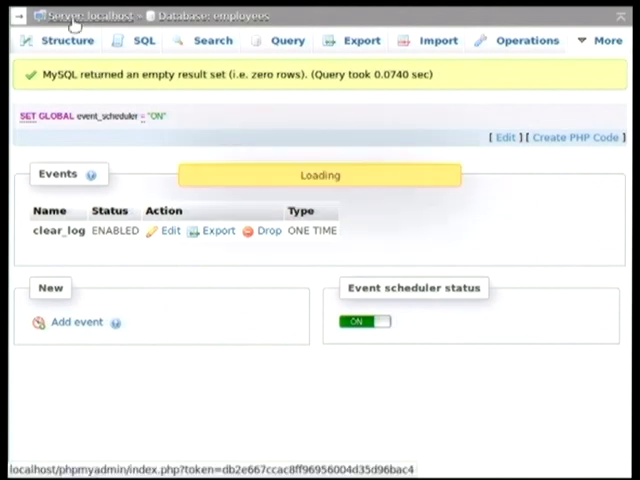
# Go to Server: localhost and show its Status overview of traffic, connections and processes
pyautogui.click(90, 16)
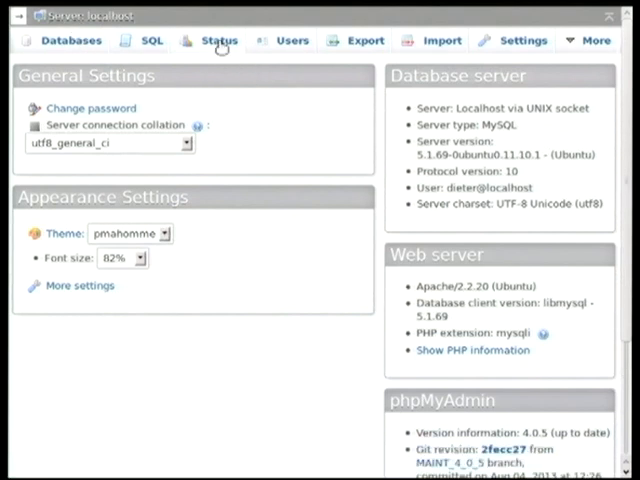
pyautogui.click(218, 40)
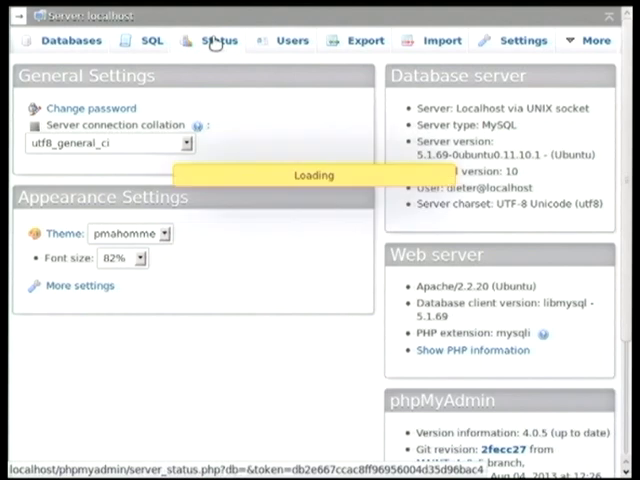
pyautogui.click(219, 41)
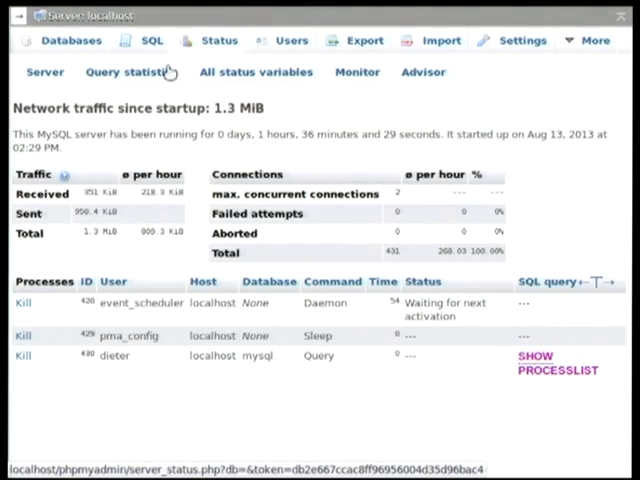
pyautogui.moveTo(193, 158)
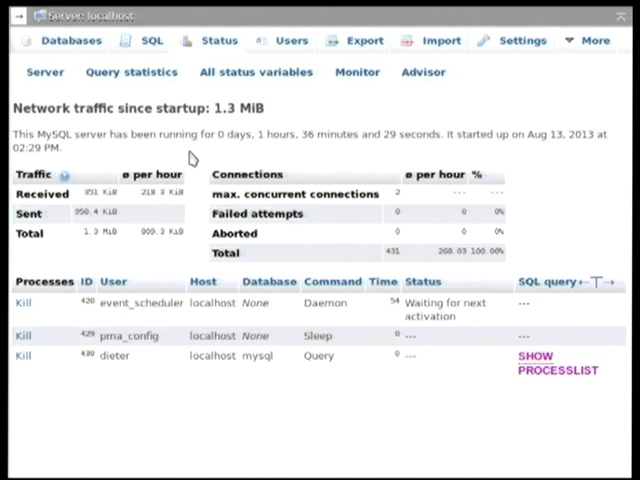
pyautogui.moveTo(437, 82)
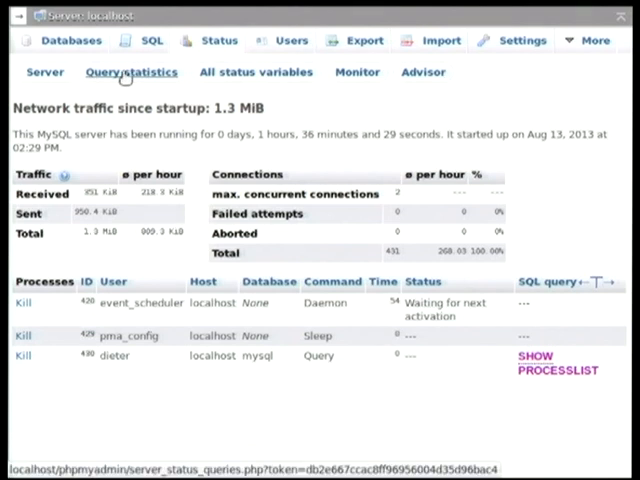
# Review Query statistics: 2,758 questions since startup and the statement-type pie chart
pyautogui.click(131, 71)
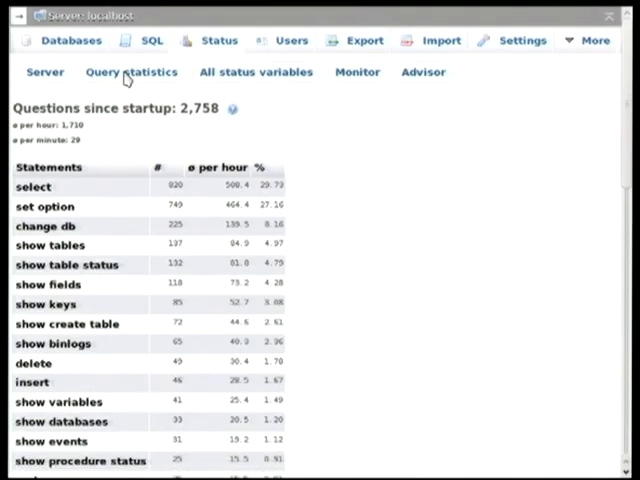
pyautogui.moveTo(536, 194)
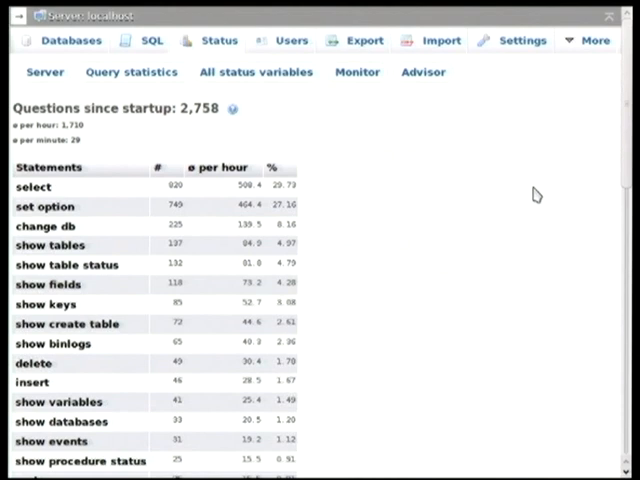
pyautogui.scroll(-3)
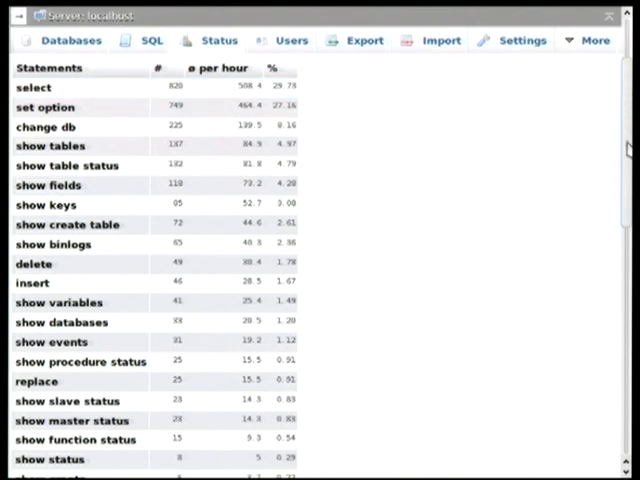
pyautogui.scroll(-3)
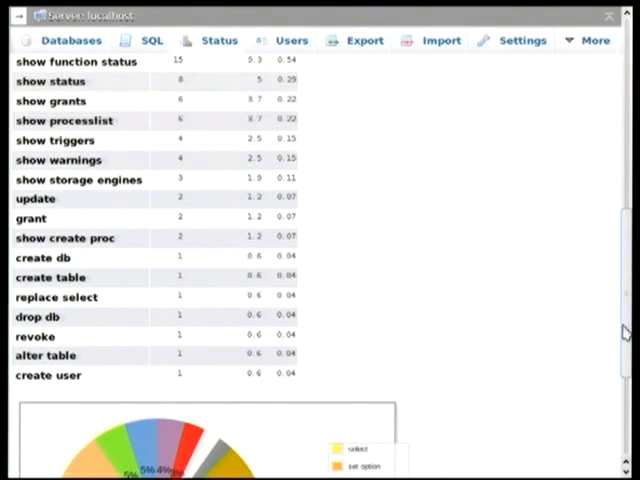
pyautogui.scroll(-3)
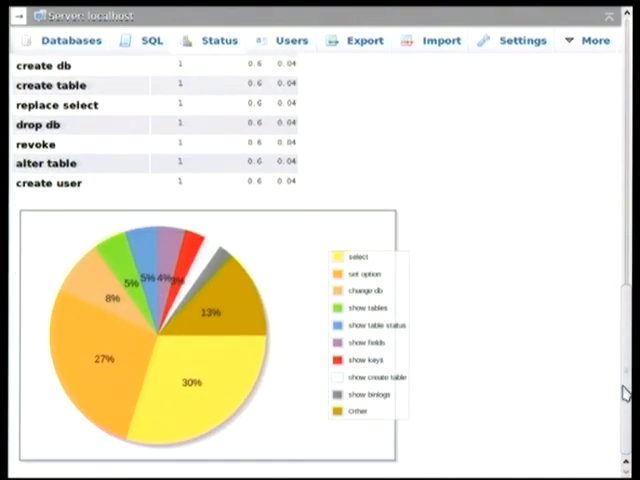
pyautogui.scroll(3)
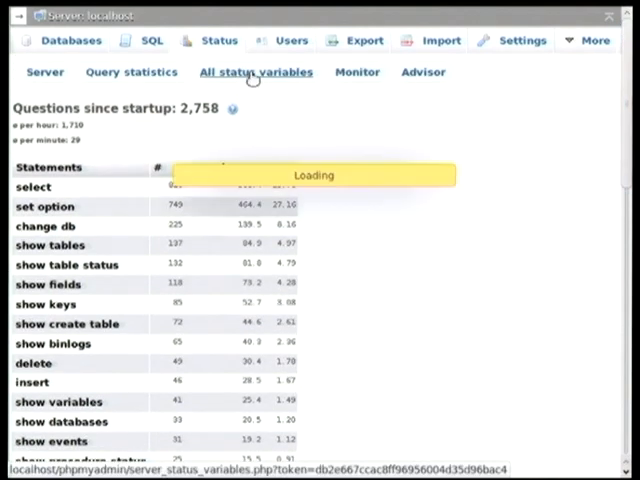
# View all server status variables, then switch to the Monitor sub-tab
pyautogui.click(256, 72)
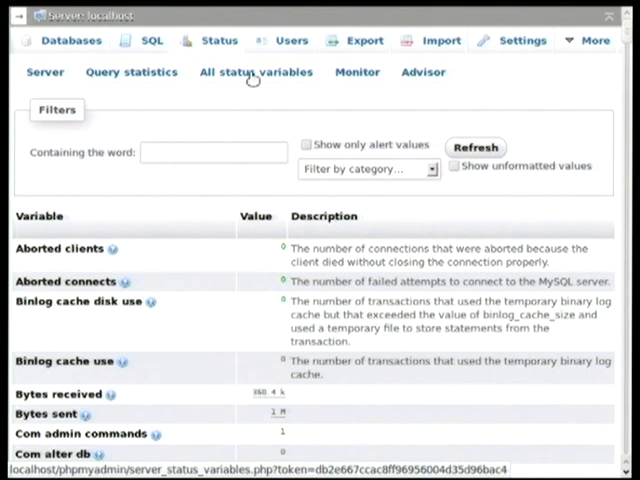
pyautogui.moveTo(460, 112)
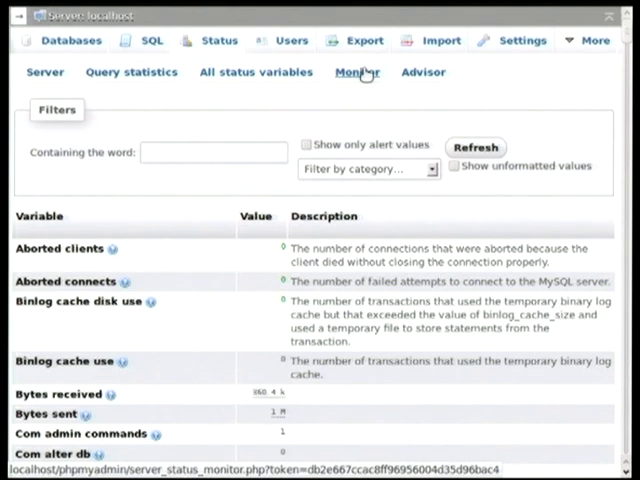
pyautogui.click(356, 71)
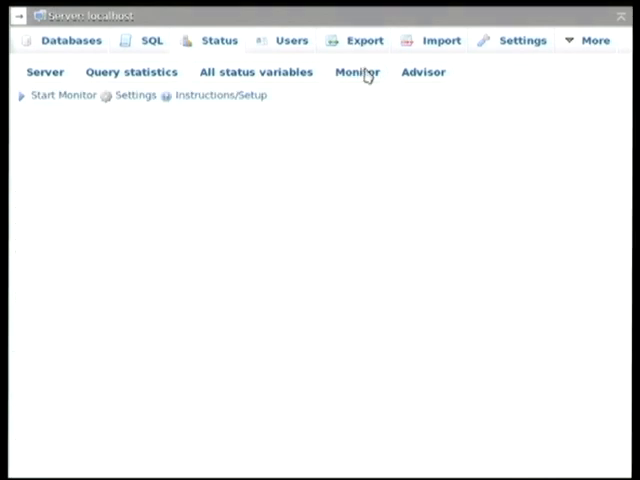
# Start the live monitor and set its charts to 2 columns, then scroll through them
pyautogui.click(64, 94)
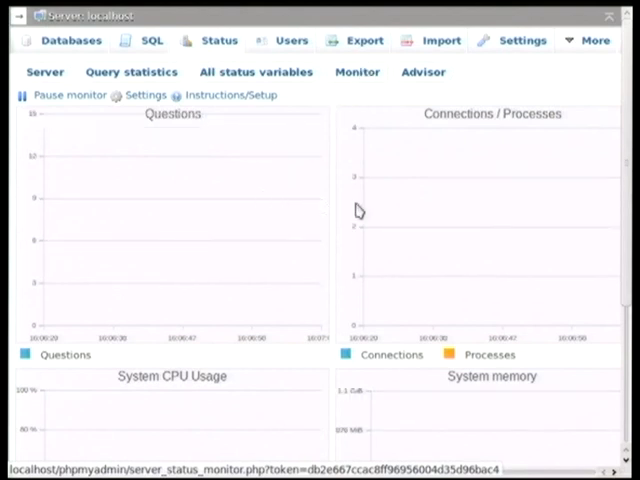
pyautogui.moveTo(248, 219)
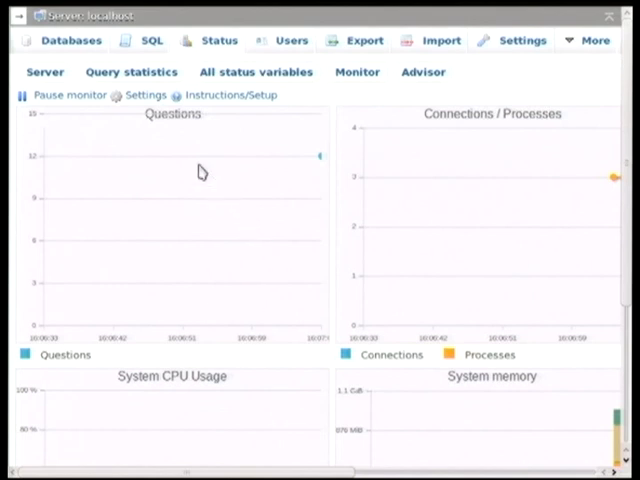
pyautogui.click(146, 95)
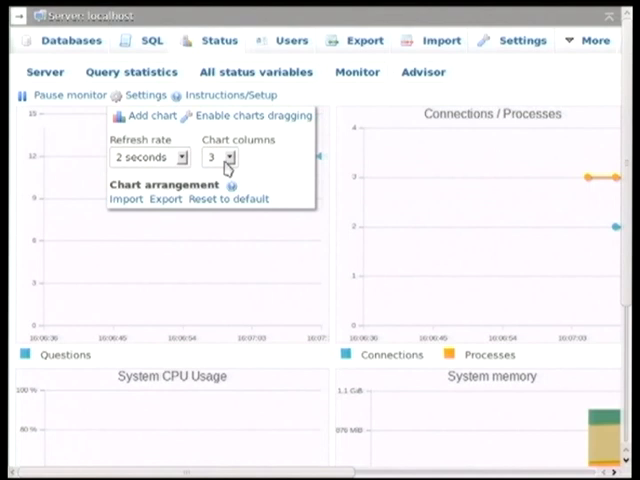
pyautogui.click(219, 157)
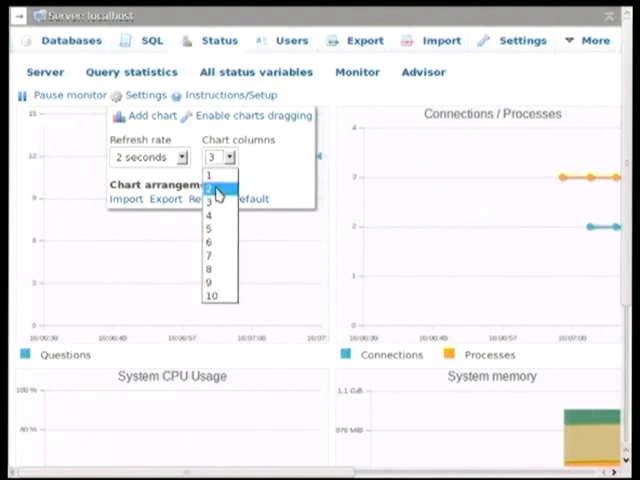
pyautogui.click(218, 188)
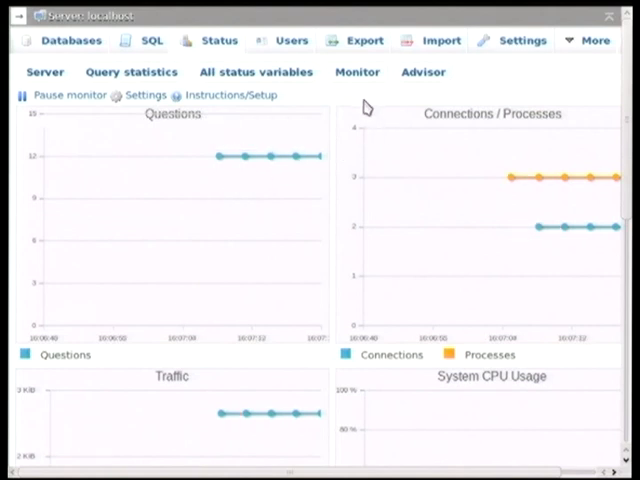
pyautogui.moveTo(485, 190)
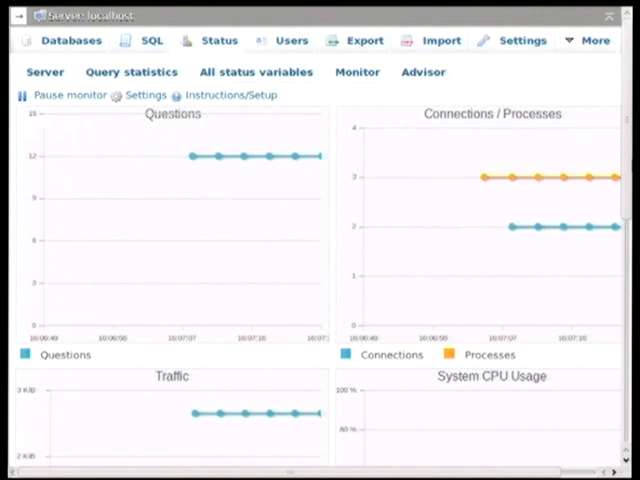
pyautogui.scroll(-3)
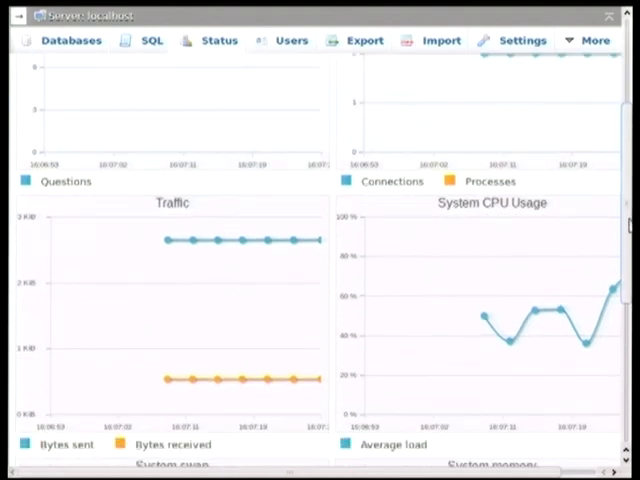
pyautogui.scroll(-3)
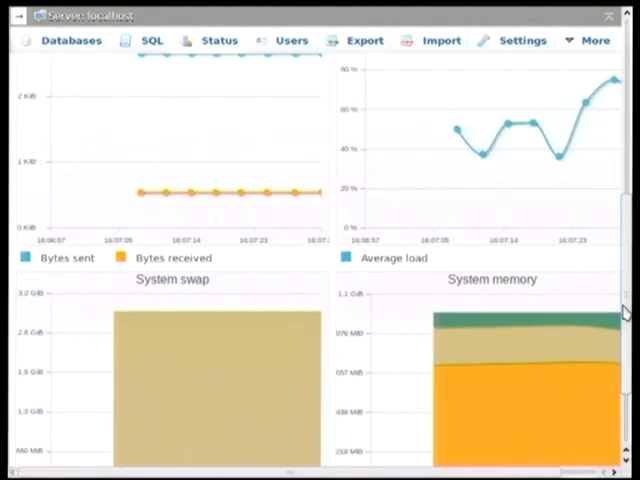
pyautogui.scroll(3)
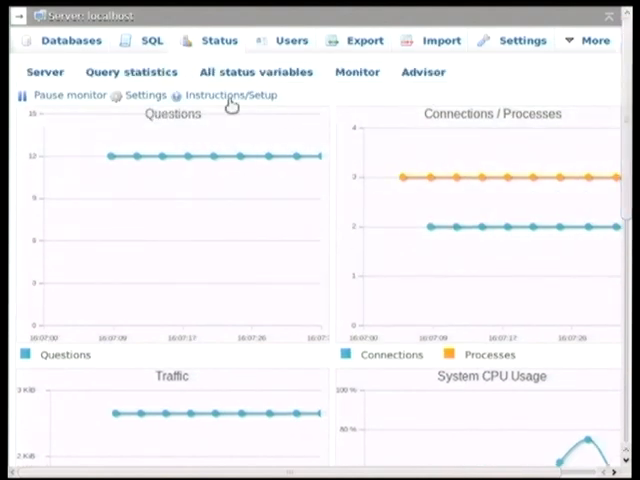
# Enable general_log and slow_query_log from the monitor's Instructions/Setup dialog
pyautogui.click(230, 95)
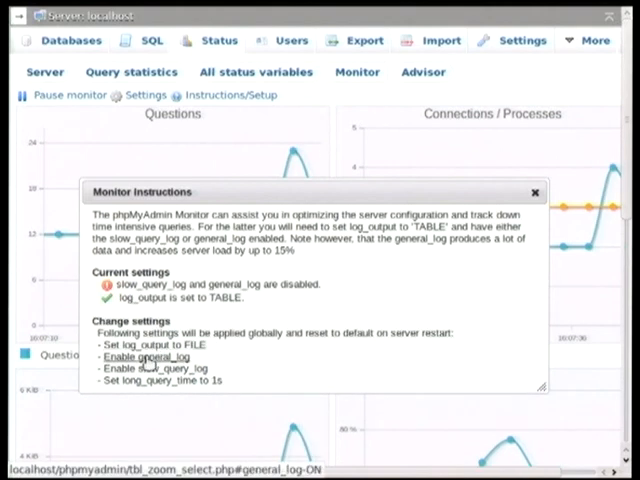
pyautogui.click(142, 358)
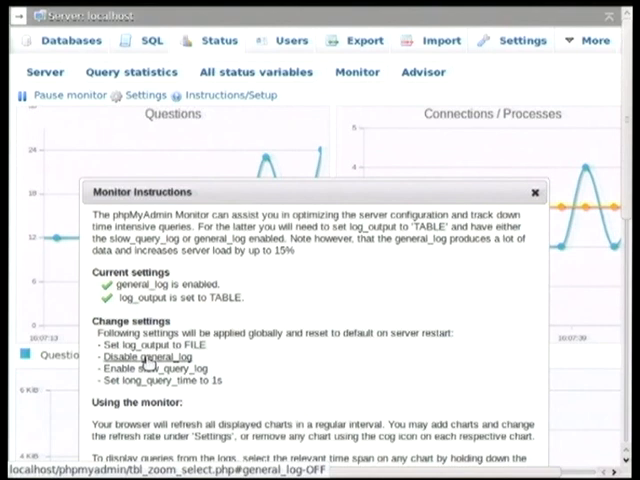
pyautogui.moveTo(146, 369)
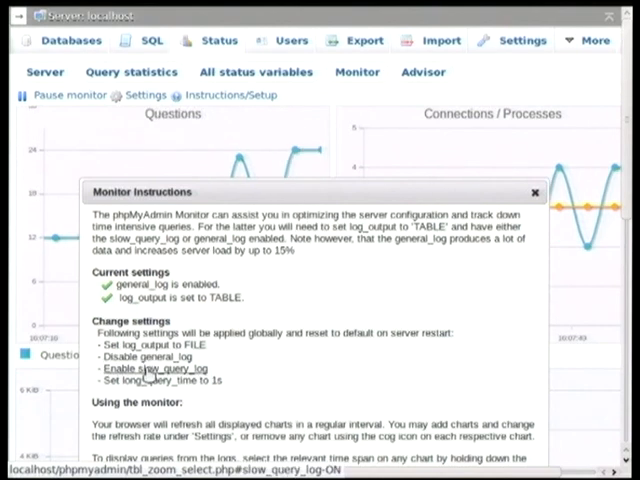
pyautogui.click(148, 369)
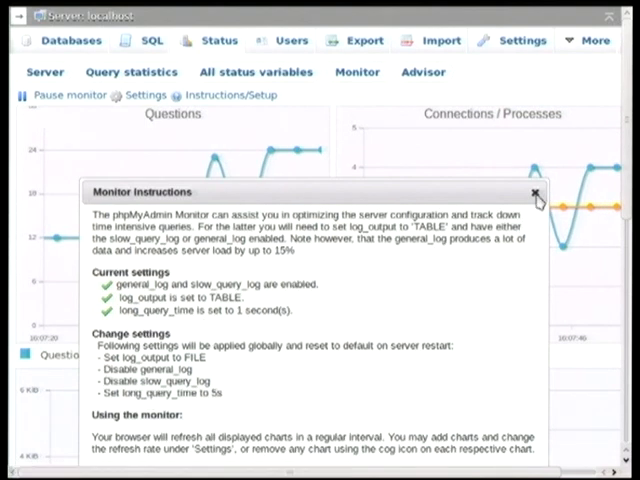
pyautogui.click(535, 191)
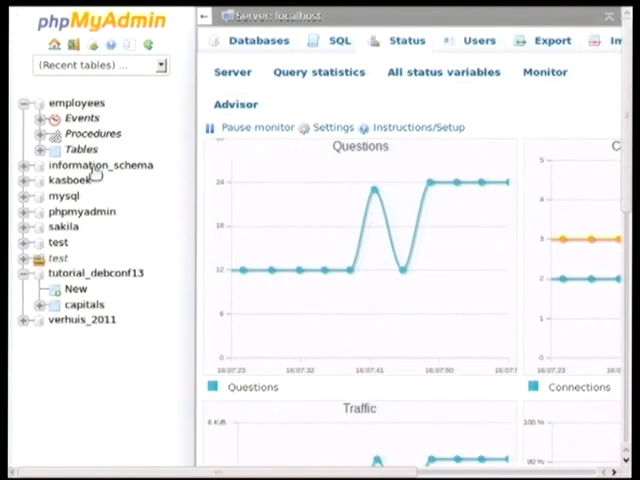
# Expand the employees tables and open dept_emp to generate a query spike
pyautogui.click(81, 148)
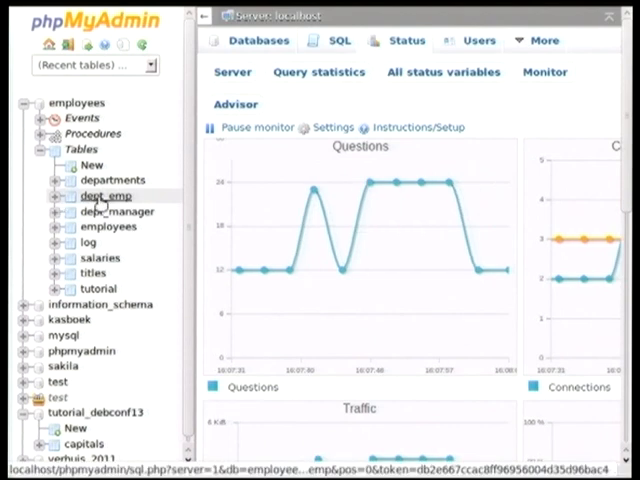
pyautogui.rightClick(106, 196)
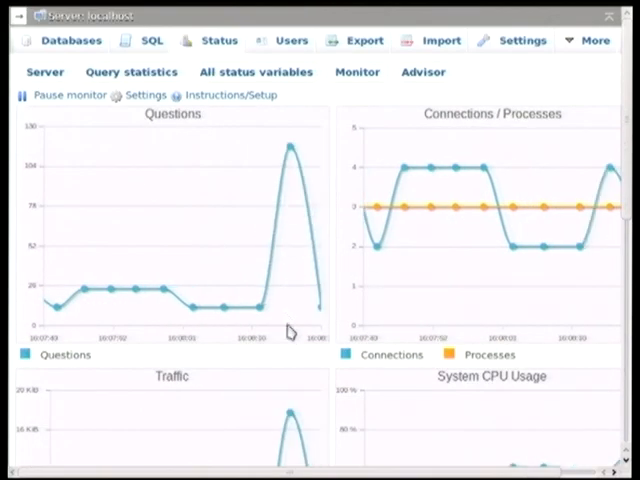
pyautogui.moveTo(295, 193)
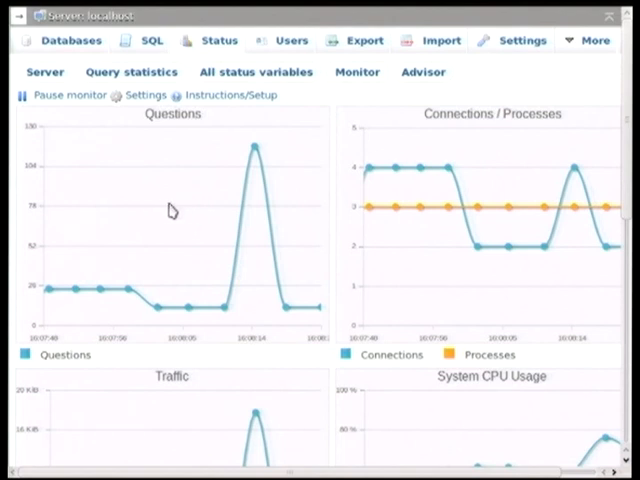
pyautogui.moveTo(247, 217)
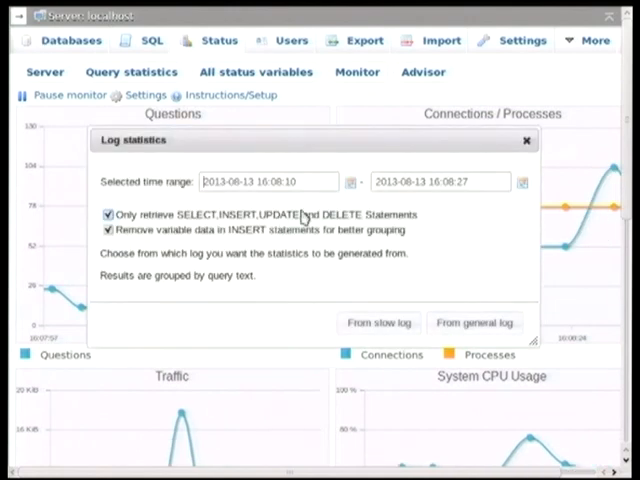
pyautogui.moveTo(462, 153)
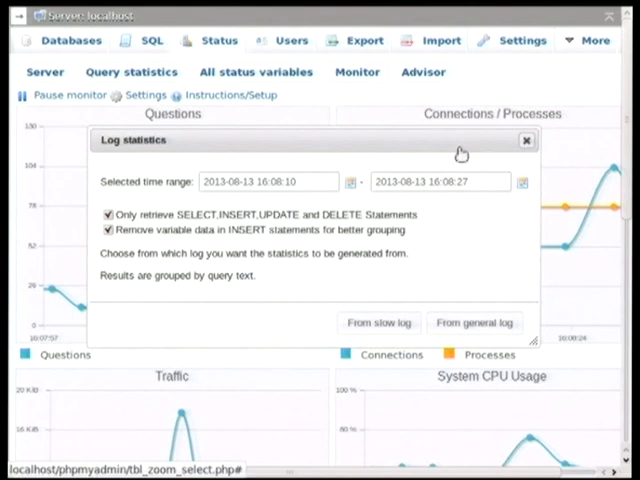
# Load statistics from the general log and jump to the log table of 87 SELECTs
pyautogui.click(525, 140)
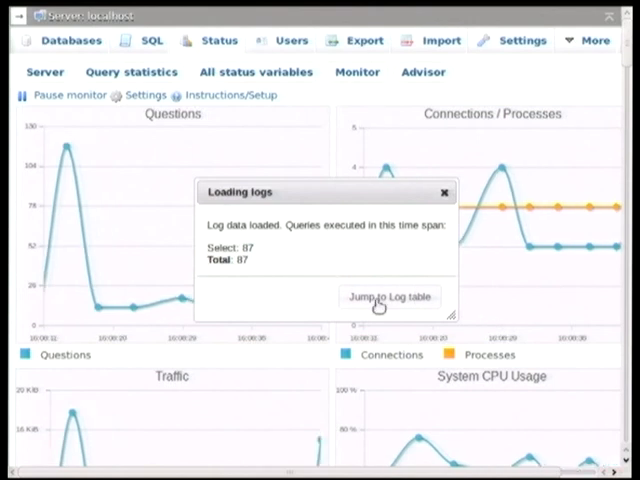
pyautogui.click(390, 296)
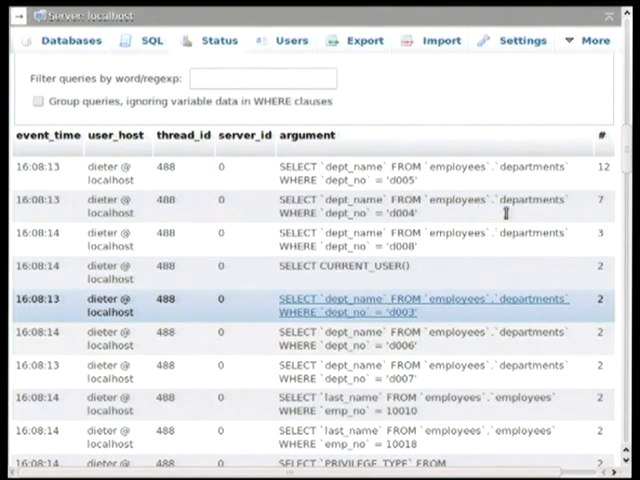
# Review the logged spike queries, then switch to the Advisor sub-tab
pyautogui.scroll(-3)
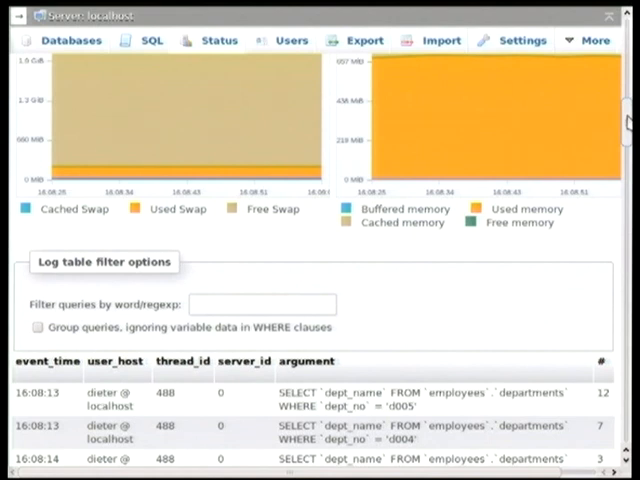
pyautogui.scroll(3)
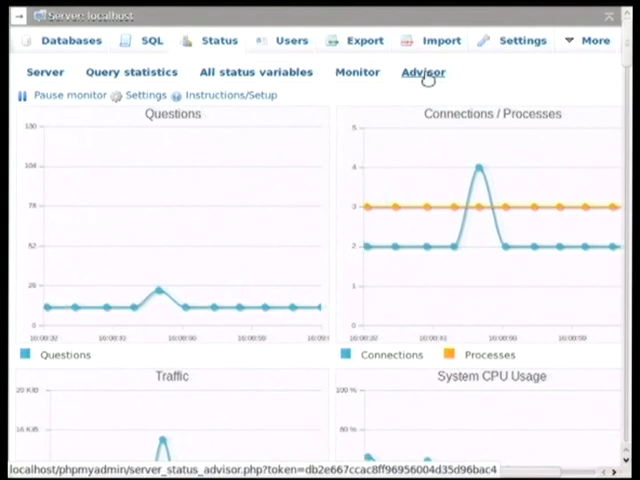
pyautogui.click(423, 72)
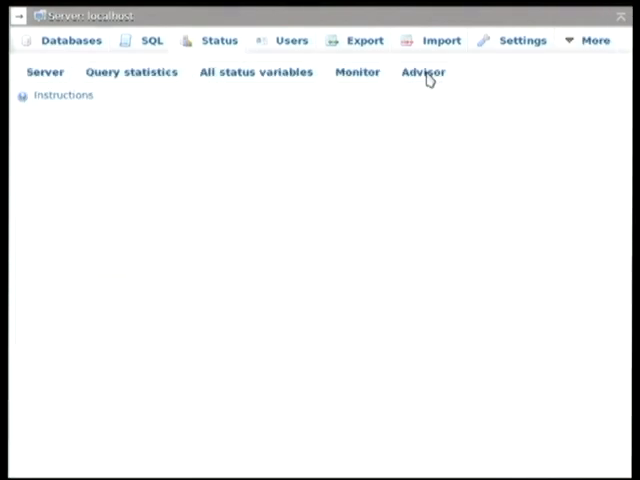
# Load the Advisor's possible performance issues, e.g. query cache limits and unindexed joins
pyautogui.click(423, 72)
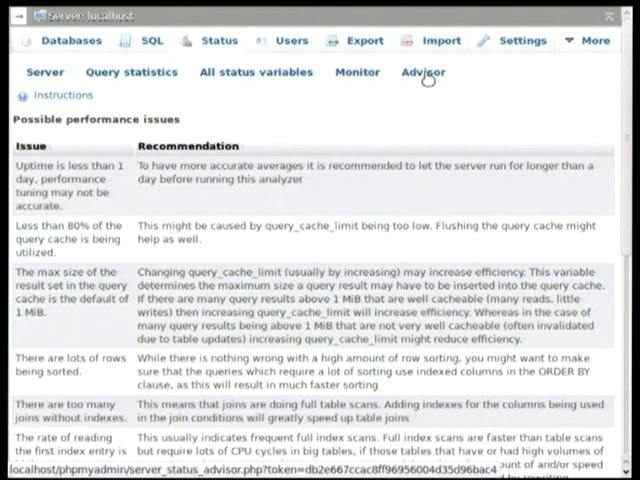
pyautogui.moveTo(323, 106)
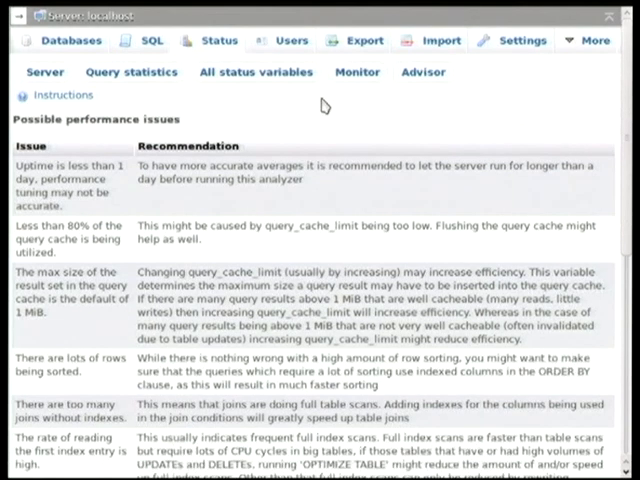